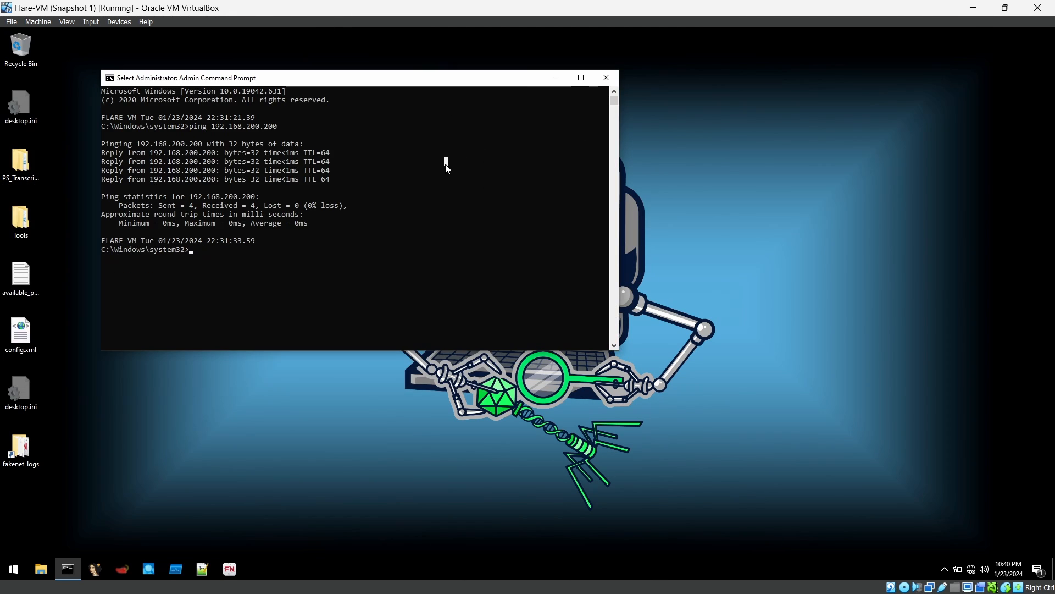
mouse_move(572, 576)
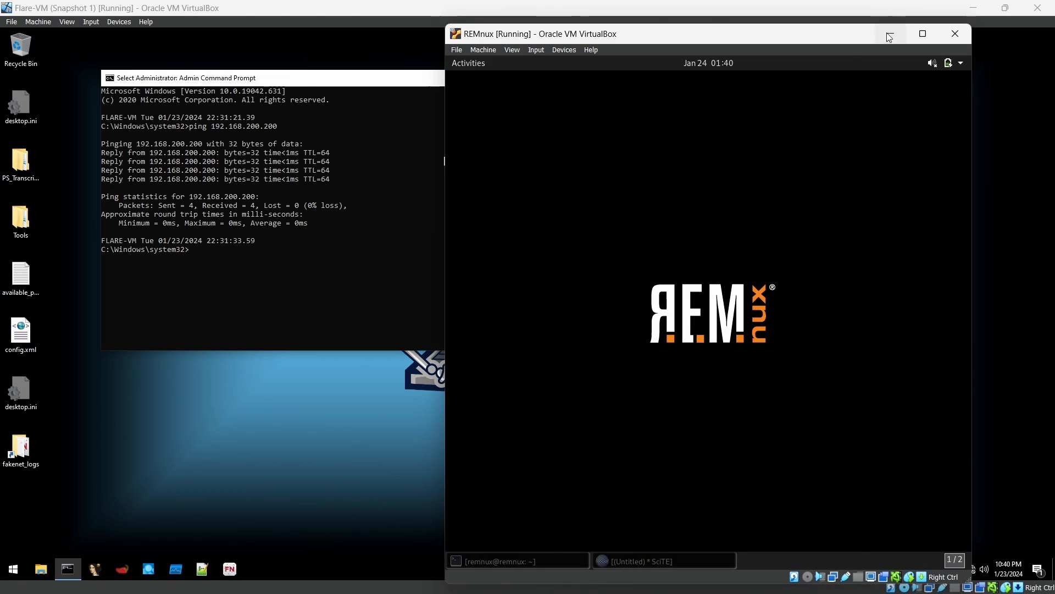
Snap the REMnux VM window to the right half beside Flare-VM on the left.
click(922, 34)
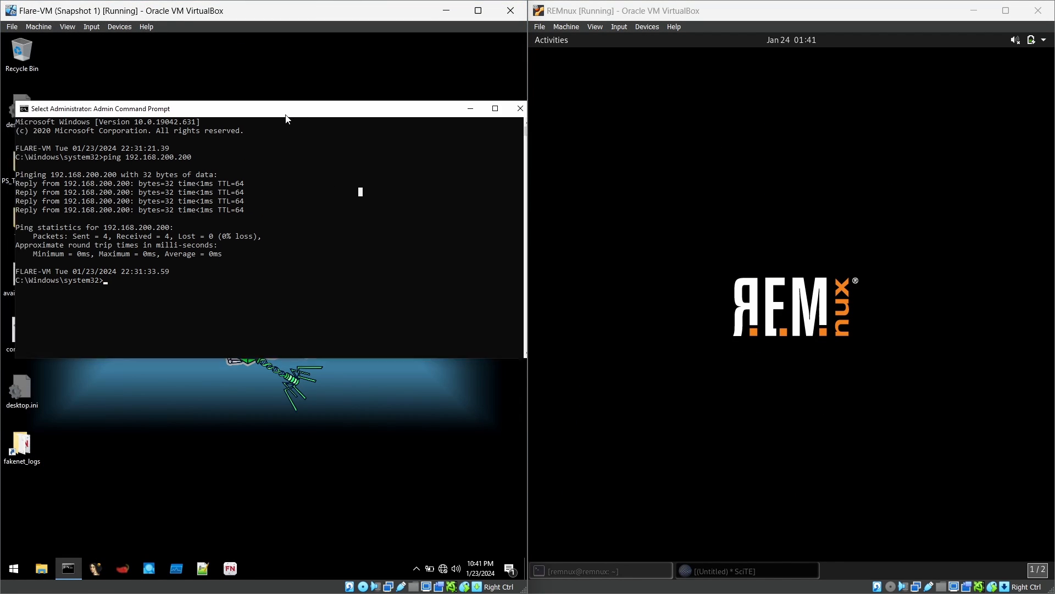
mouse_move(268, 132)
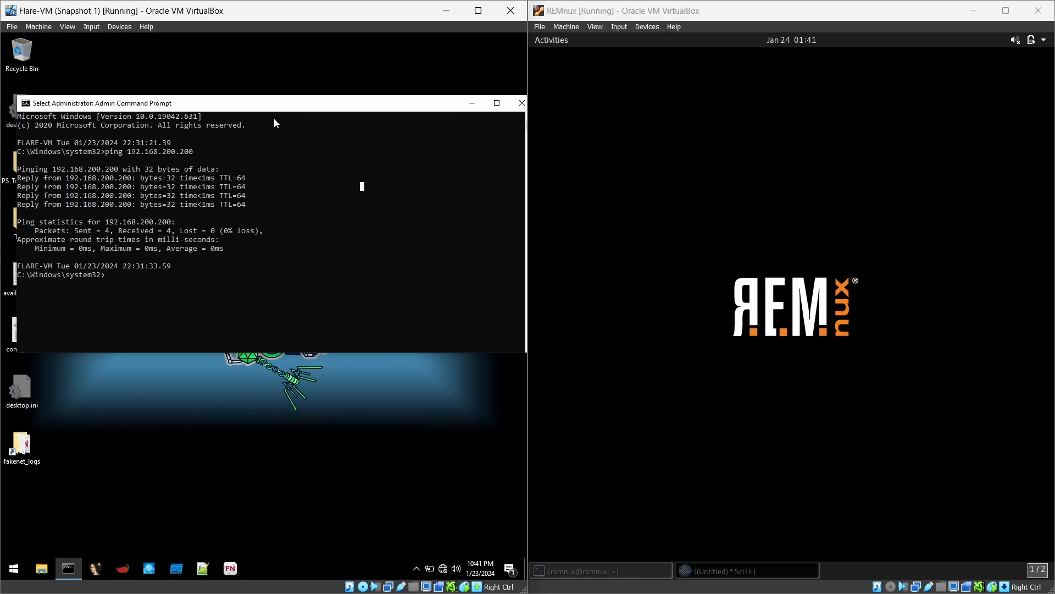
mouse_move(516, 147)
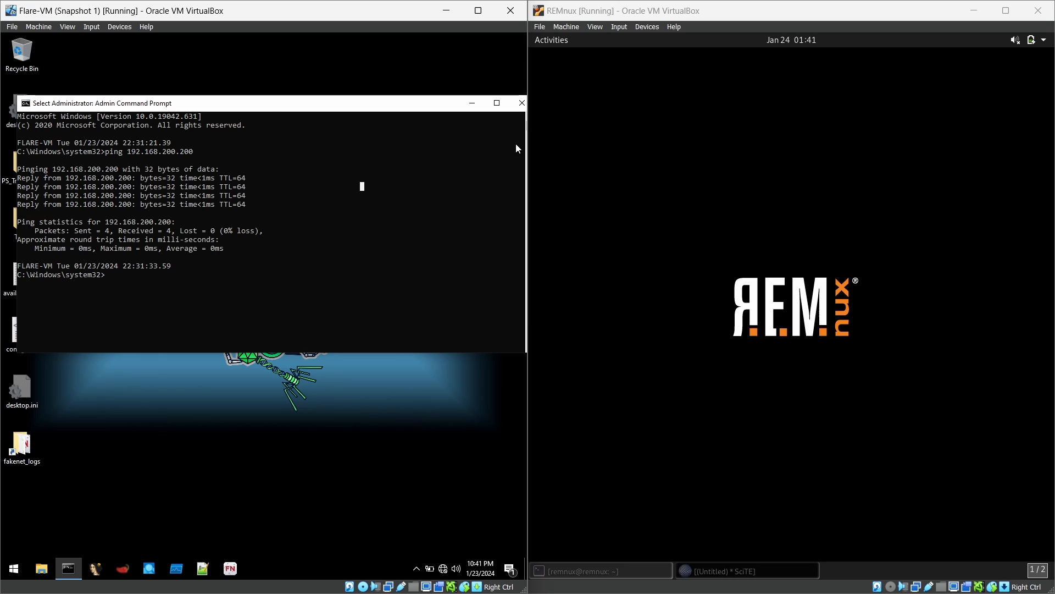
mouse_move(864, 262)
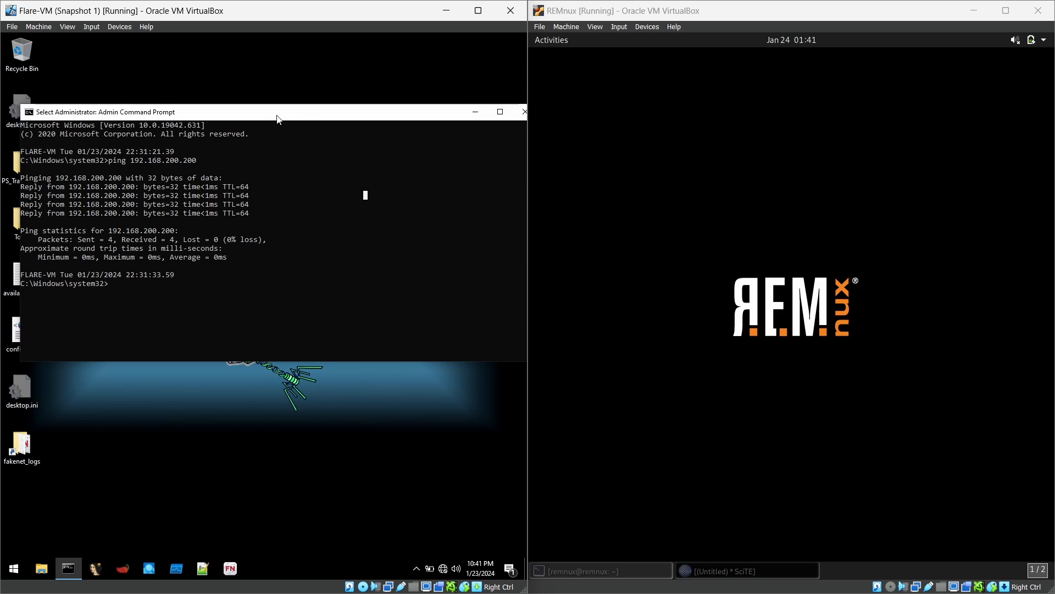
mouse_move(853, 297)
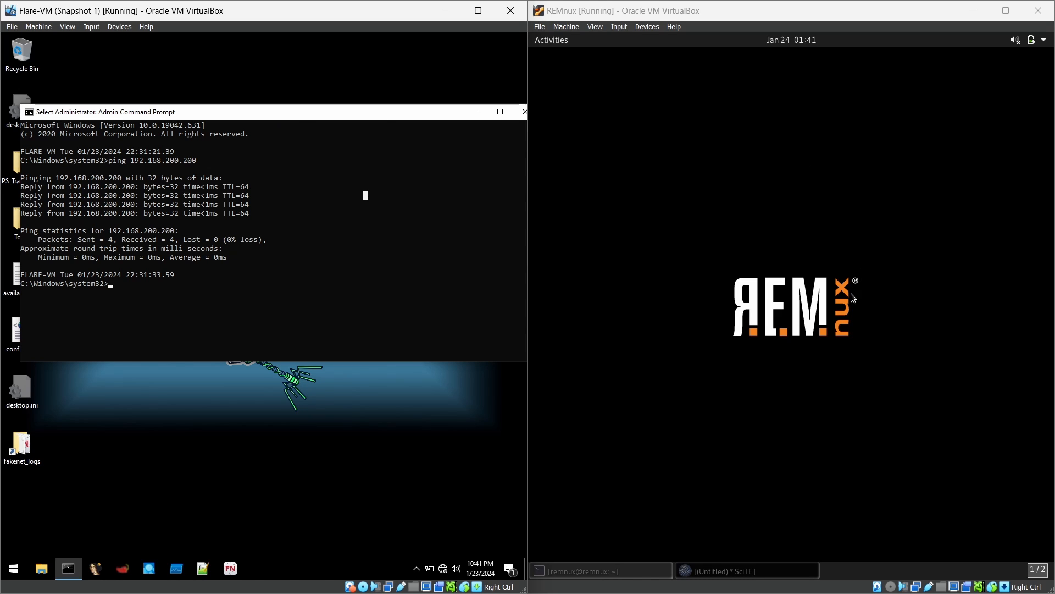
mouse_move(832, 304)
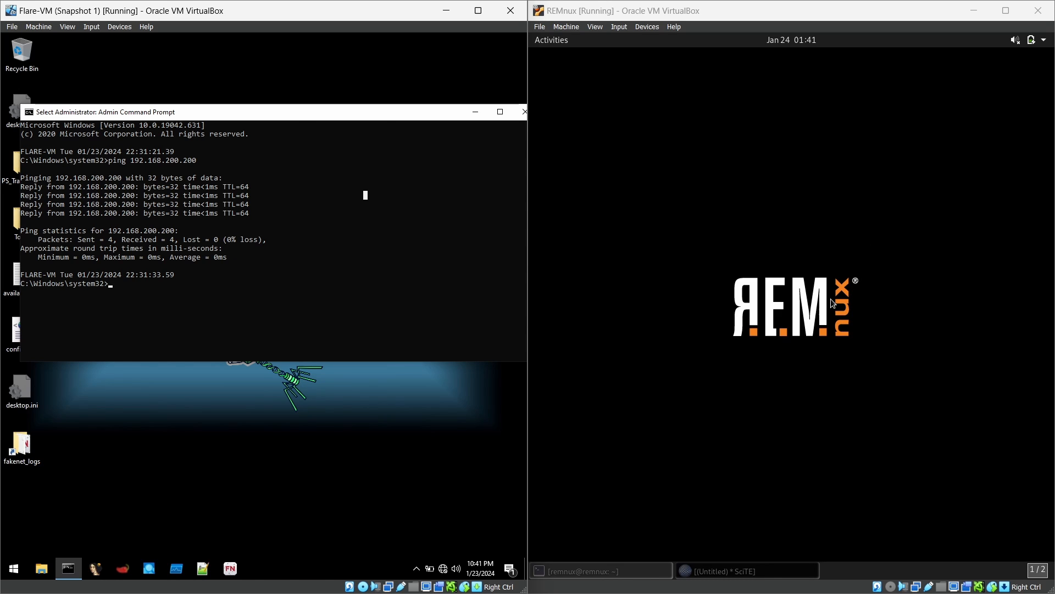
mouse_move(675, 543)
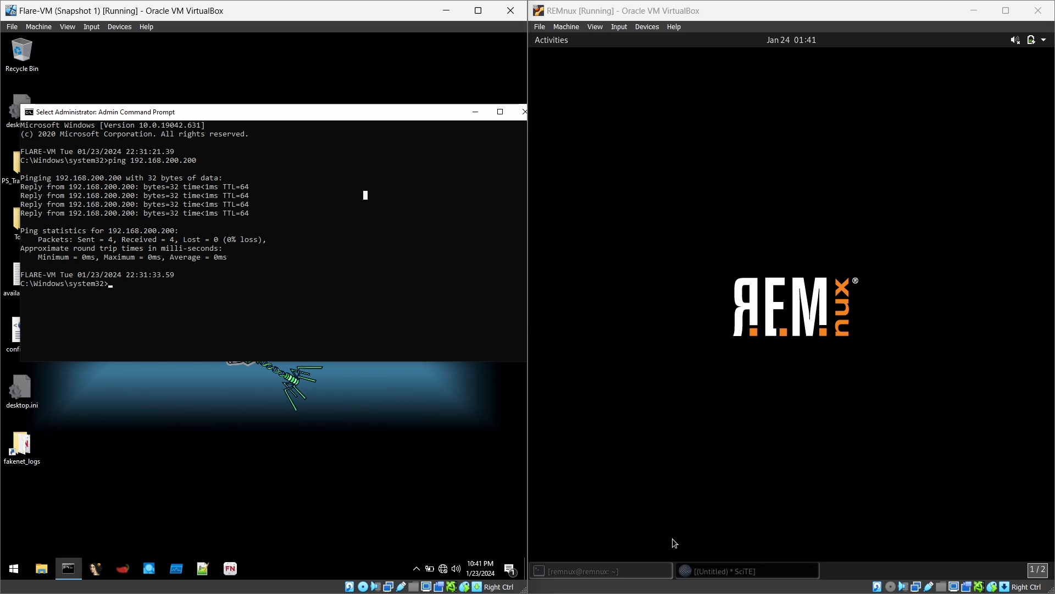
mouse_move(801, 445)
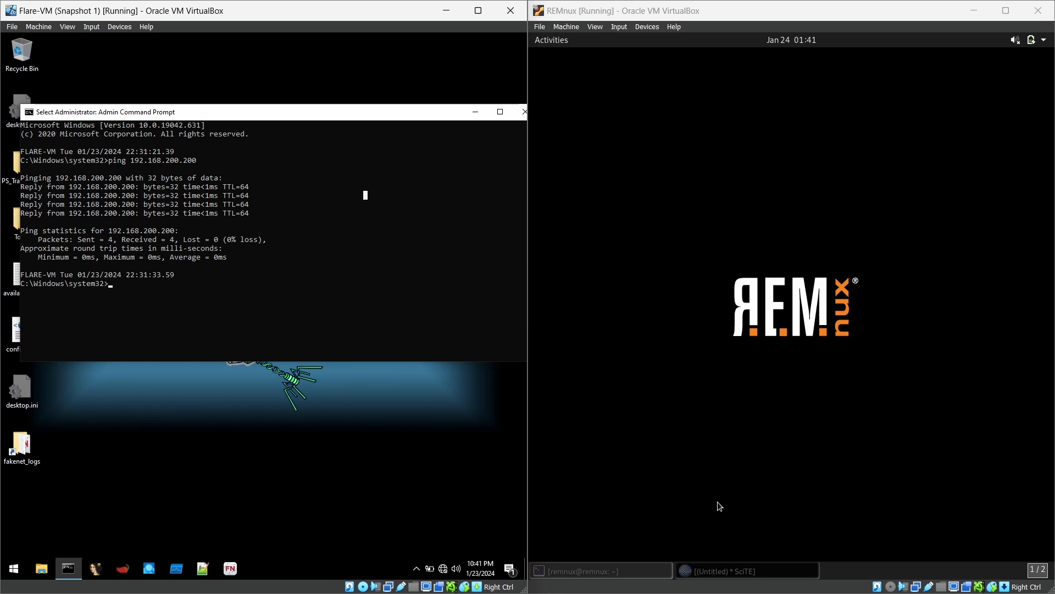
Review the InetSim notes, then ready 'sudo scite /etc/inetsim/inetsim.conf' in the second terminal tab.
click(745, 570)
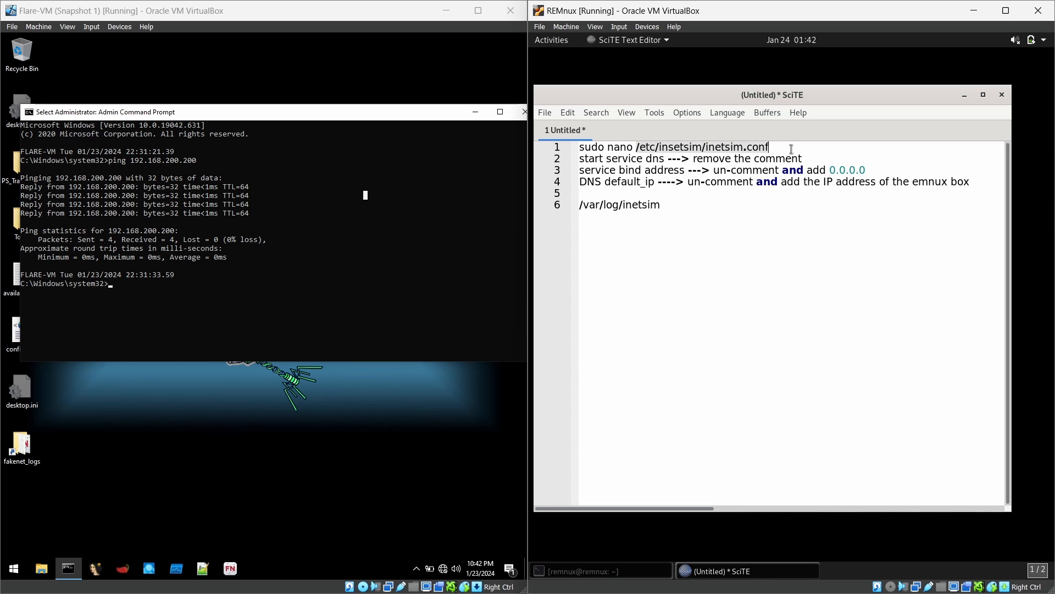
mouse_move(811, 156)
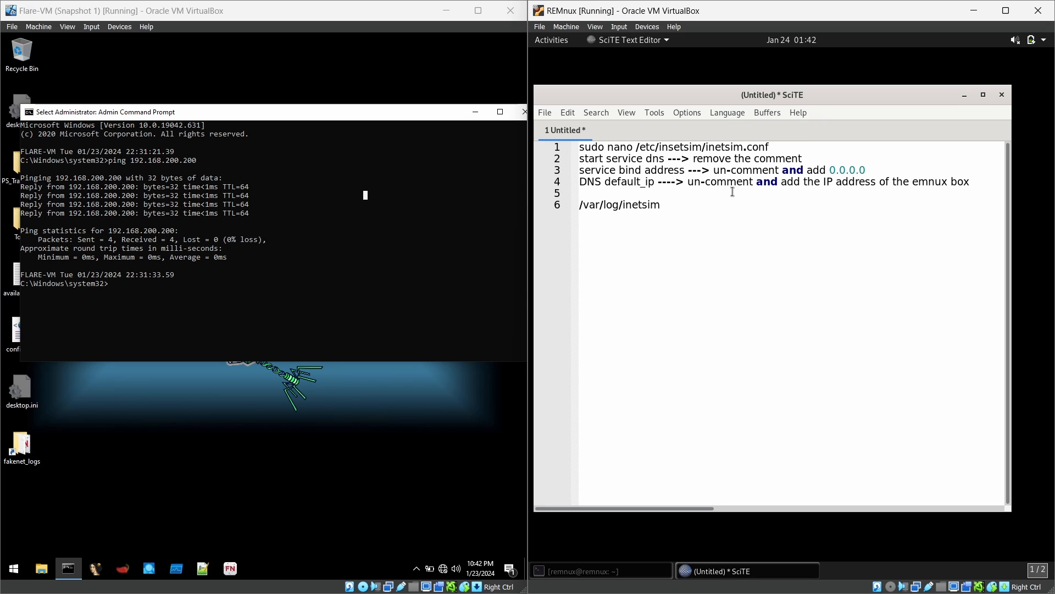
click(596, 570)
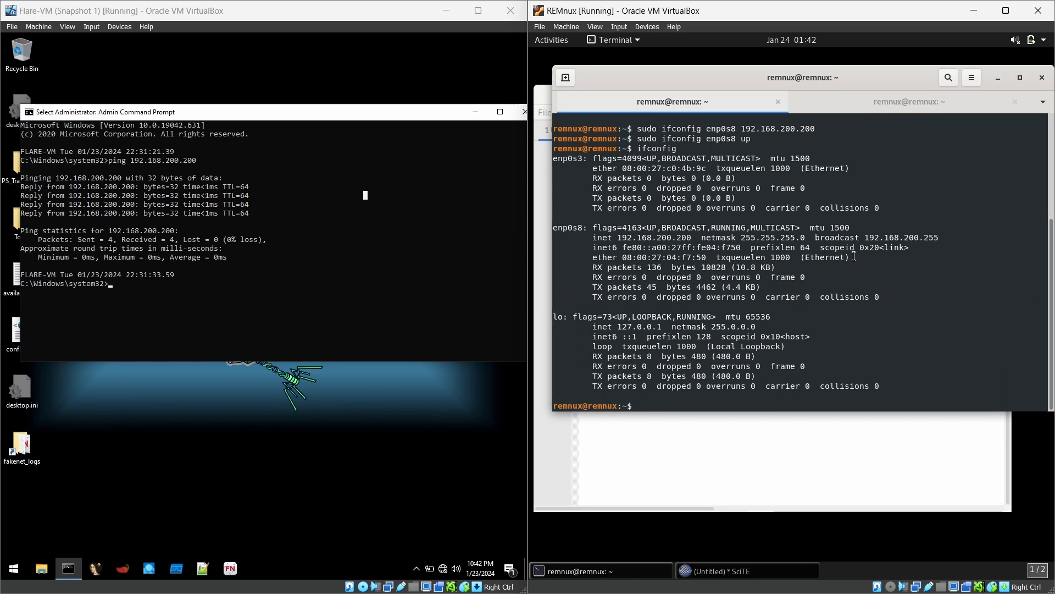
click(909, 101)
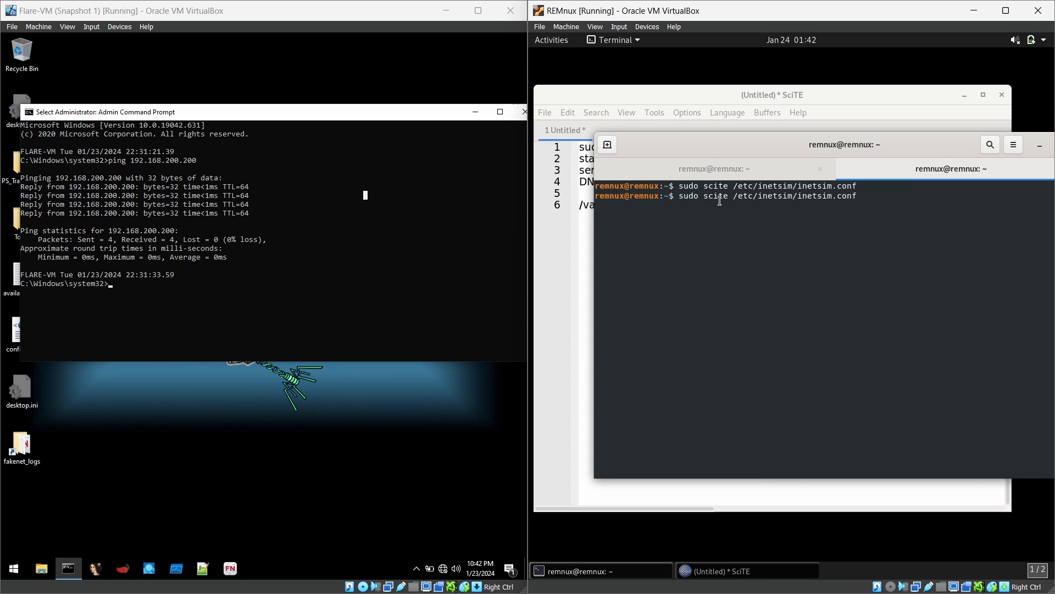
double_click(715, 195)
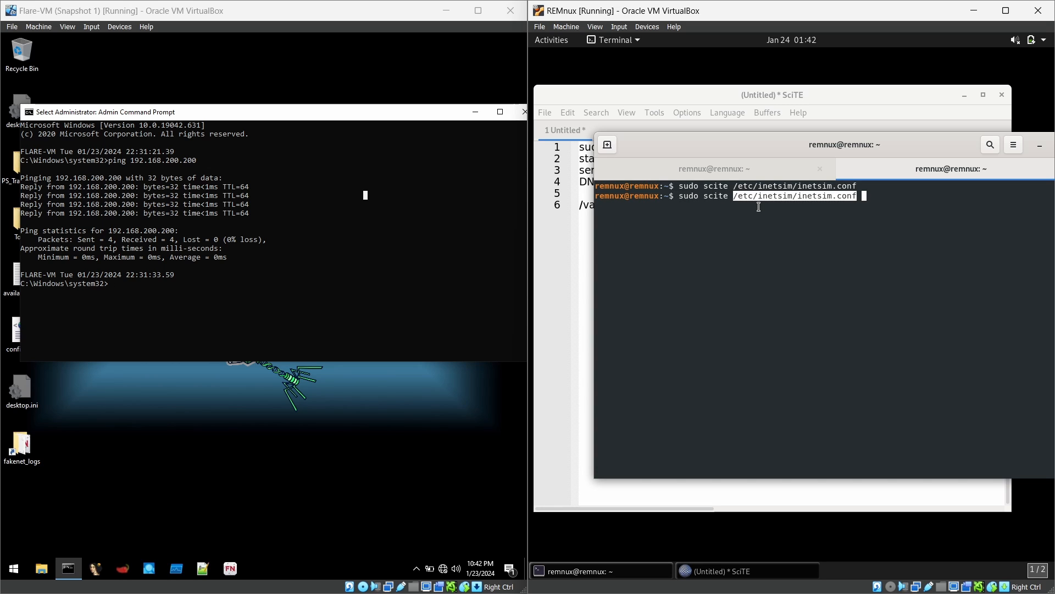
mouse_move(754, 205)
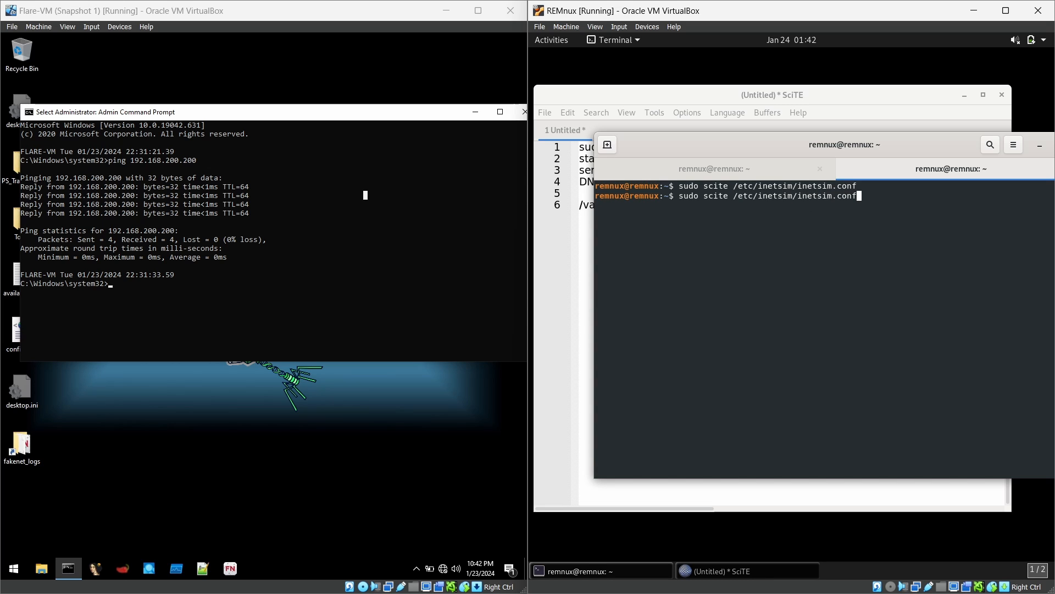
Load inetsim.conf as root and check dns–ftps start lines and service_bind_address 0.0.0.0.
key(Return)
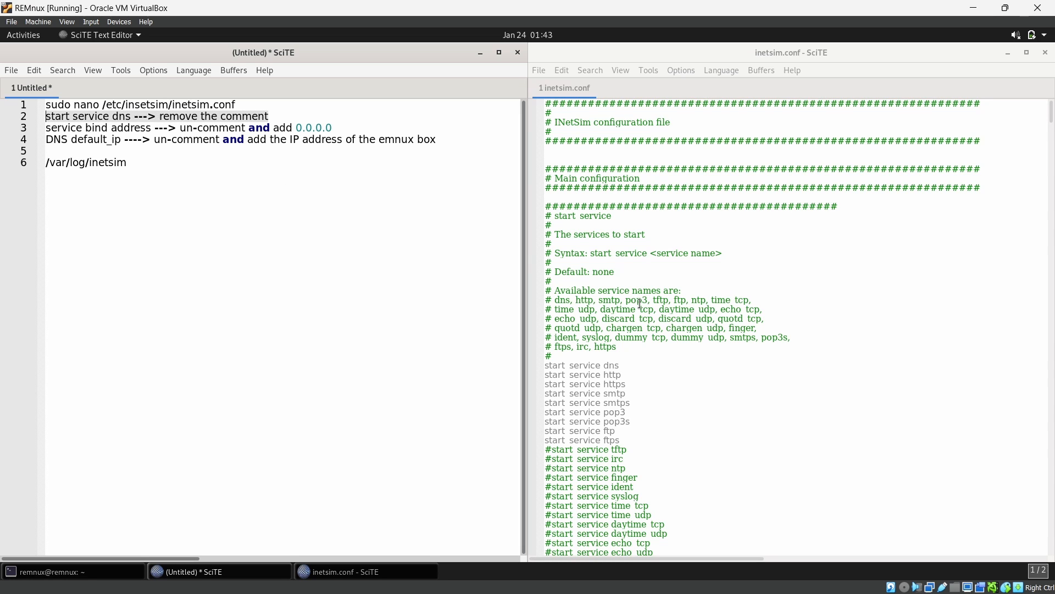
mouse_move(623, 320)
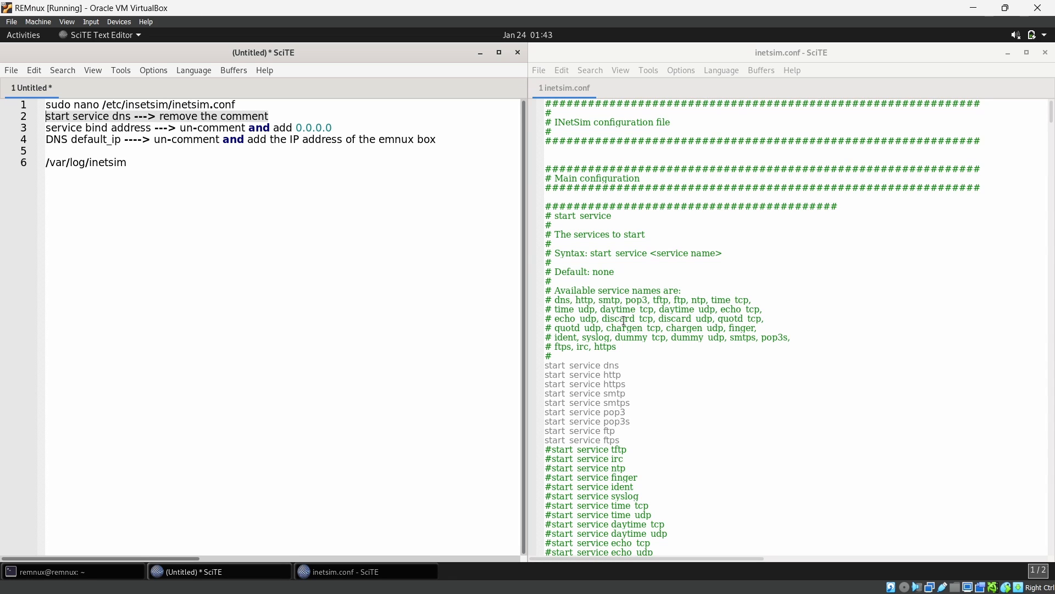
scroll(down, 3)
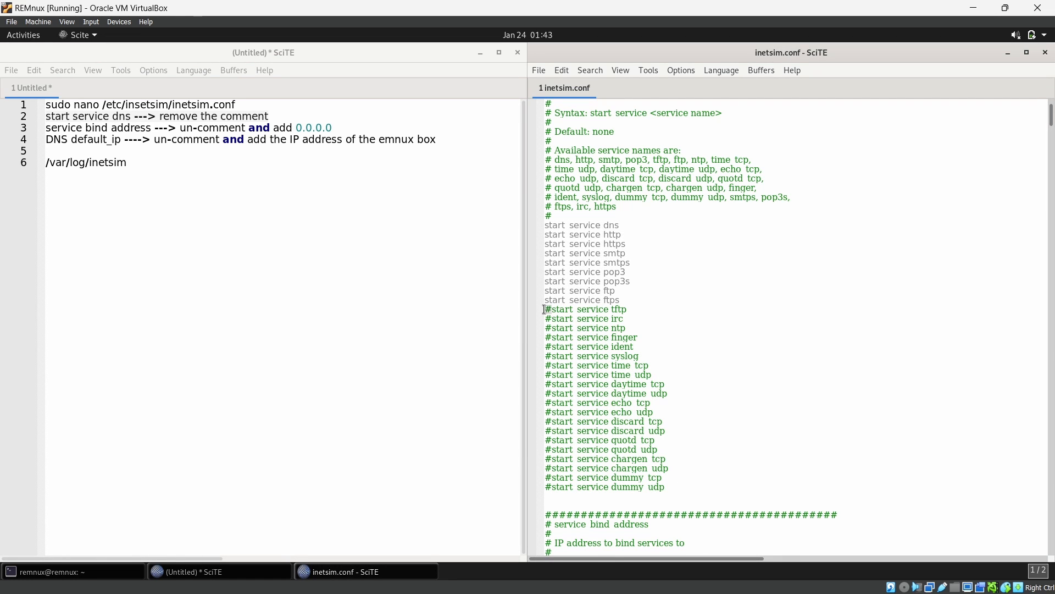
scroll(down, 3)
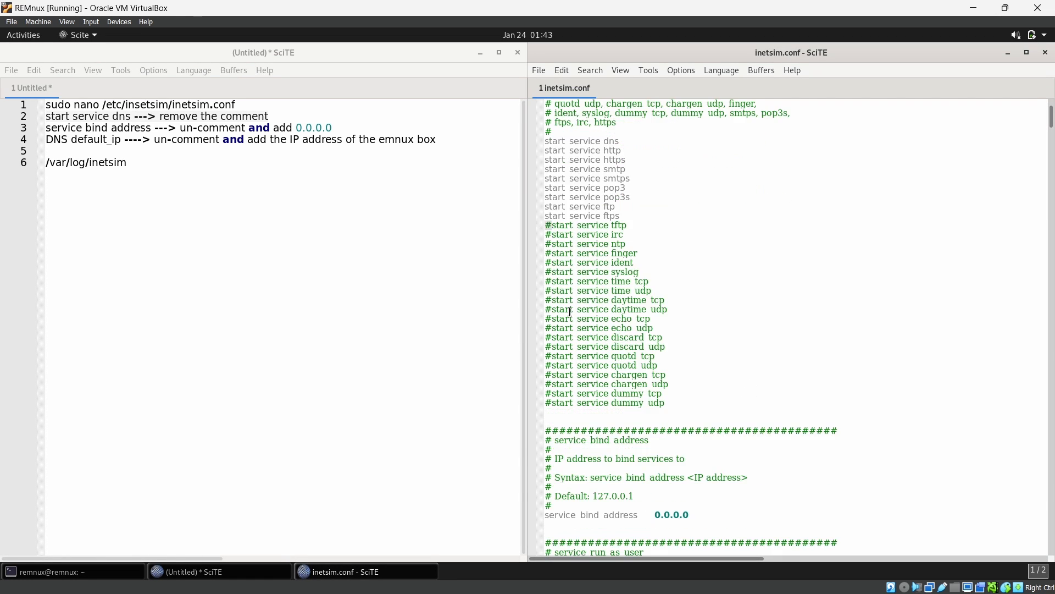
mouse_move(644, 231)
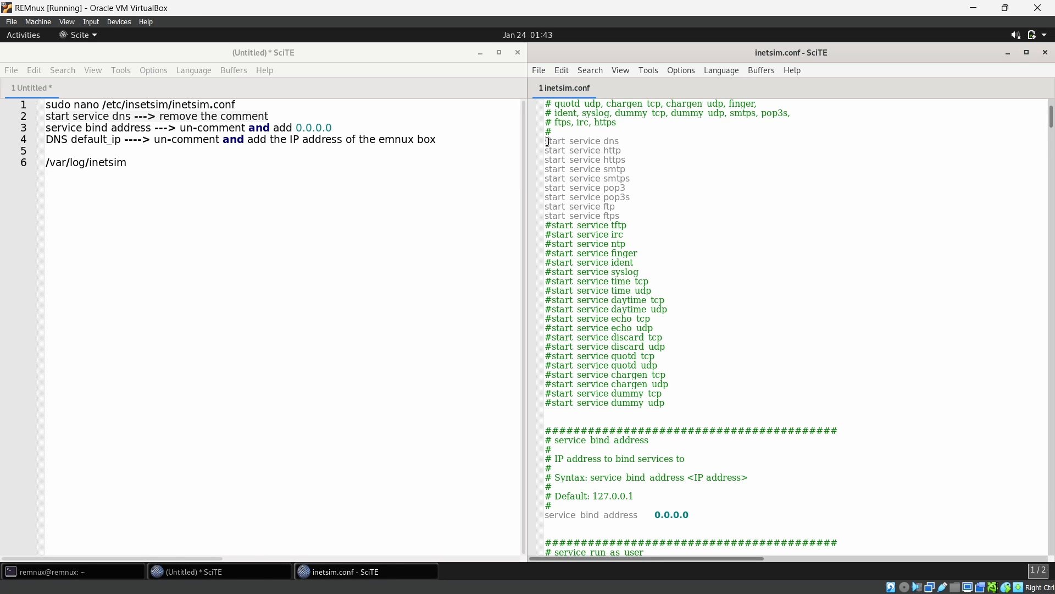
mouse_move(736, 250)
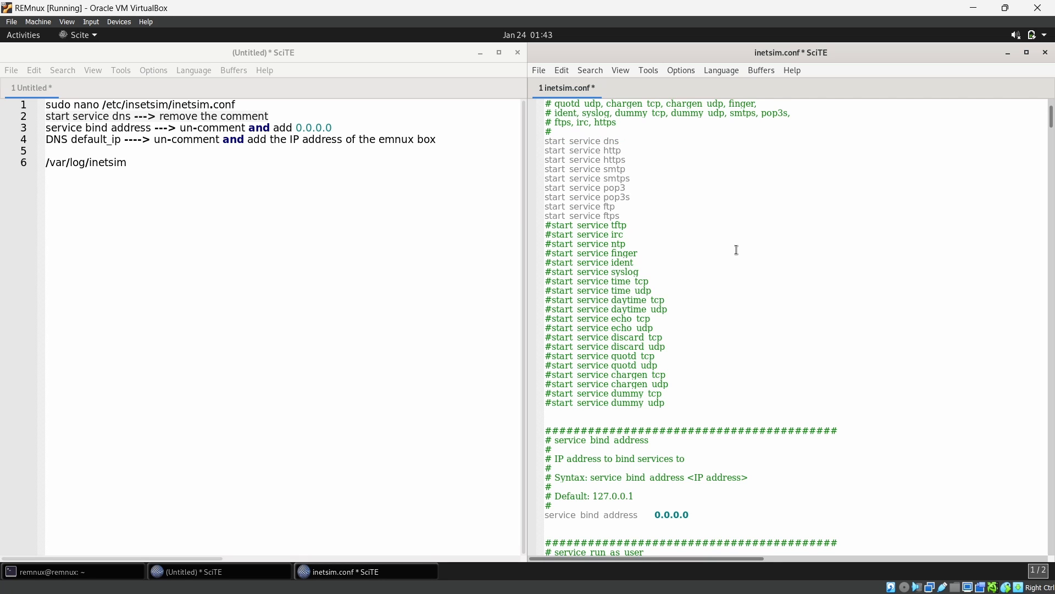
mouse_move(267, 122)
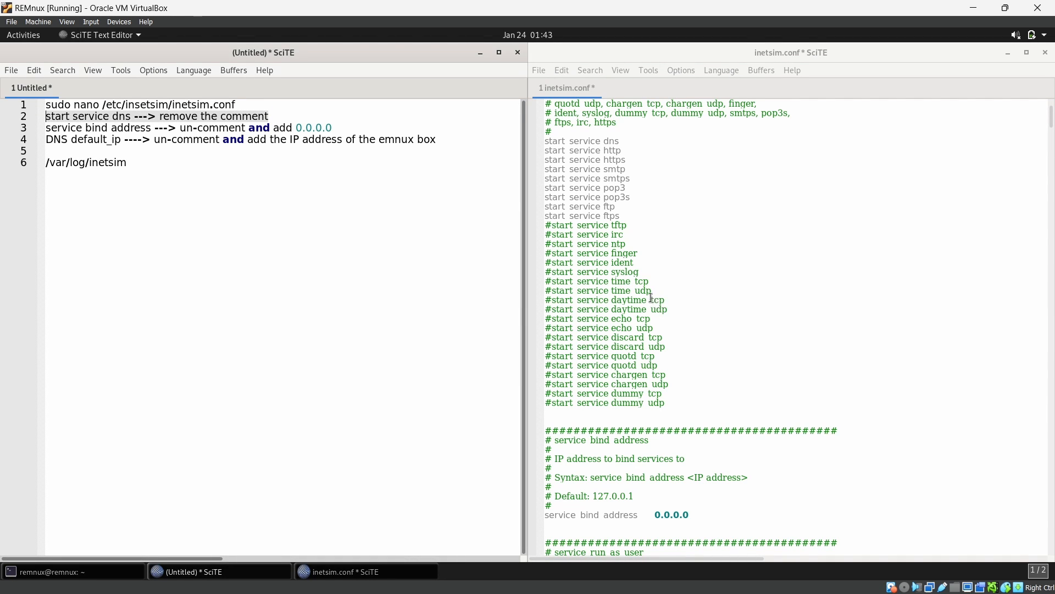
scroll(down, 3)
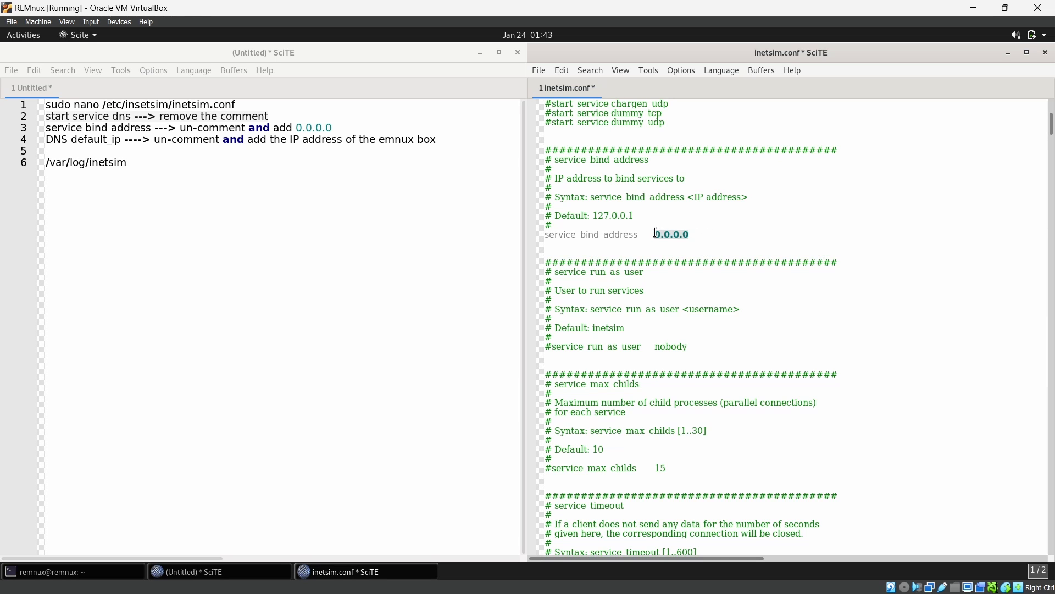
mouse_move(668, 235)
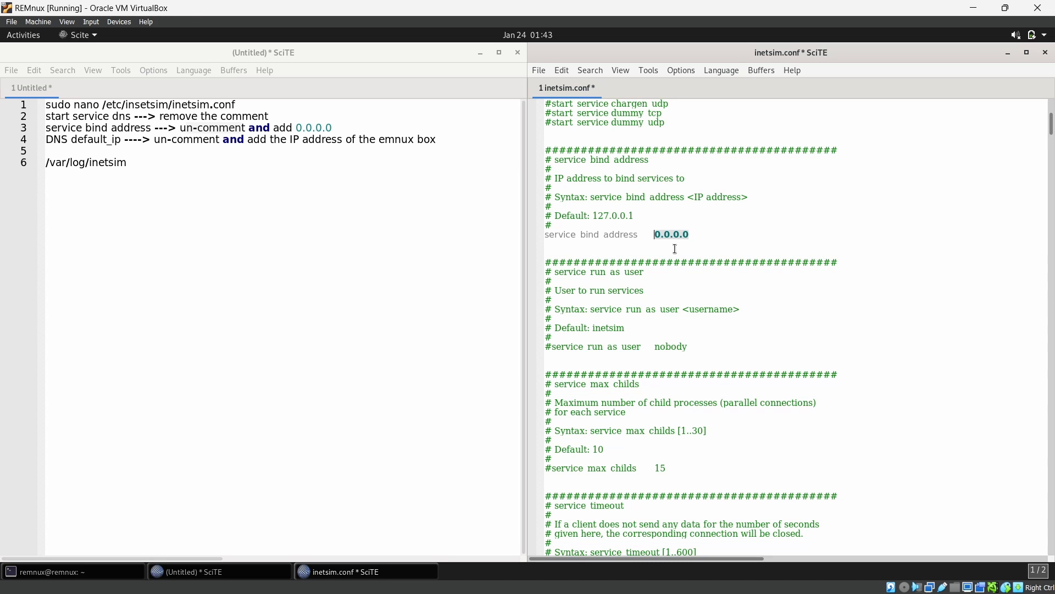
mouse_move(345, 122)
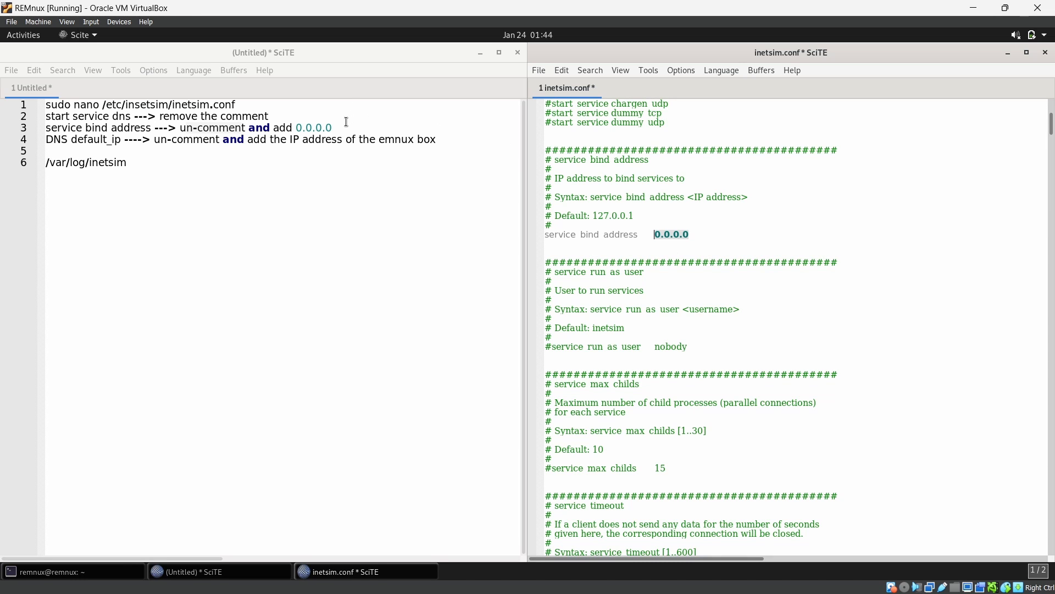
click(296, 238)
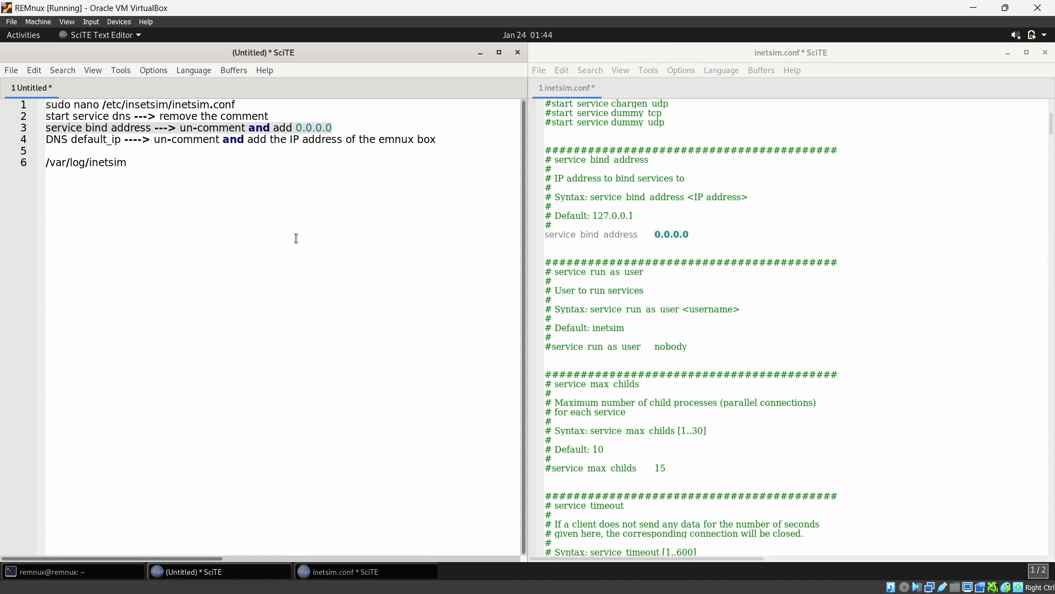
scroll(down, 3)
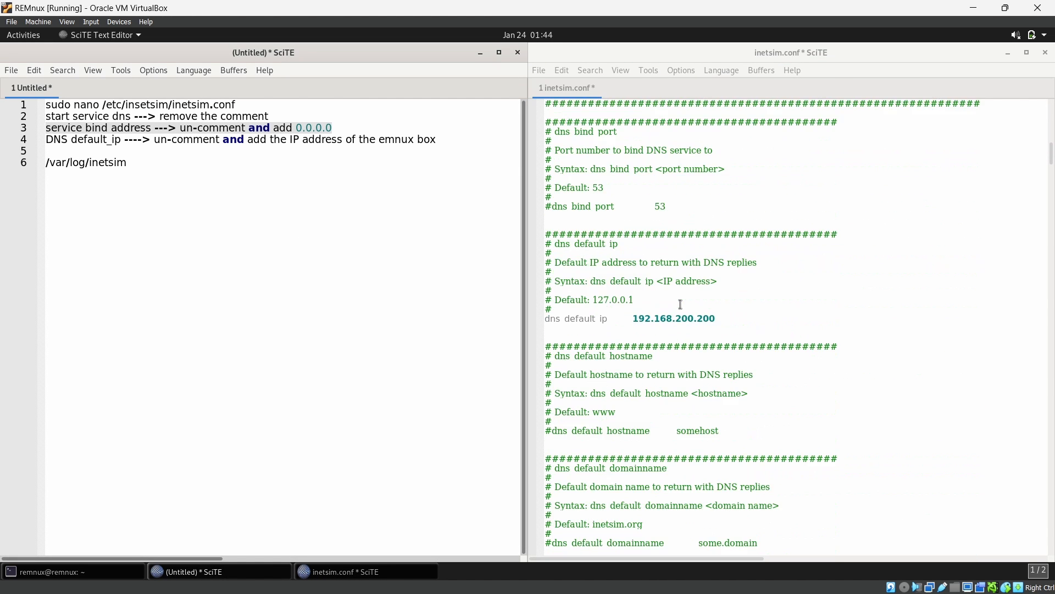
scroll(down, 3)
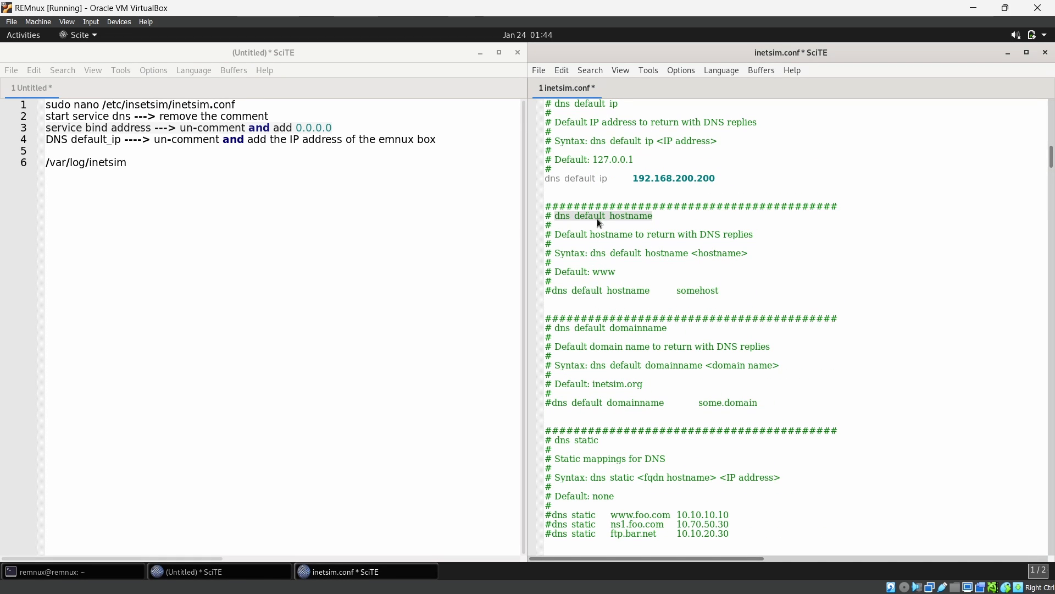
scroll(up, 3)
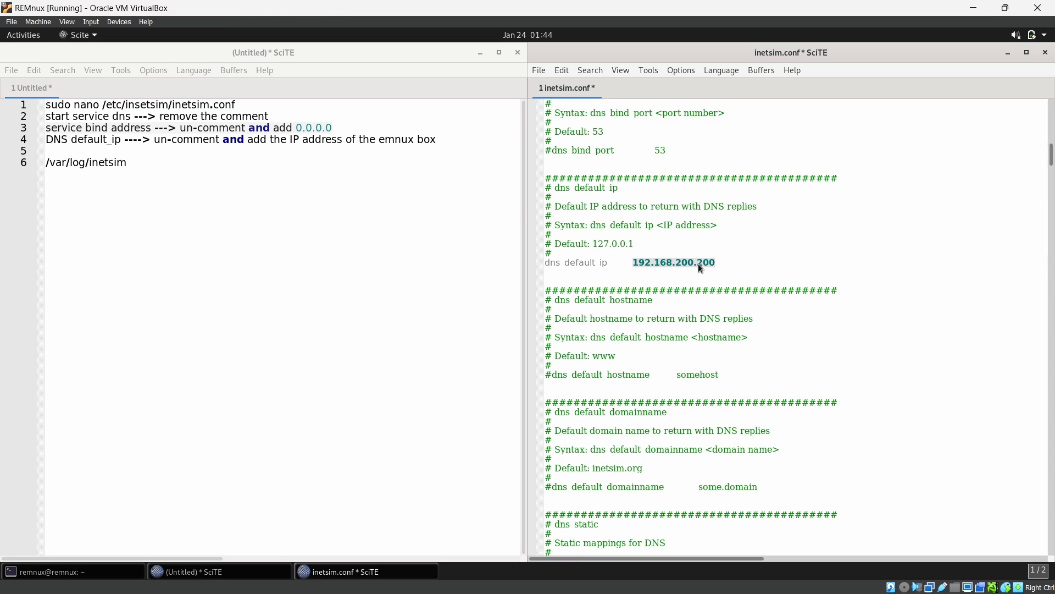
mouse_move(715, 268)
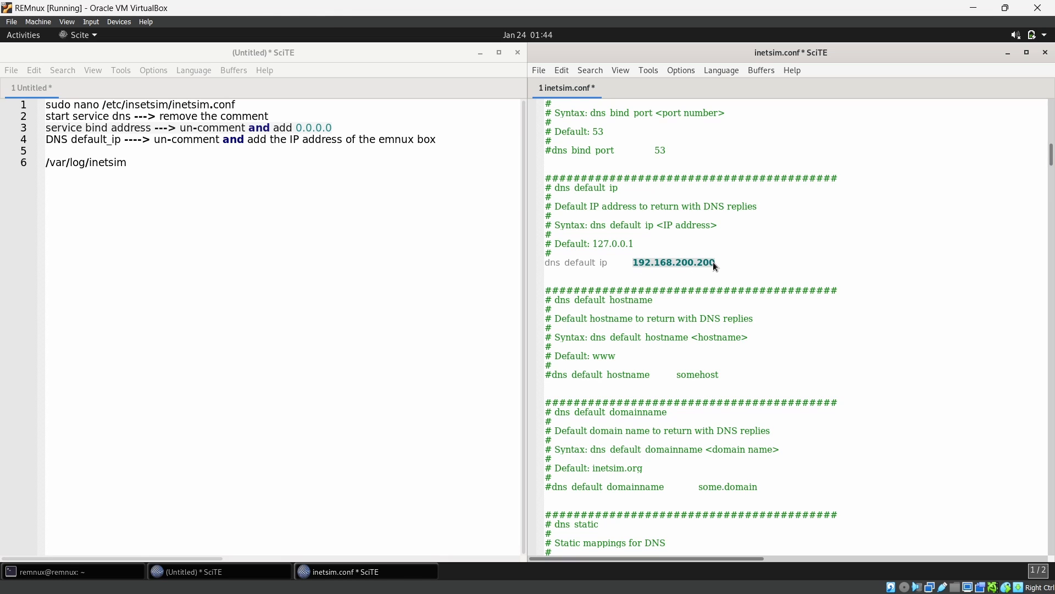
Run ifconfig in the first terminal tab, confirm inet 192.168.200.200, then minimize the terminal.
click(67, 570)
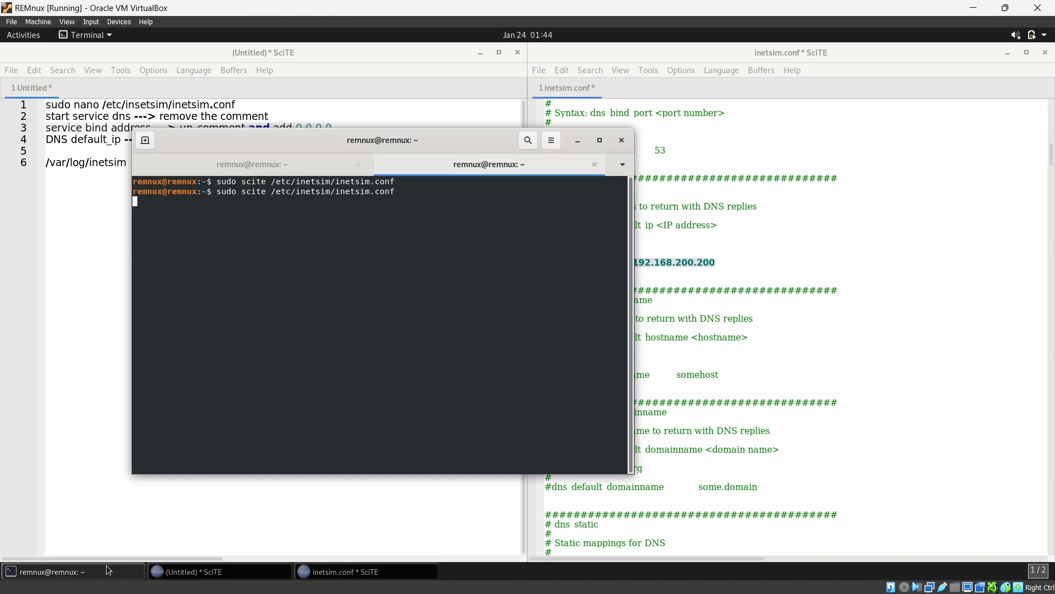
click(252, 164)
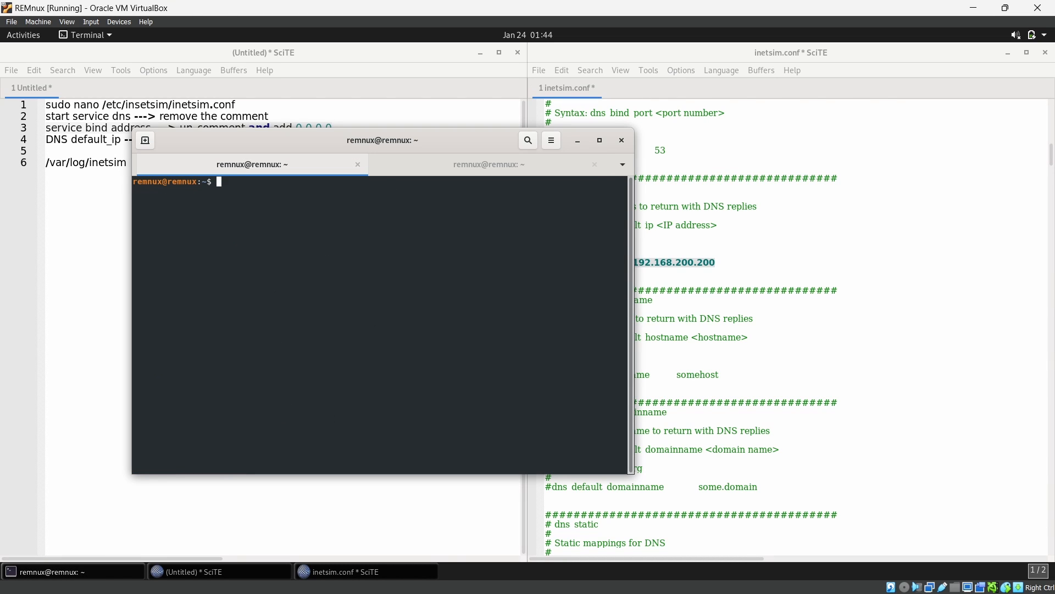
text(if)
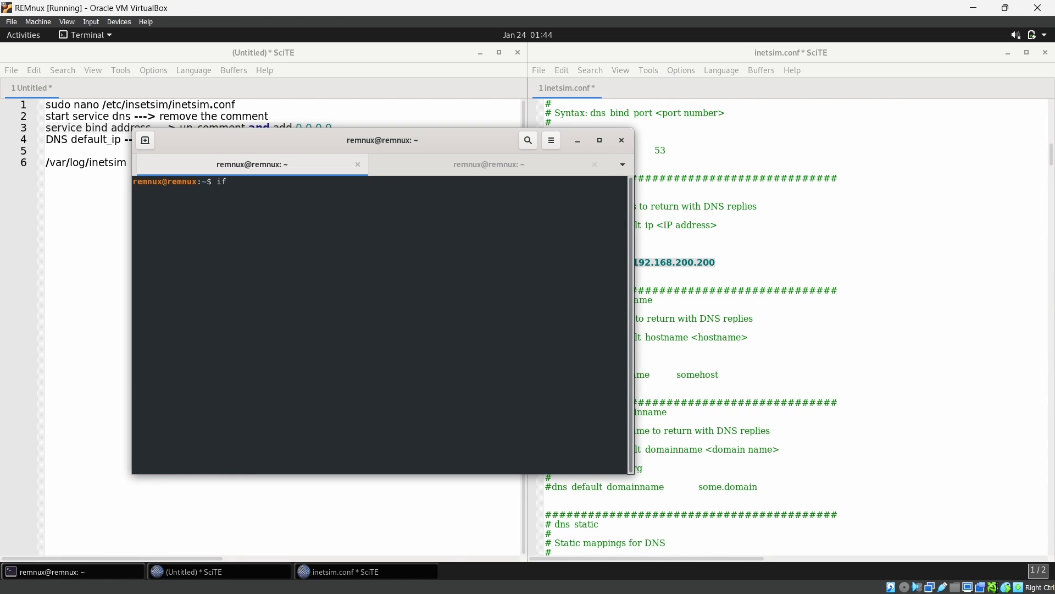
text(config)
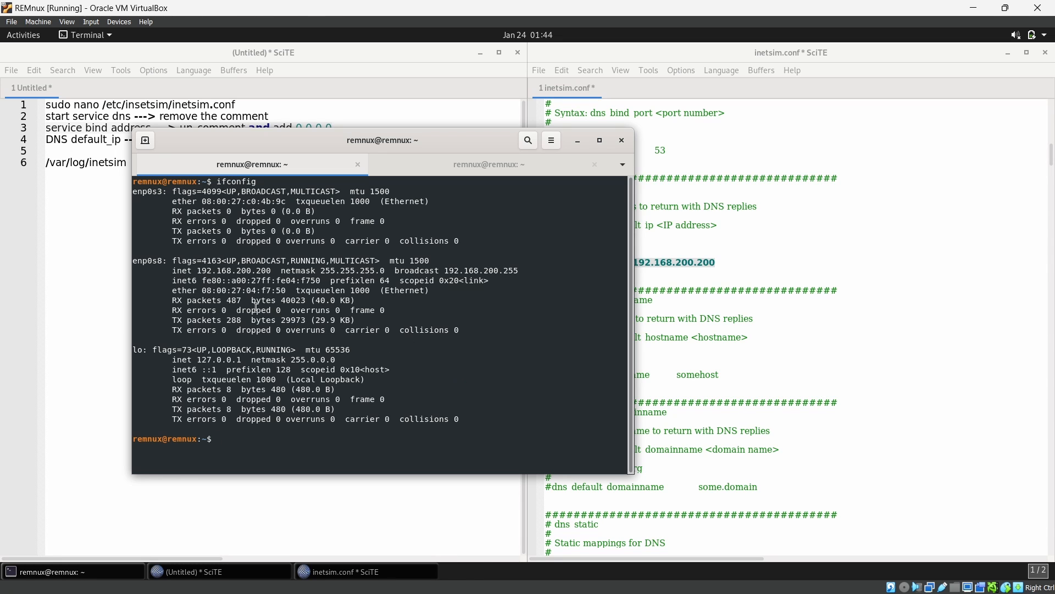
double_click(232, 270)
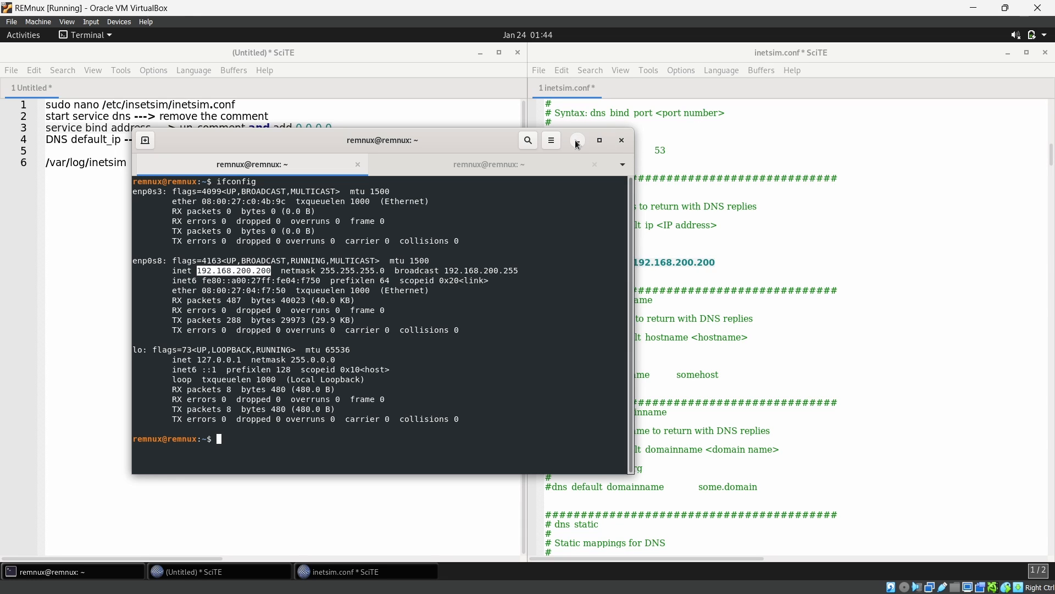
click(618, 140)
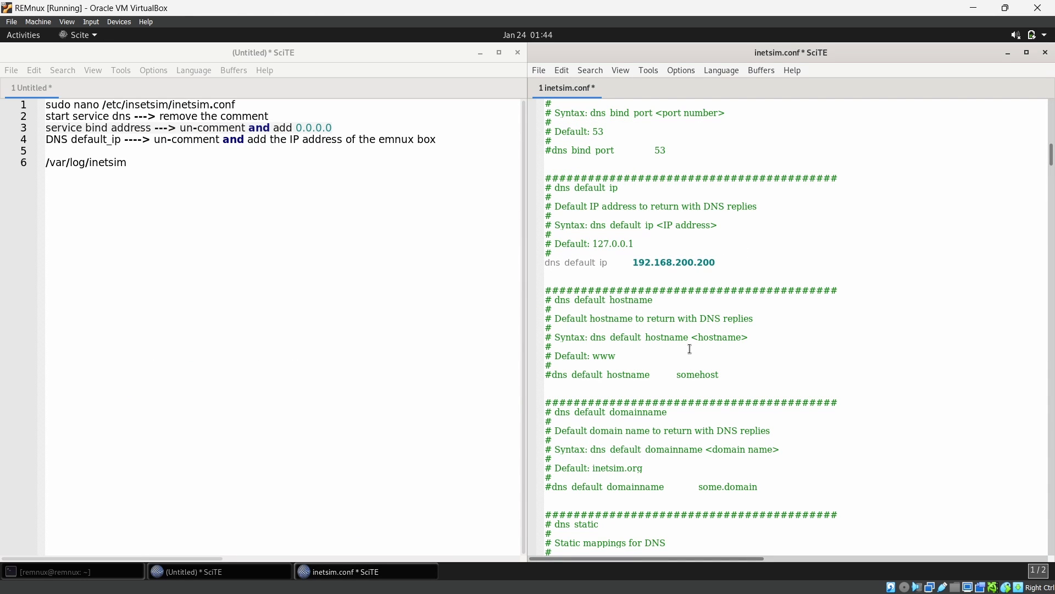
Save the inetsim.conf edits, close SciTE and return to the terminal.
click(546, 261)
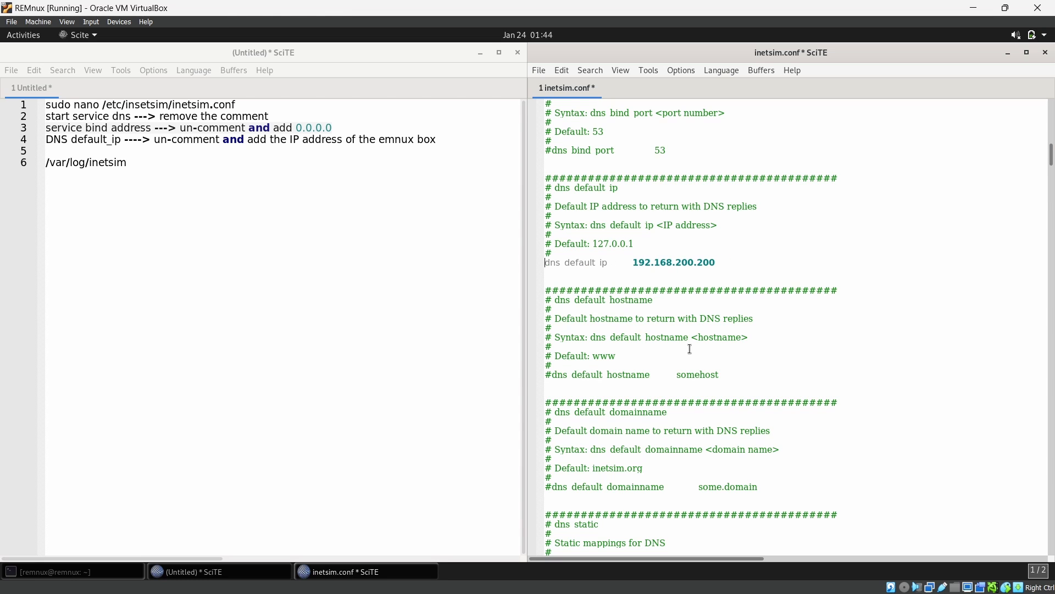
mouse_move(677, 249)
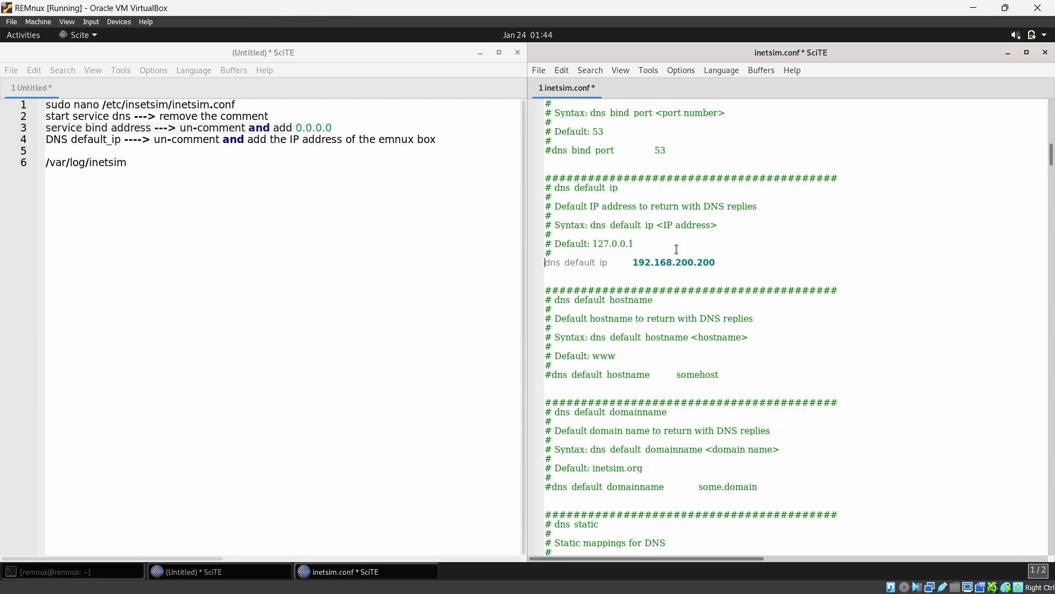
click(539, 70)
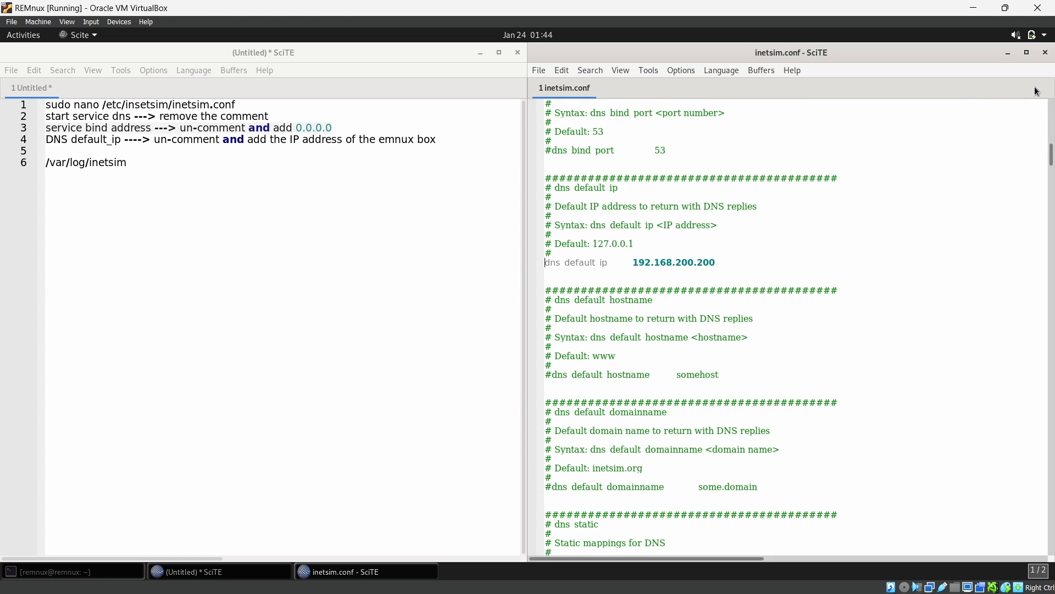
click(1046, 53)
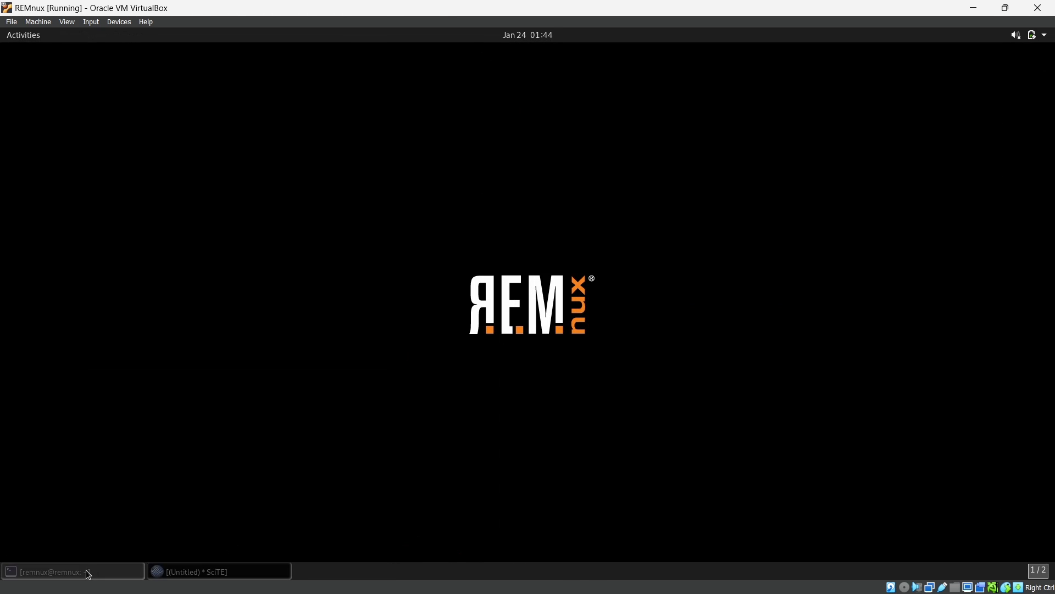
click(73, 572)
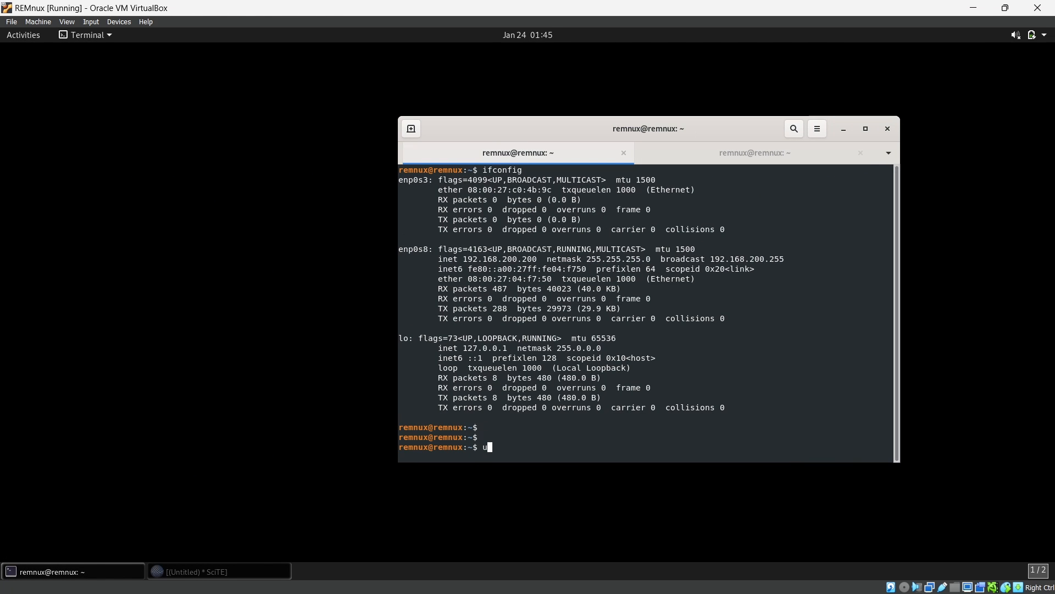
Run 'sudo inetsim' so DNS, HTTP, HTTPS, FTP and mail services start, highlighting pop3_110_tcp.
text(sudo)
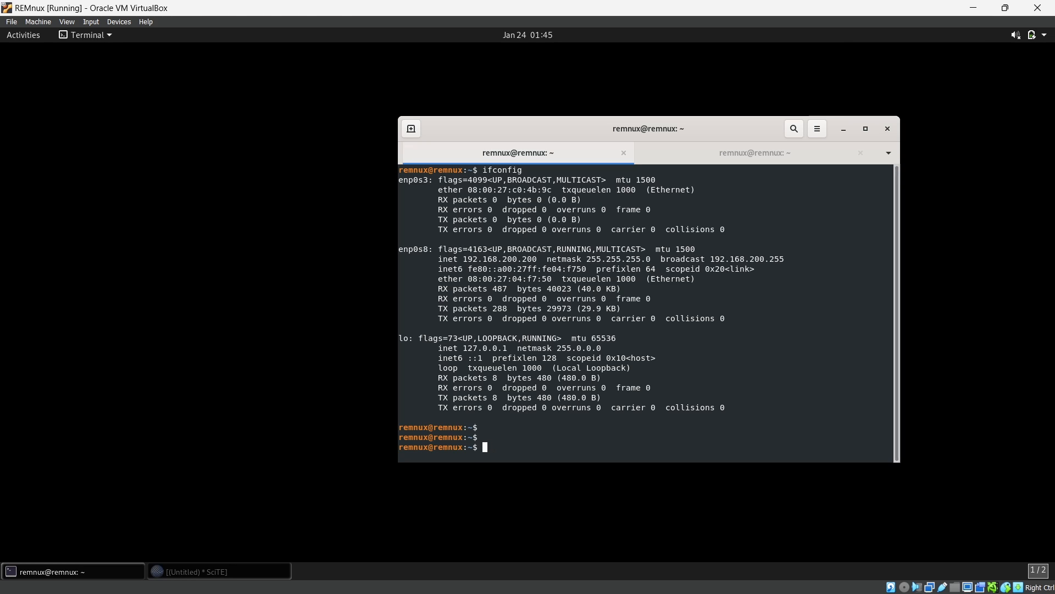
text(sudo inetsim)
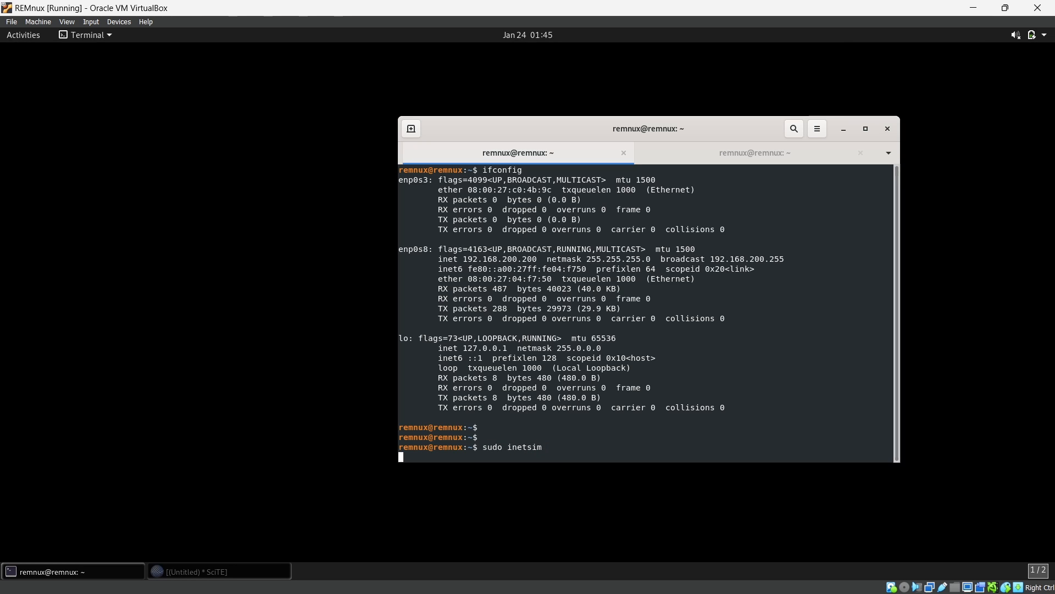
key(Return)
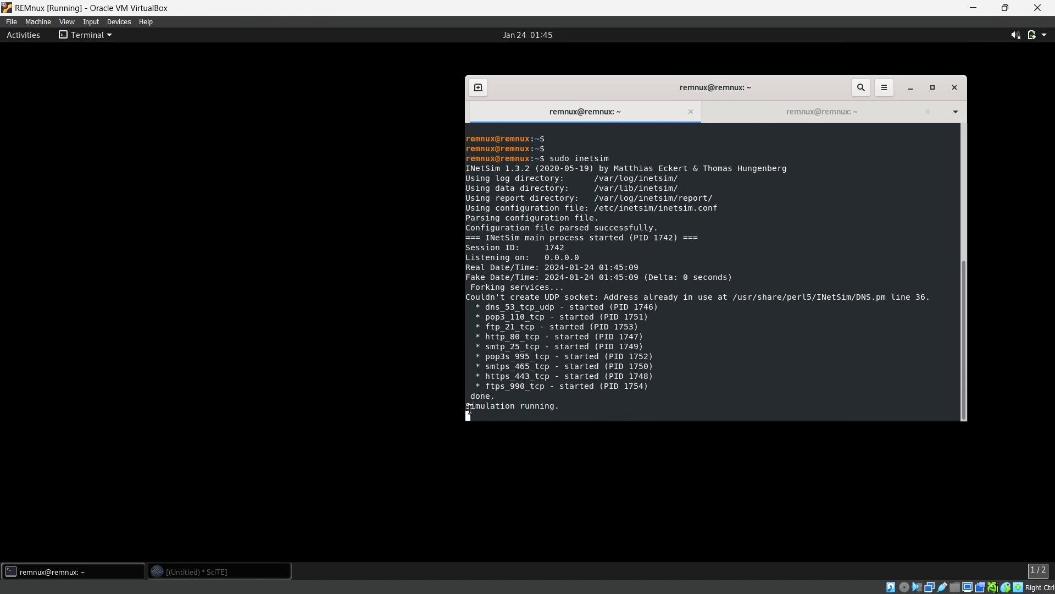
mouse_move(573, 407)
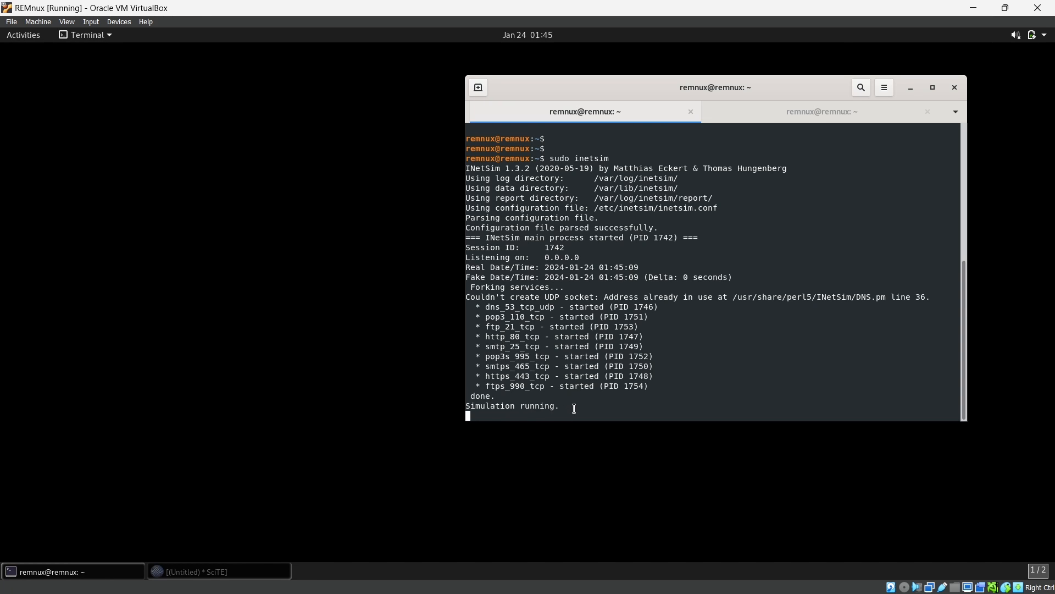
mouse_move(636, 315)
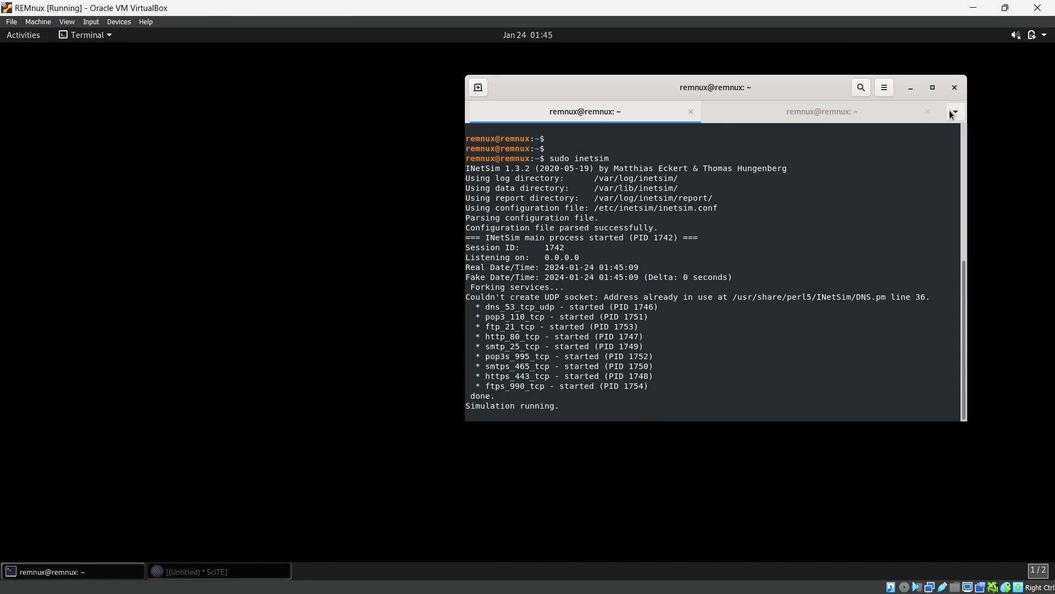
click(884, 87)
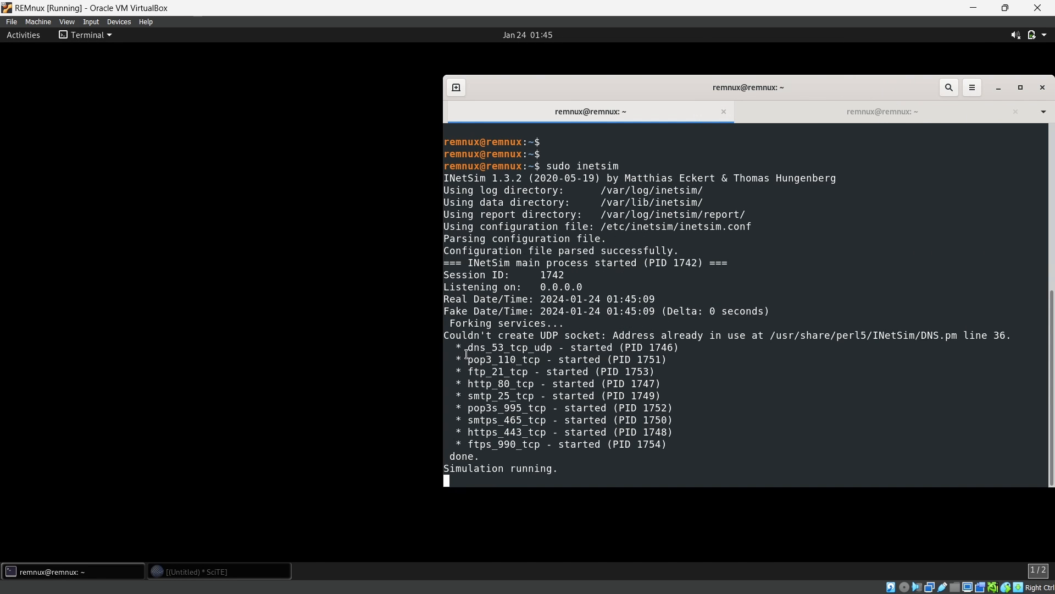
double_click(477, 359)
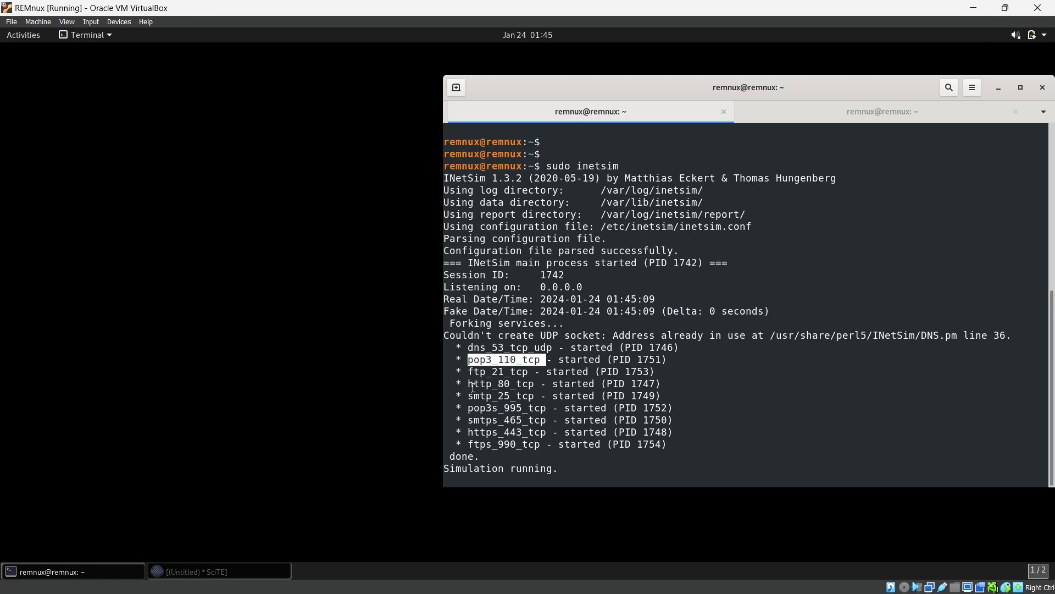
mouse_move(905, 294)
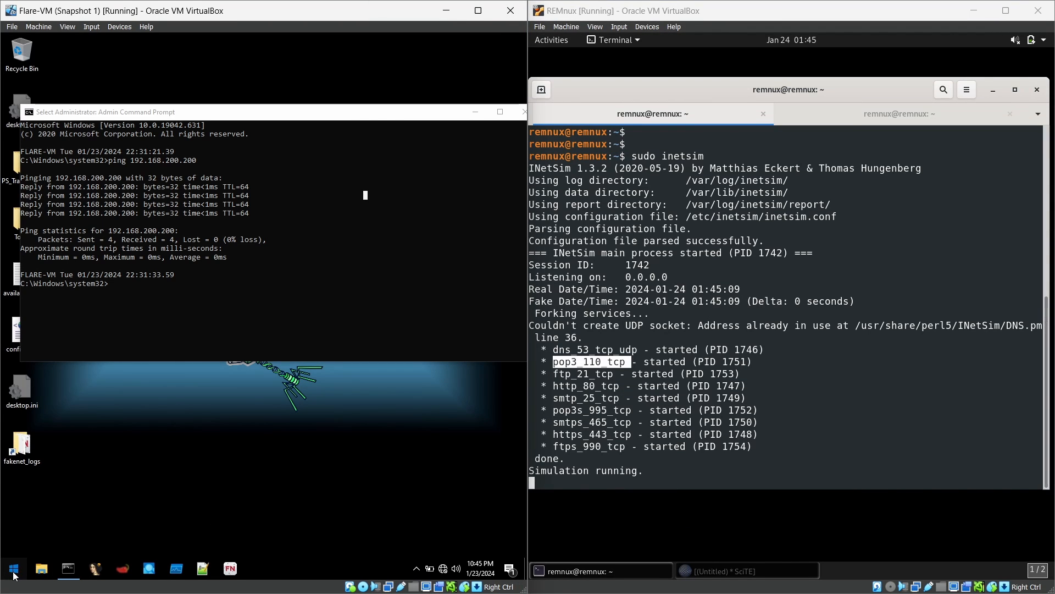
Browse to 192.168.200.200 in Edge on Flare-VM to display INetSim's default HTML page.
click(258, 569)
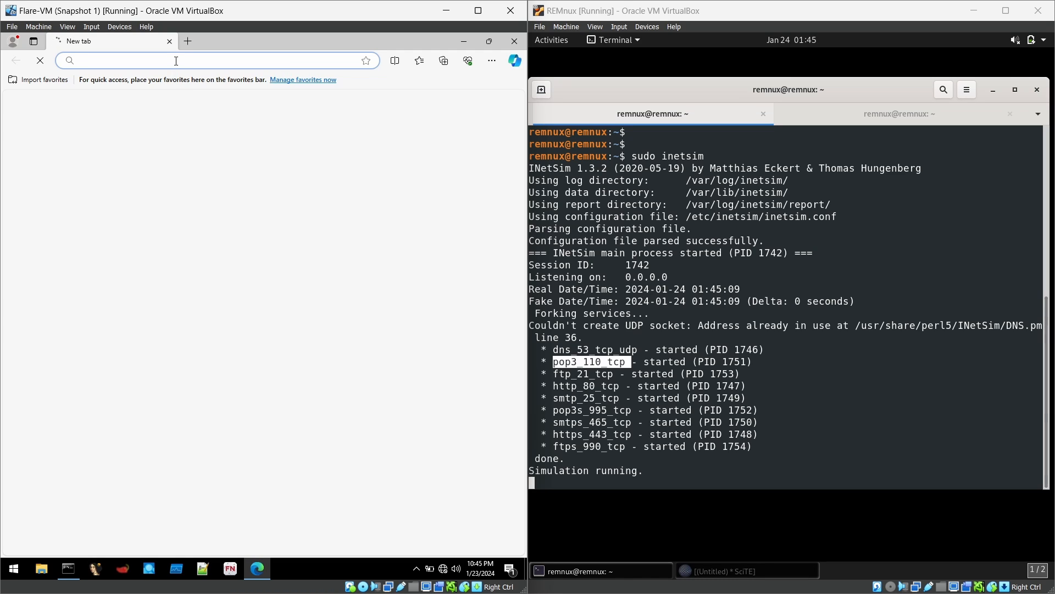
text(192.1)
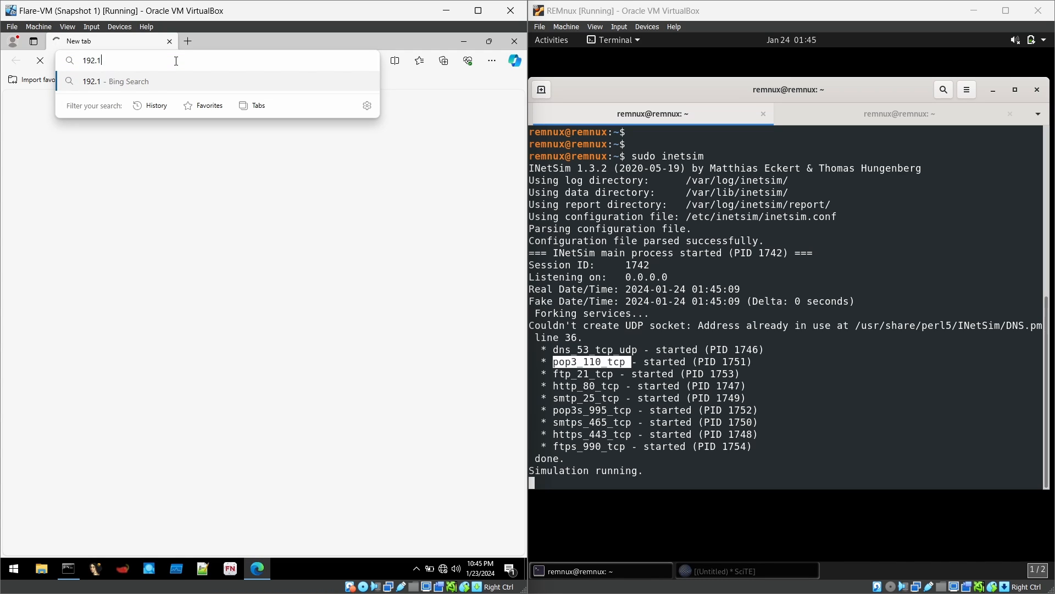
text(68.200.200)
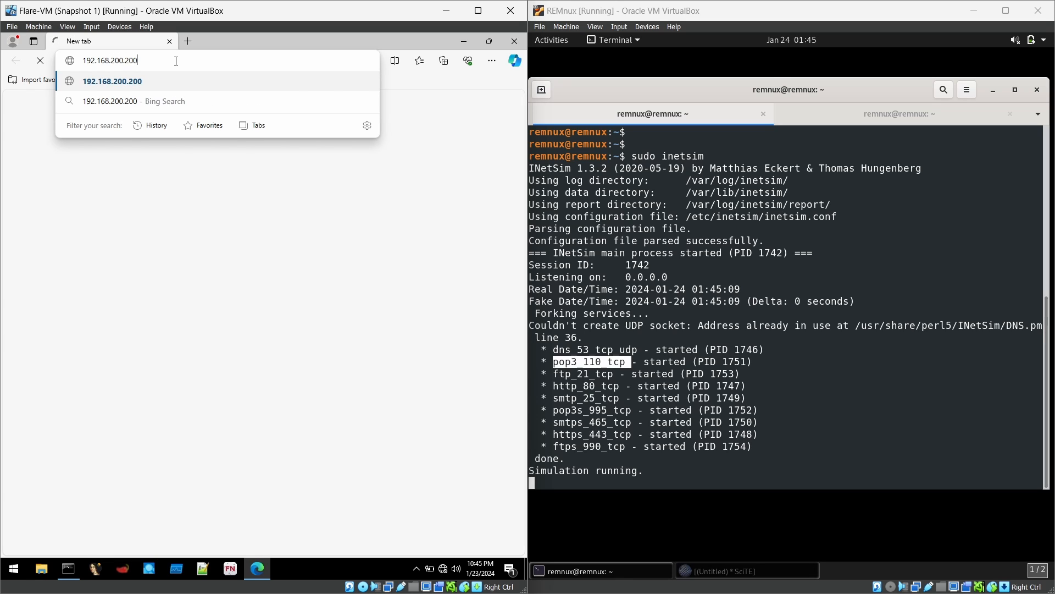
key(Return)
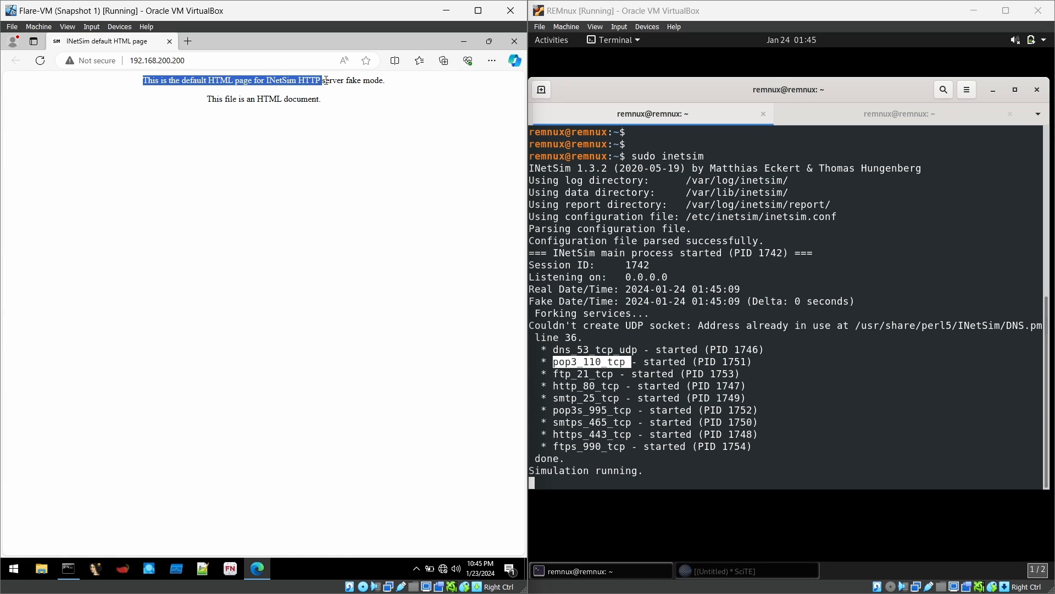
click(355, 151)
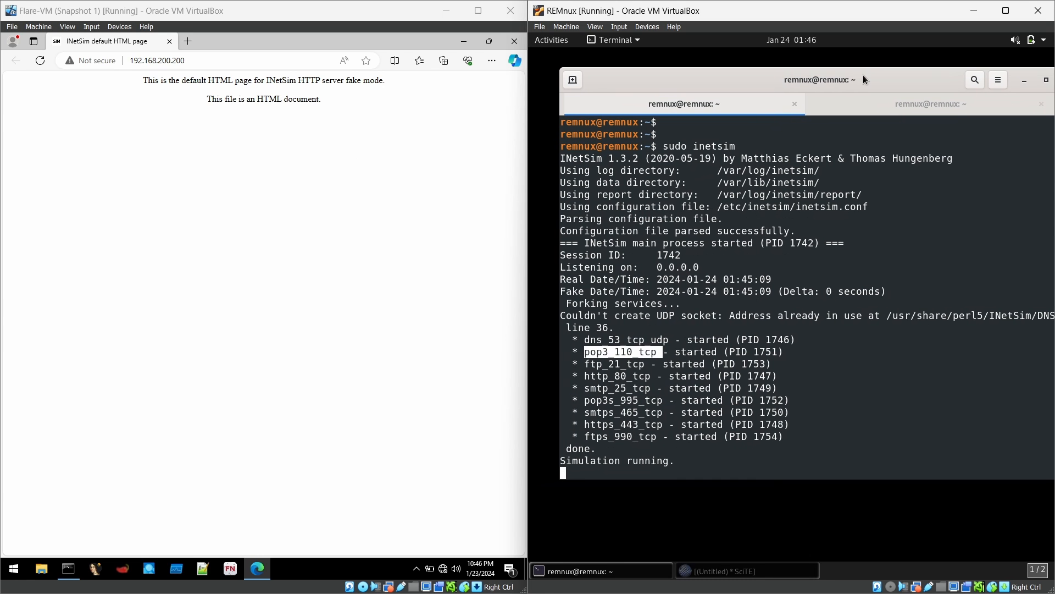
mouse_move(618, 71)
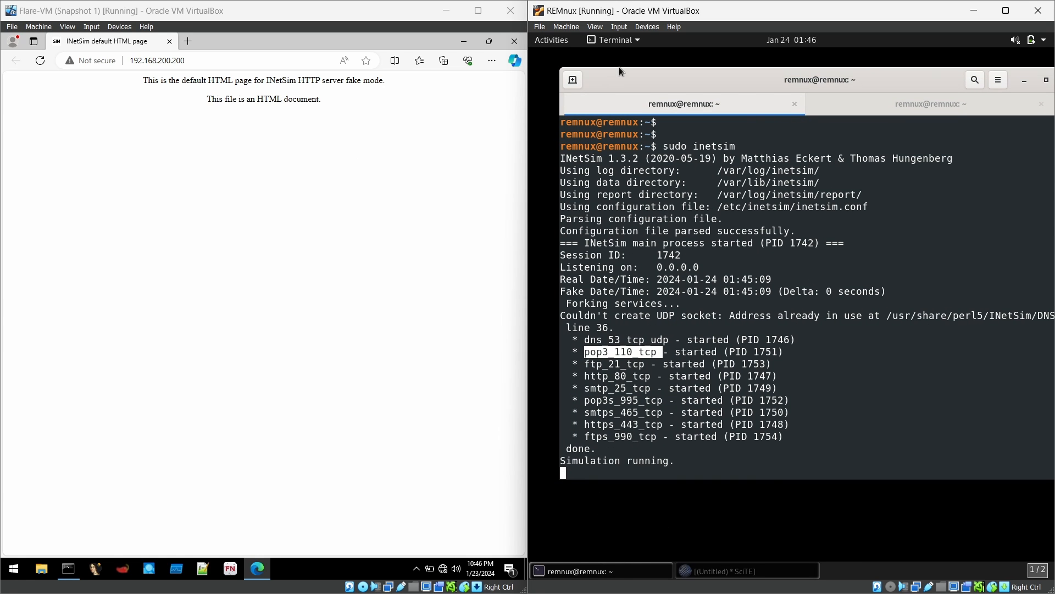
Launch Wireshark on REMnux capturing enp0s8, then switch to Flare-VM to ping 192.168.200.200.
click(551, 40)
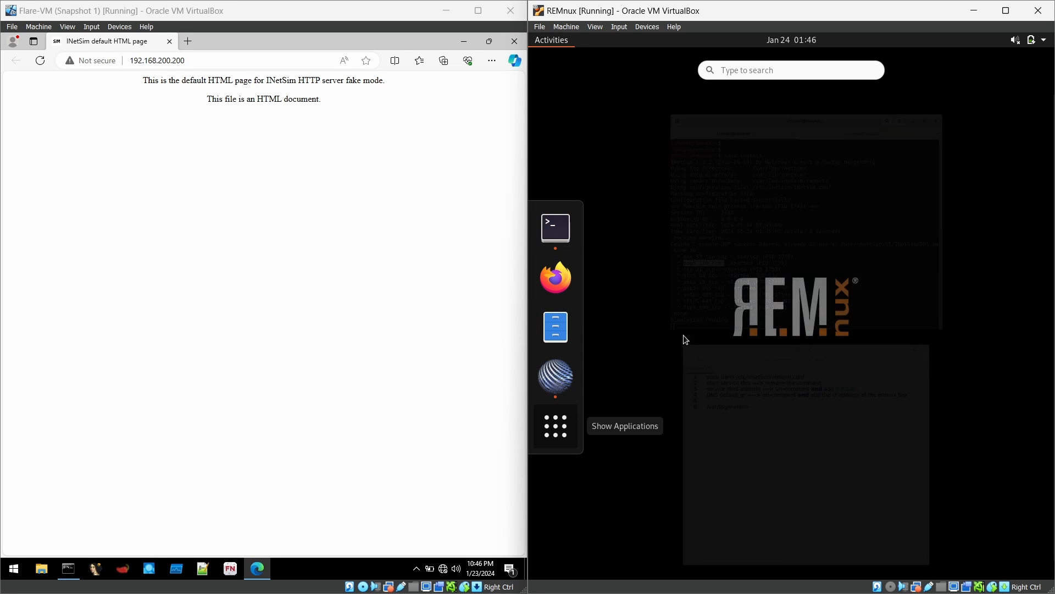
click(555, 426)
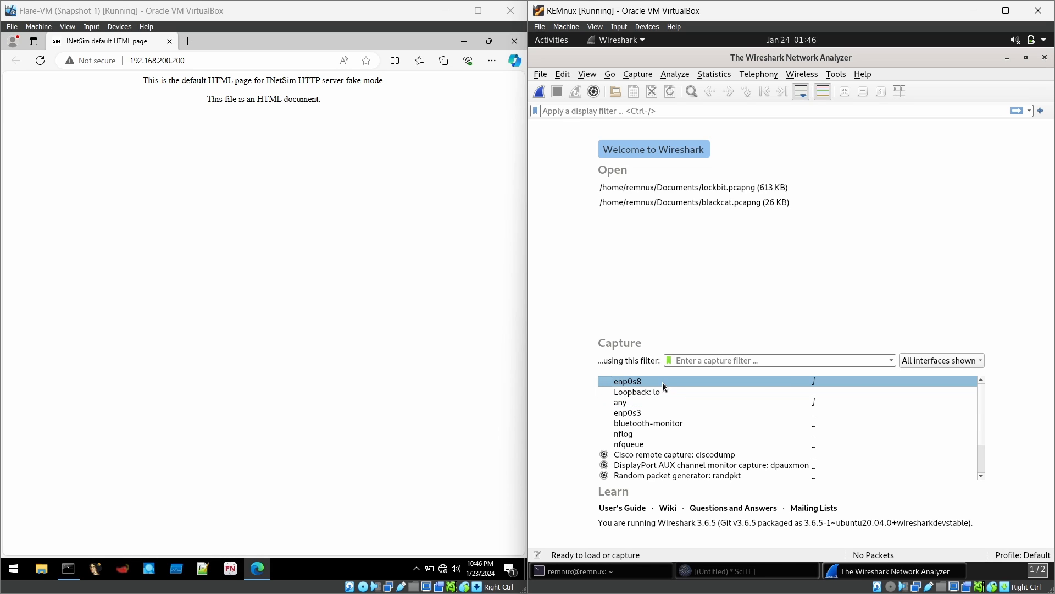
mouse_move(663, 387)
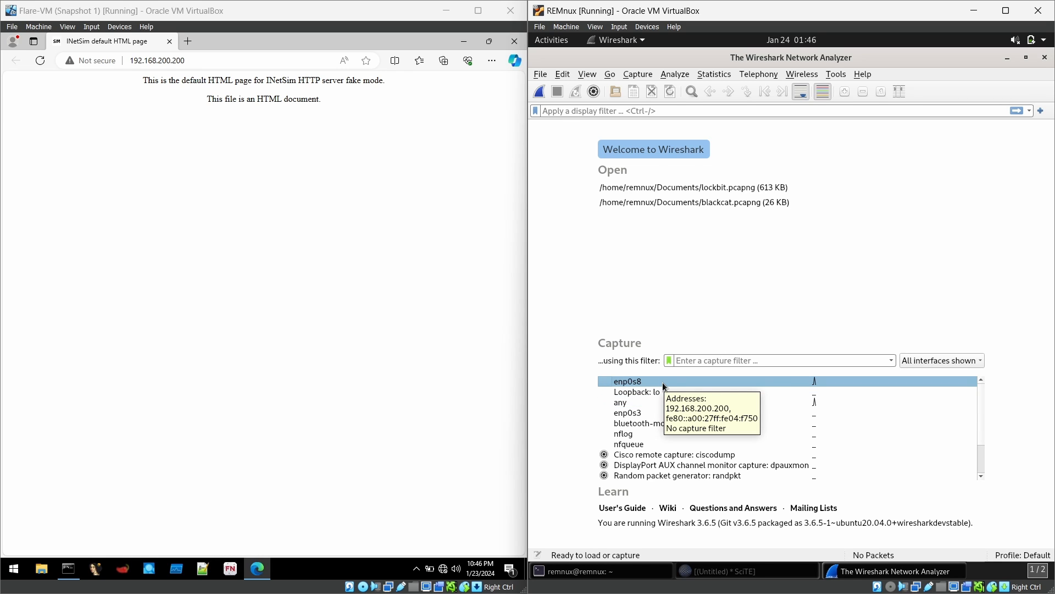
mouse_move(407, 204)
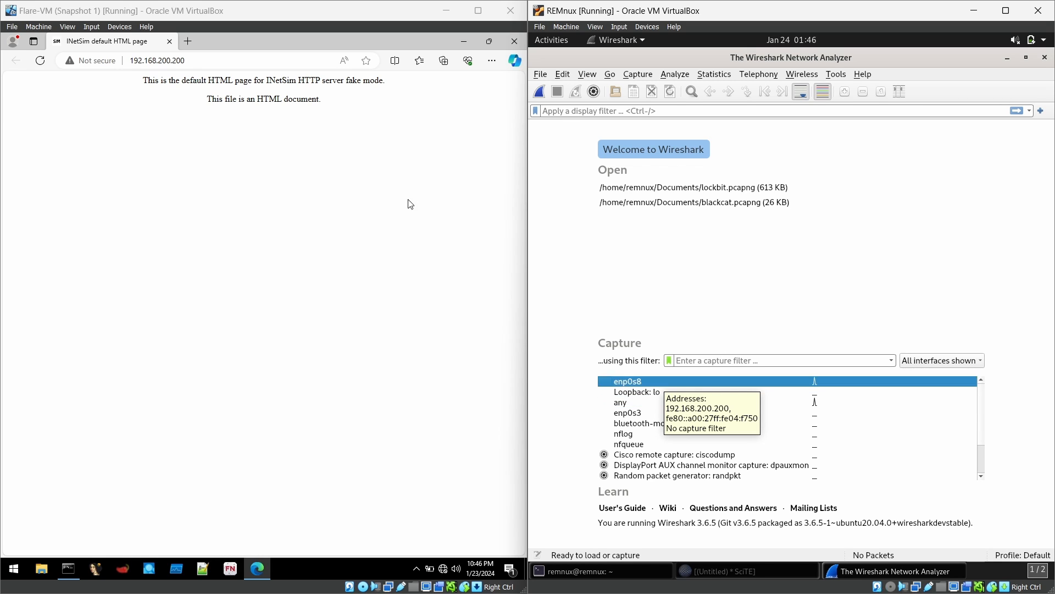
mouse_move(348, 182)
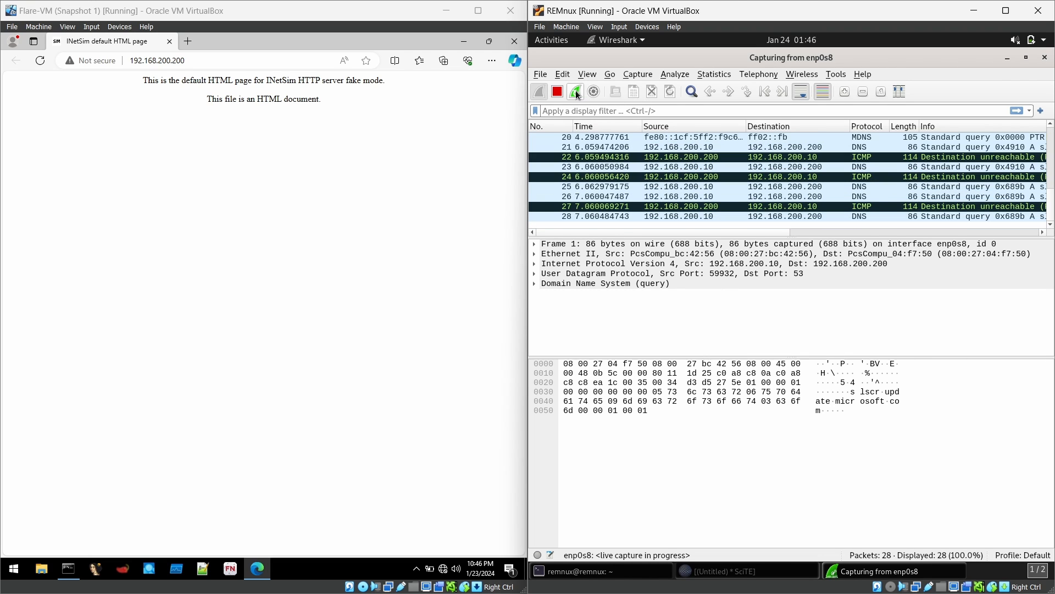
click(575, 92)
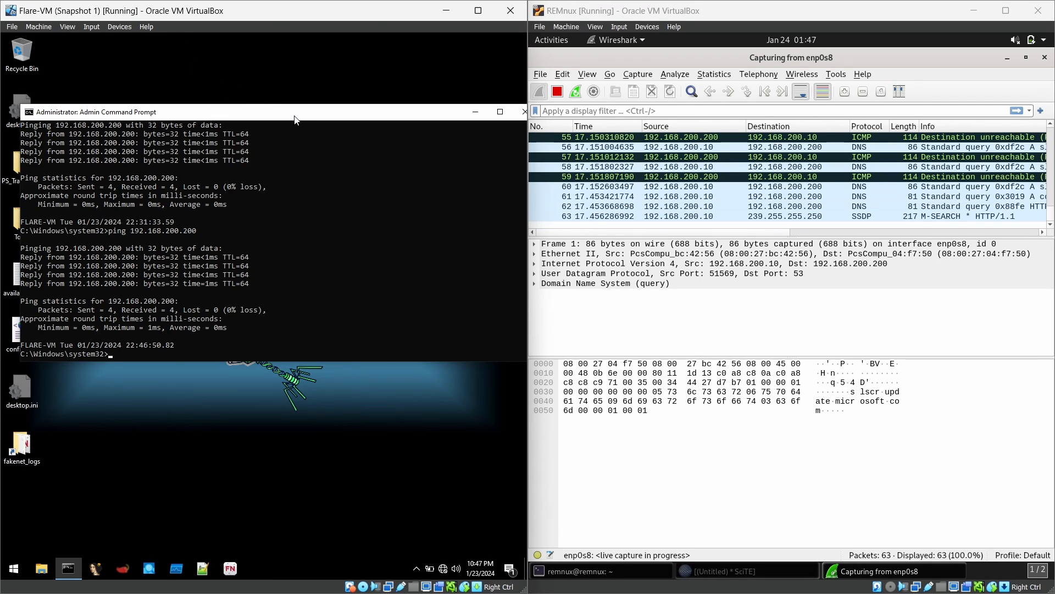
Restart the Wireshark capture, continuing without saving the old packets.
click(593, 92)
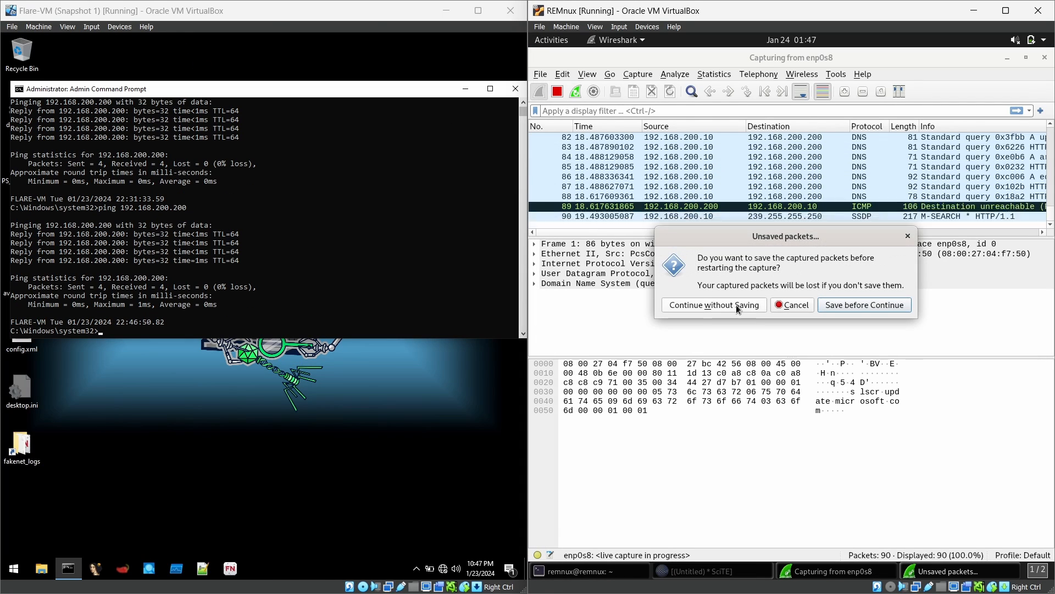
click(713, 304)
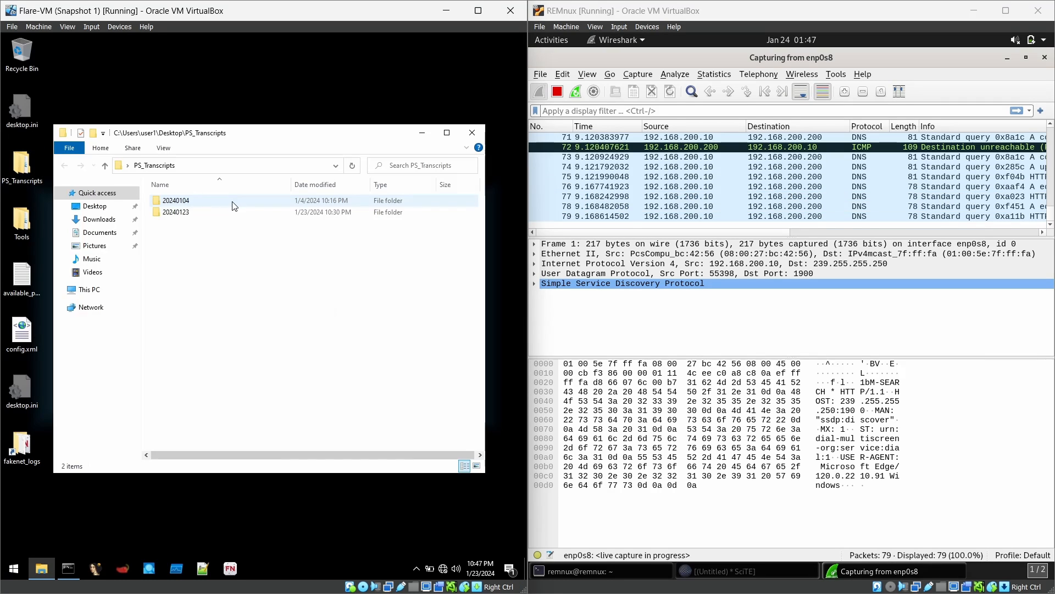
In Flare-VM's Downloads folder select the Ransomware.TeslaCrypt.zip archive.
click(98, 220)
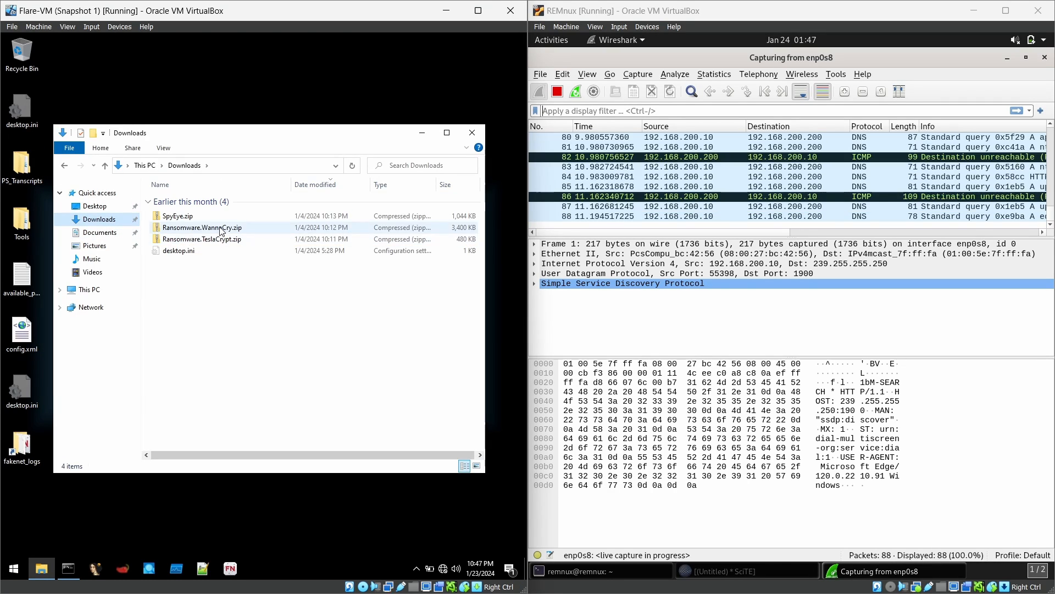
click(202, 227)
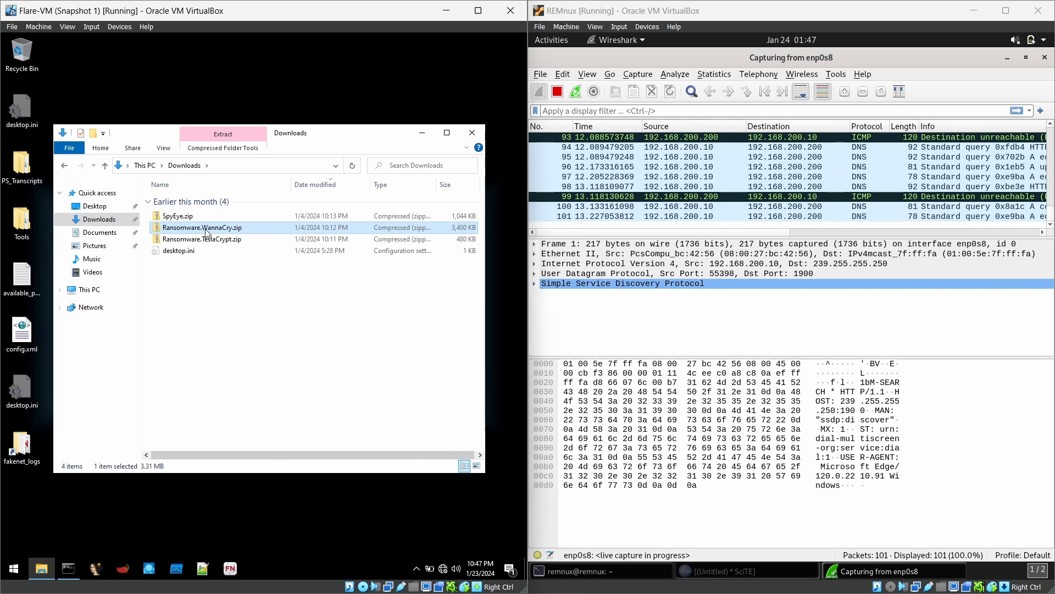
drag(291, 133, 291, 105)
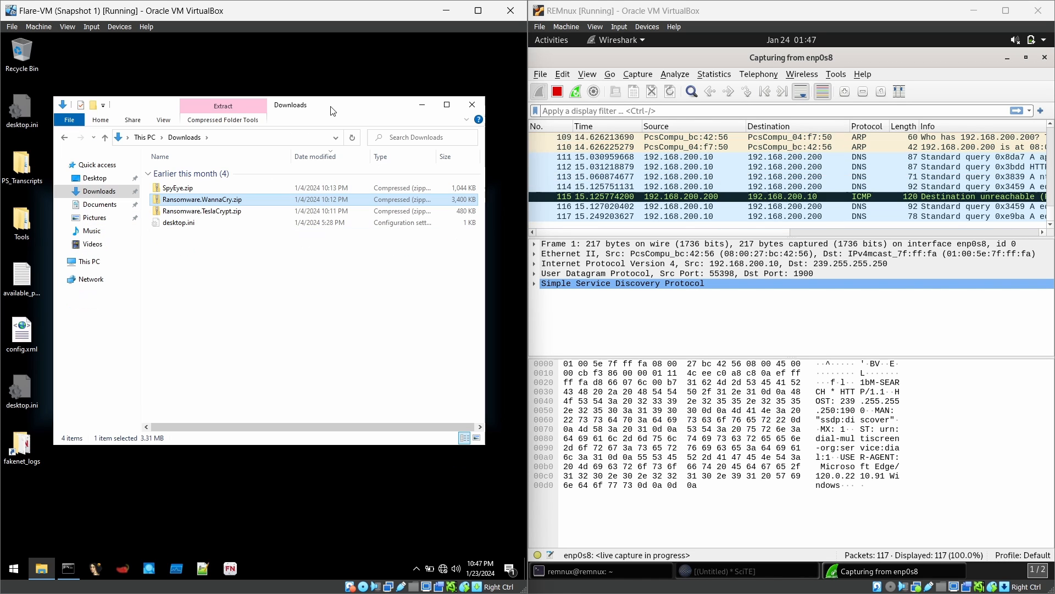
click(202, 210)
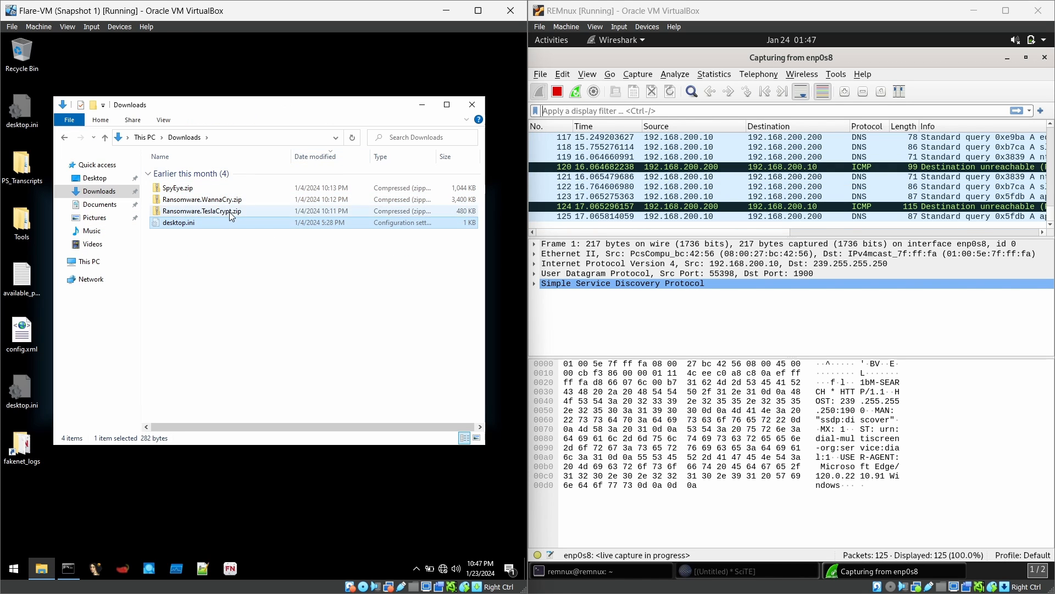
click(201, 210)
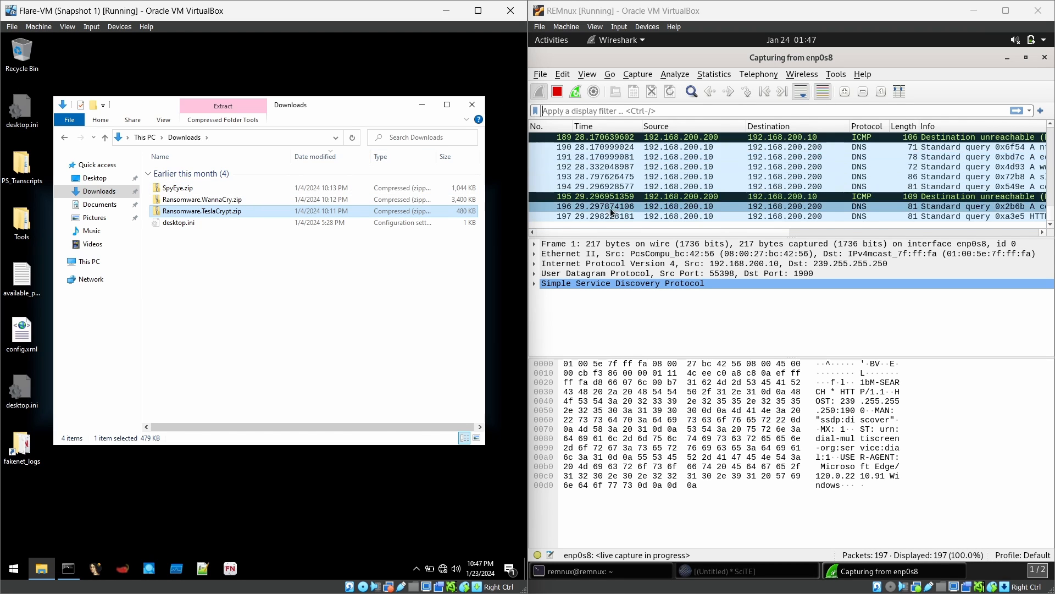
In Flare-VM's Machine Settings > Network, show Adapter 1 on NAT with Cable Connected unticked.
click(11, 27)
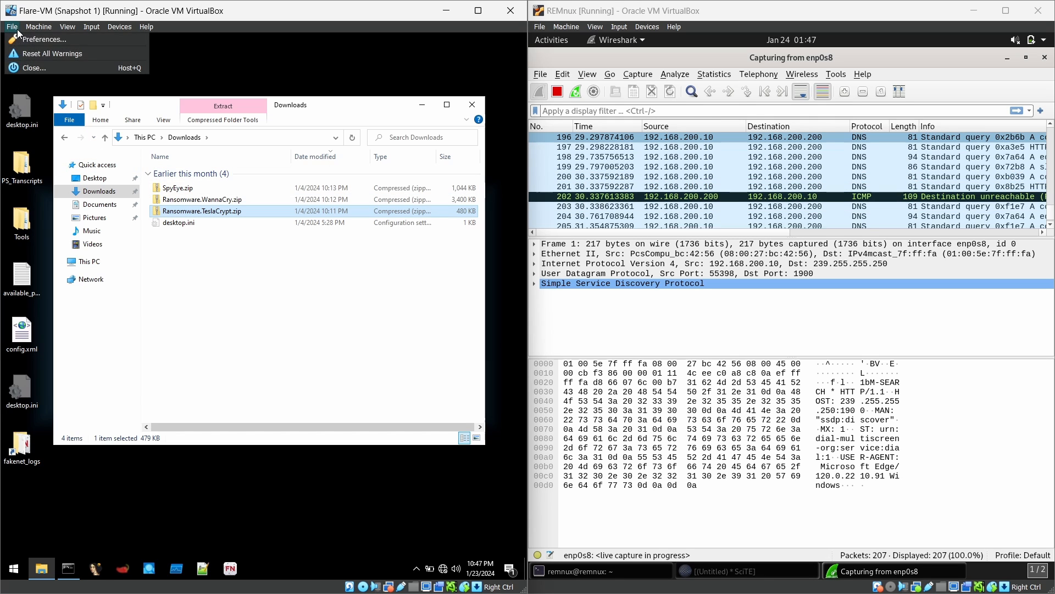
click(42, 39)
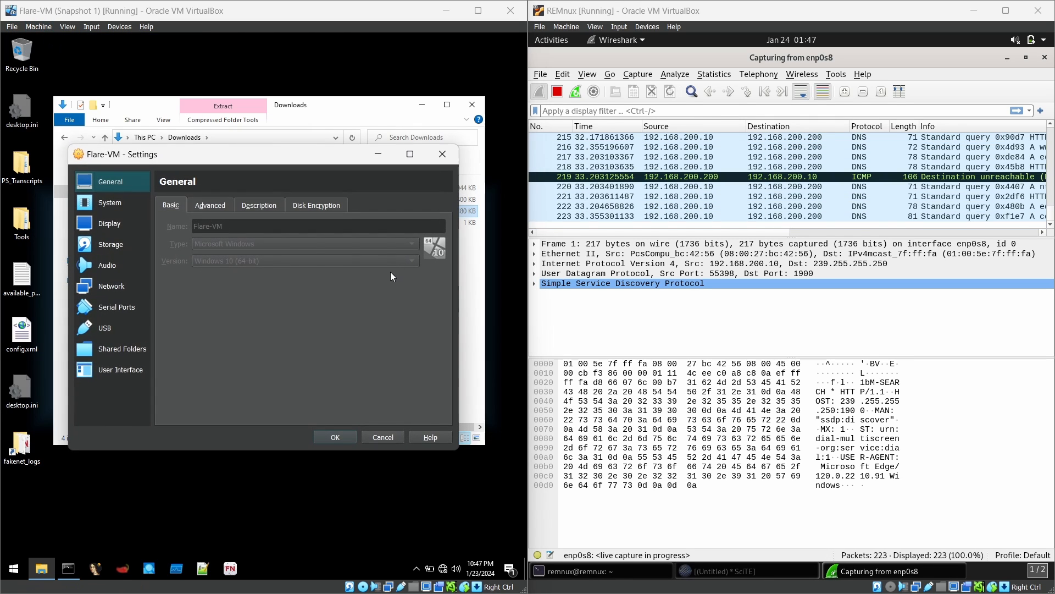
click(111, 285)
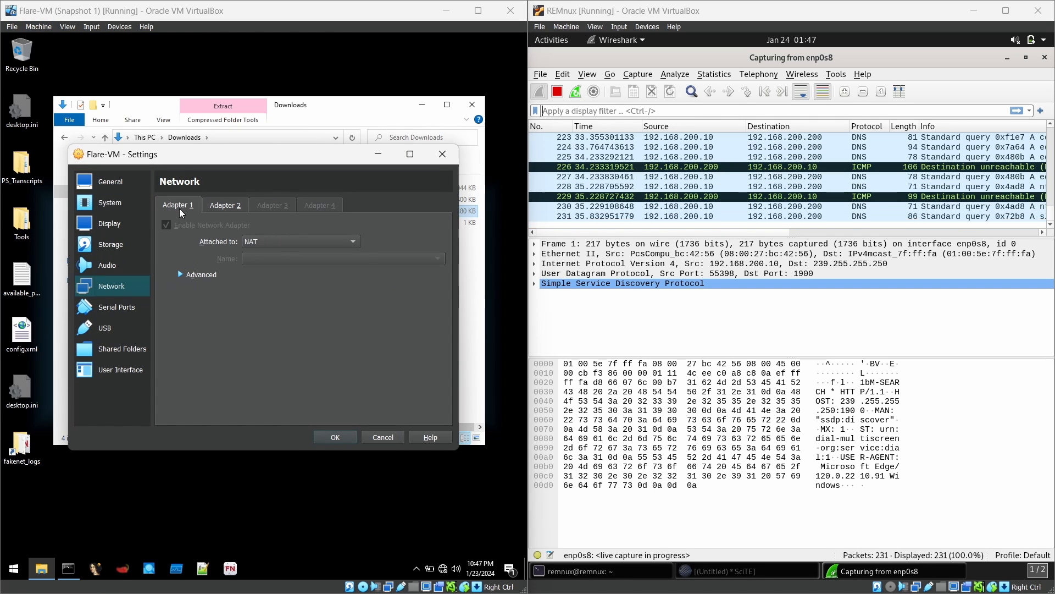
click(180, 274)
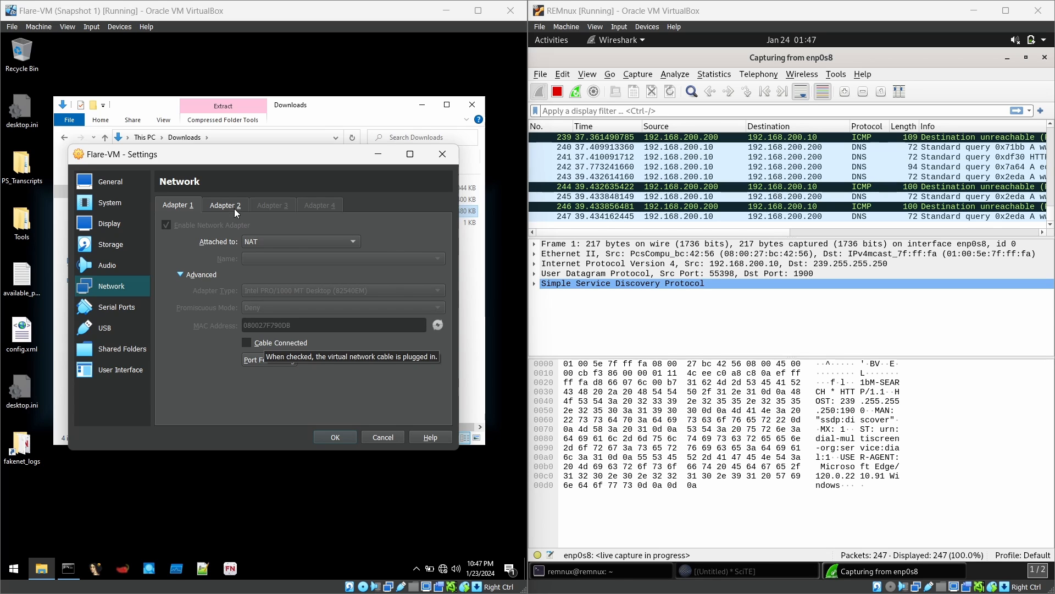
click(299, 242)
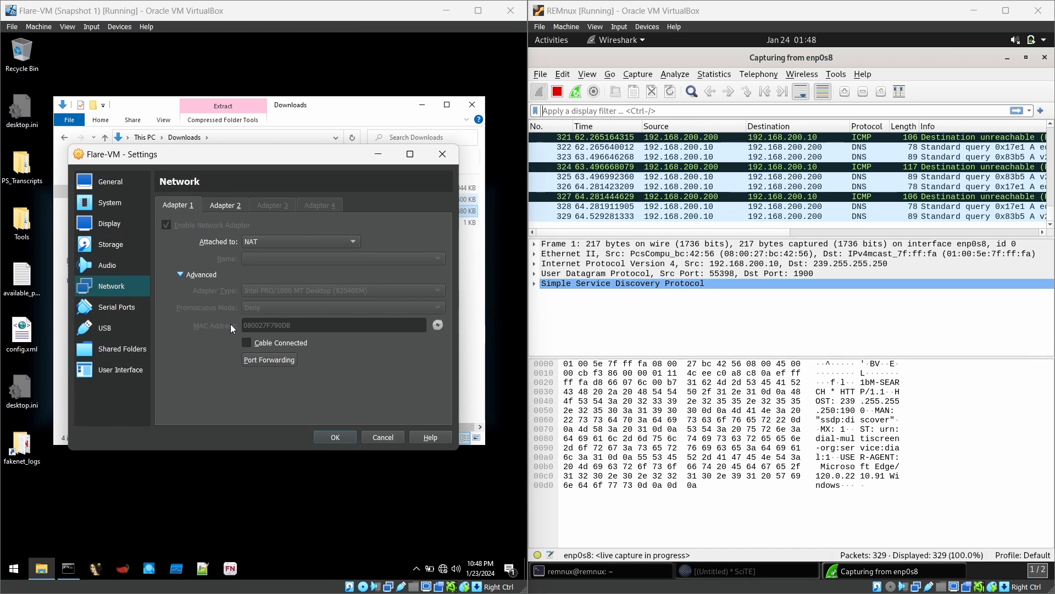
mouse_move(441, 154)
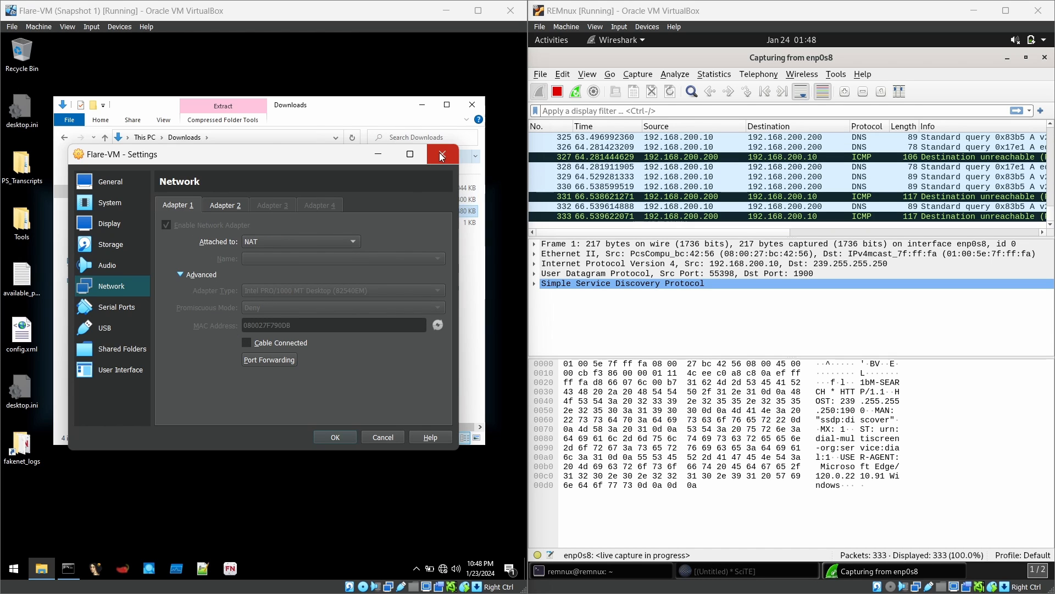
Extract Ransomware.TeslaCrypt.zip into its own folder, supplying the archive password.
click(441, 154)
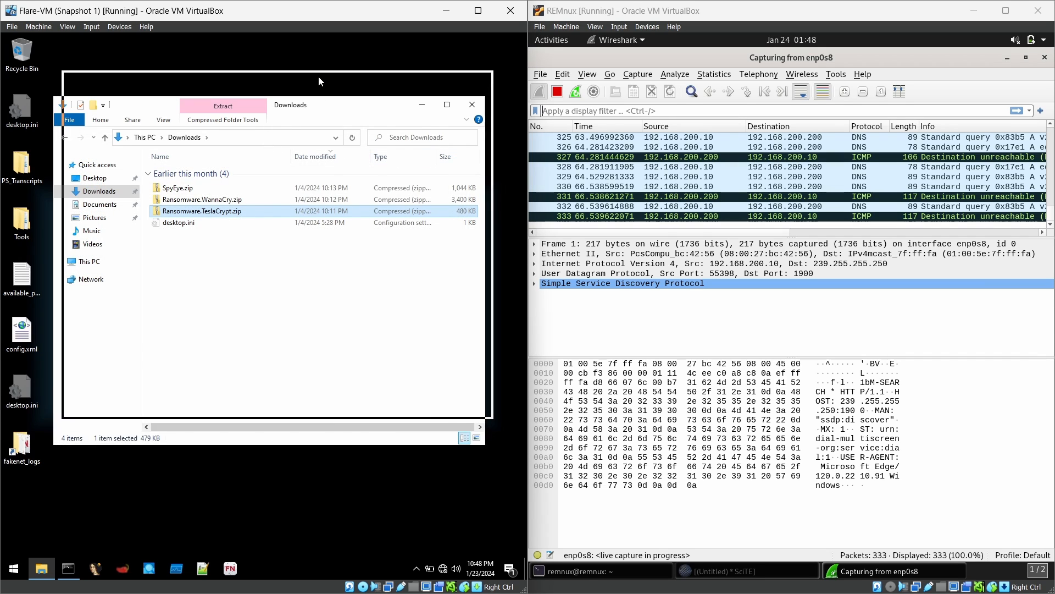
right_click(201, 210)
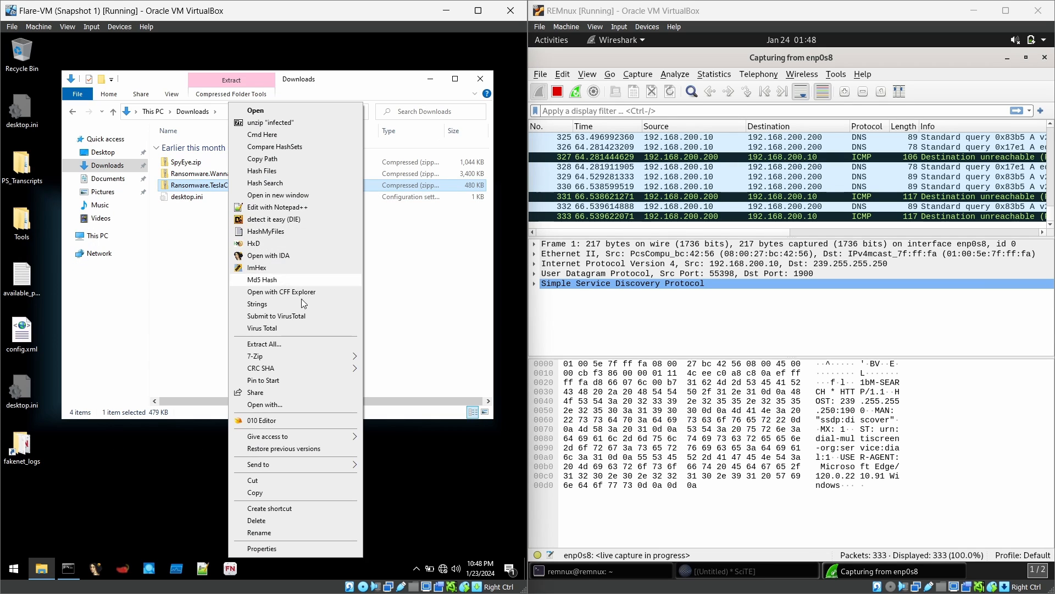
click(264, 344)
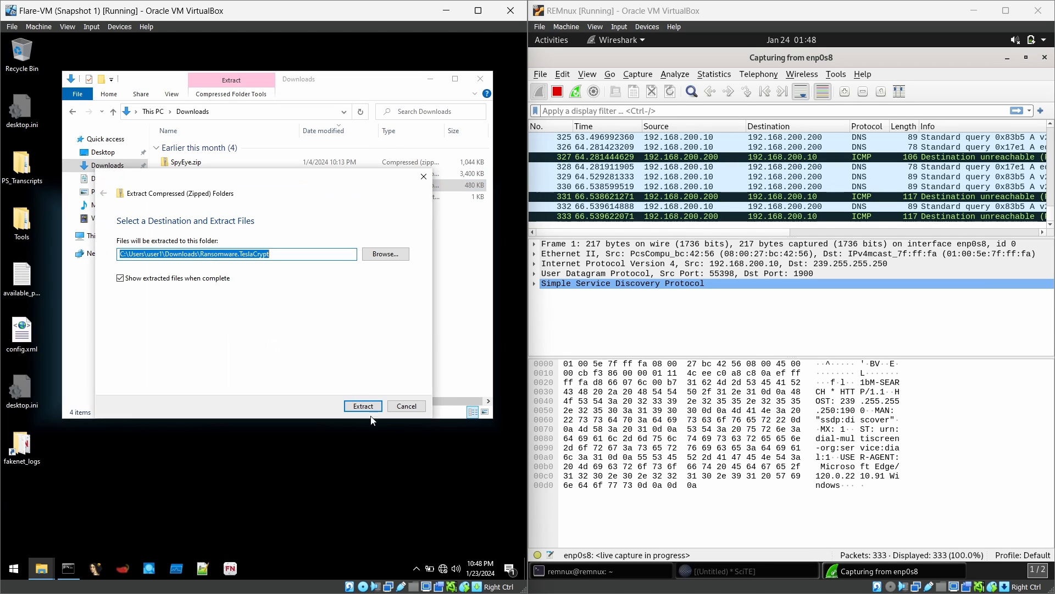
click(362, 405)
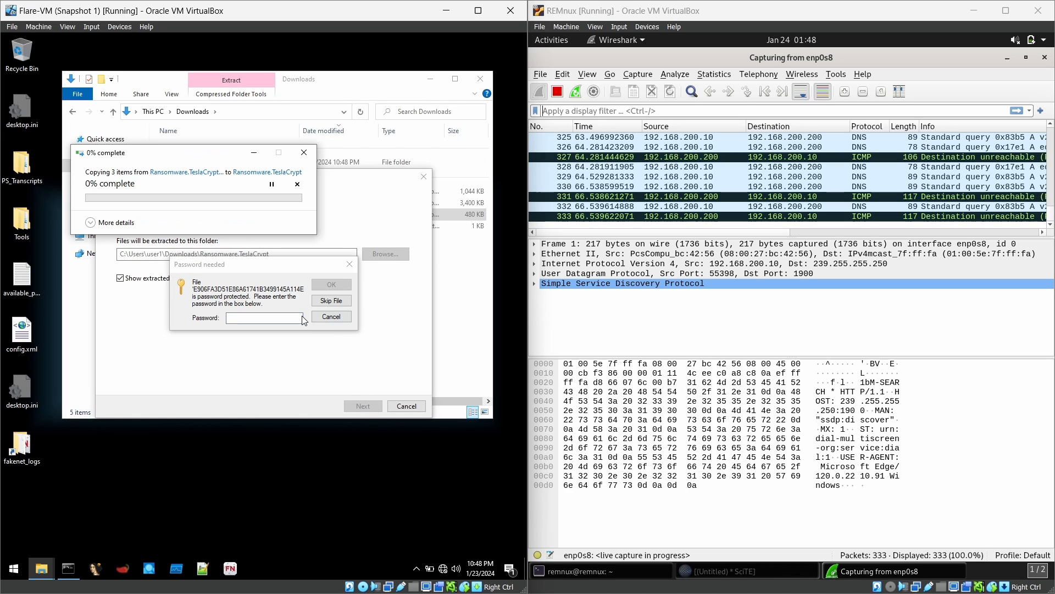
click(263, 317)
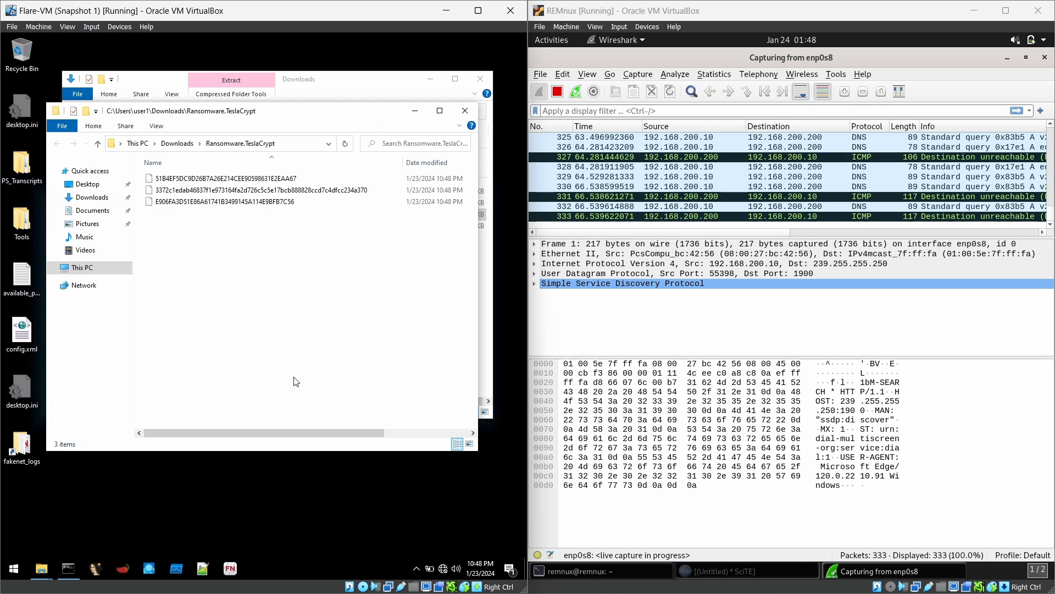
Rename the first two hash-named sample files to carry a .exe extension.
click(228, 177)
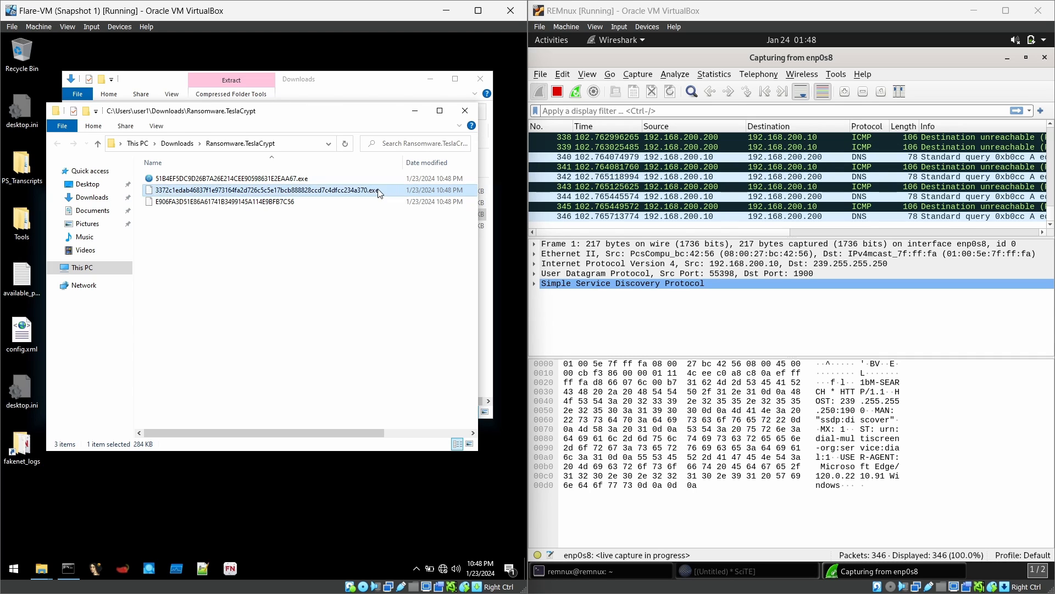
click(306, 243)
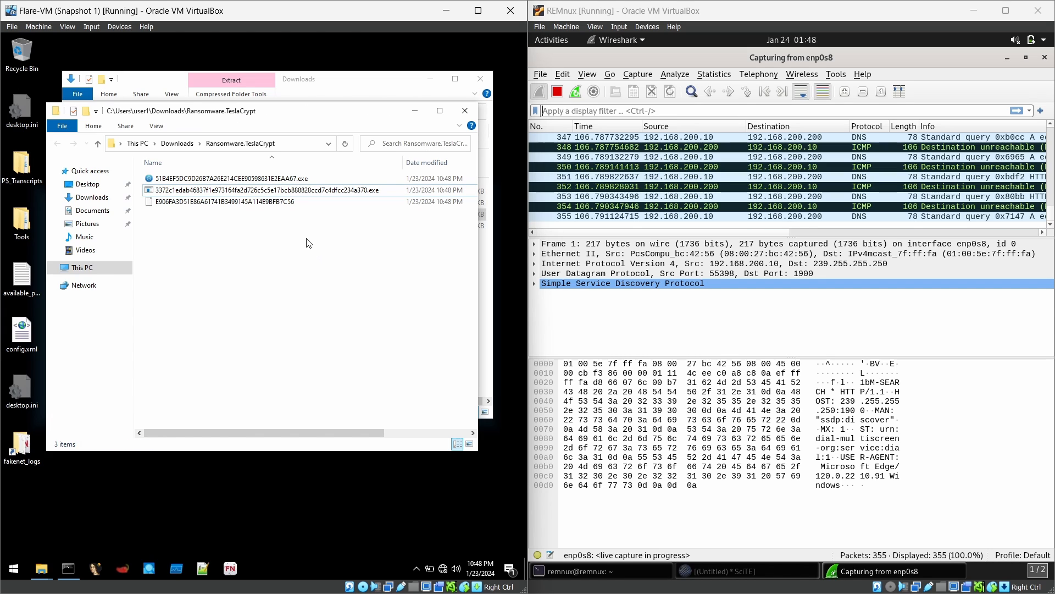
click(228, 178)
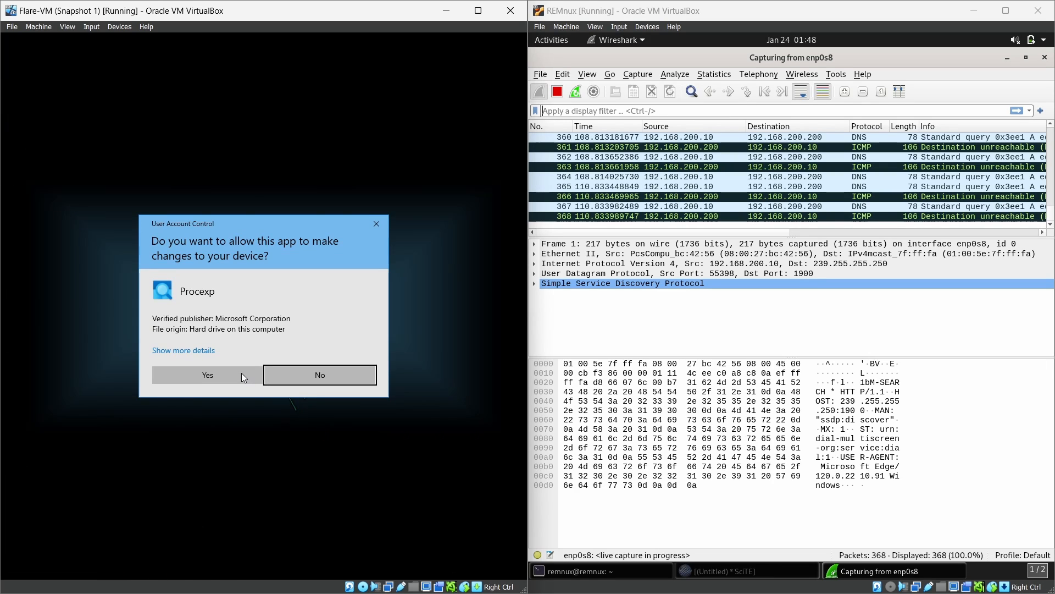
Approve the UAC prompt so Process Monitor runs elevated and starts capturing events.
click(207, 375)
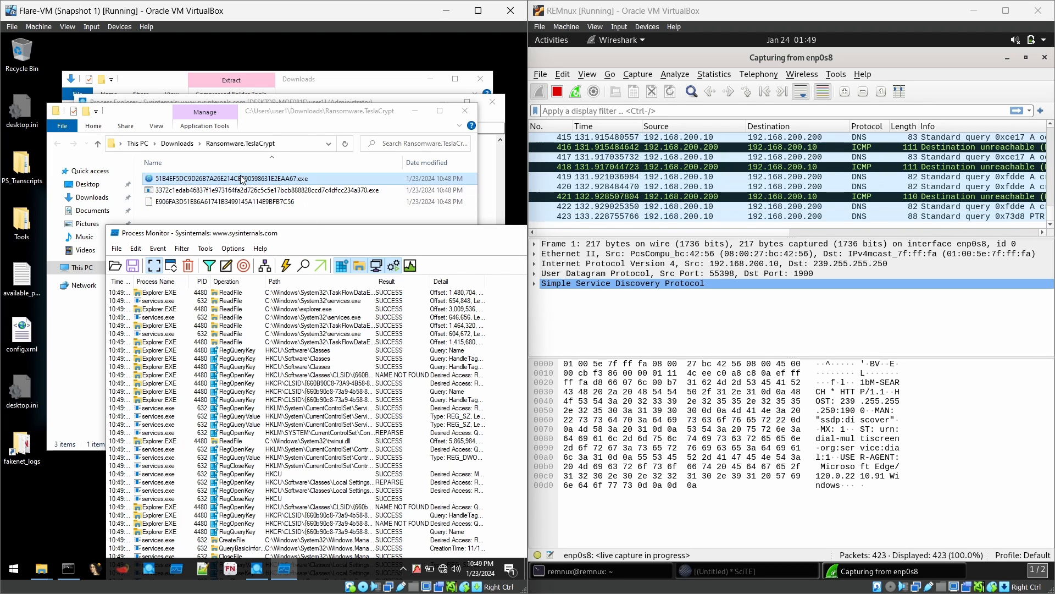
Filter Process Monitor to Process Name is A26E214CEE90598631E2EAA67.exe, Include, and apply it.
click(232, 178)
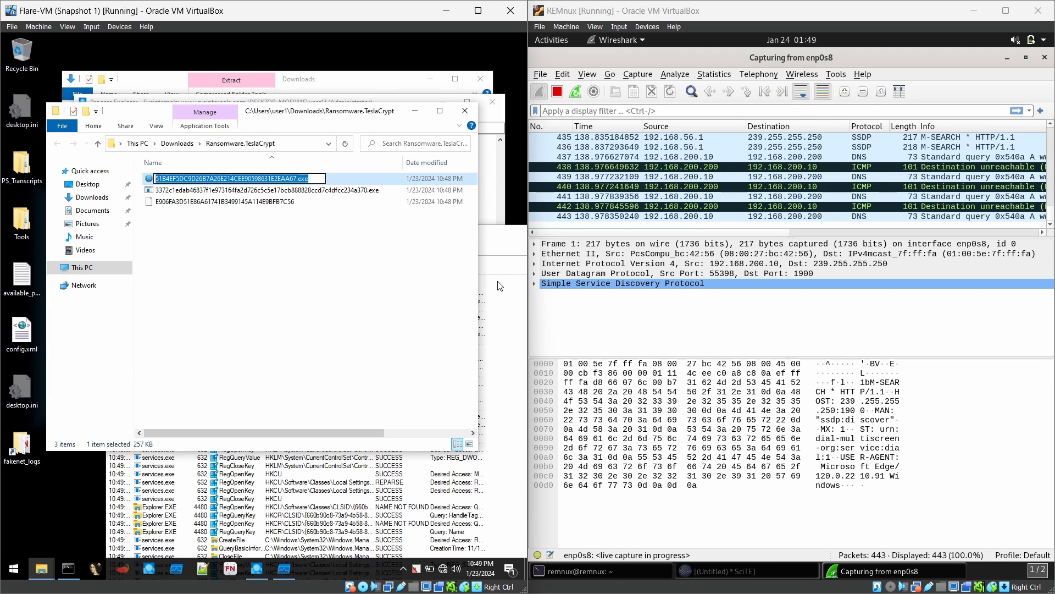
click(283, 570)
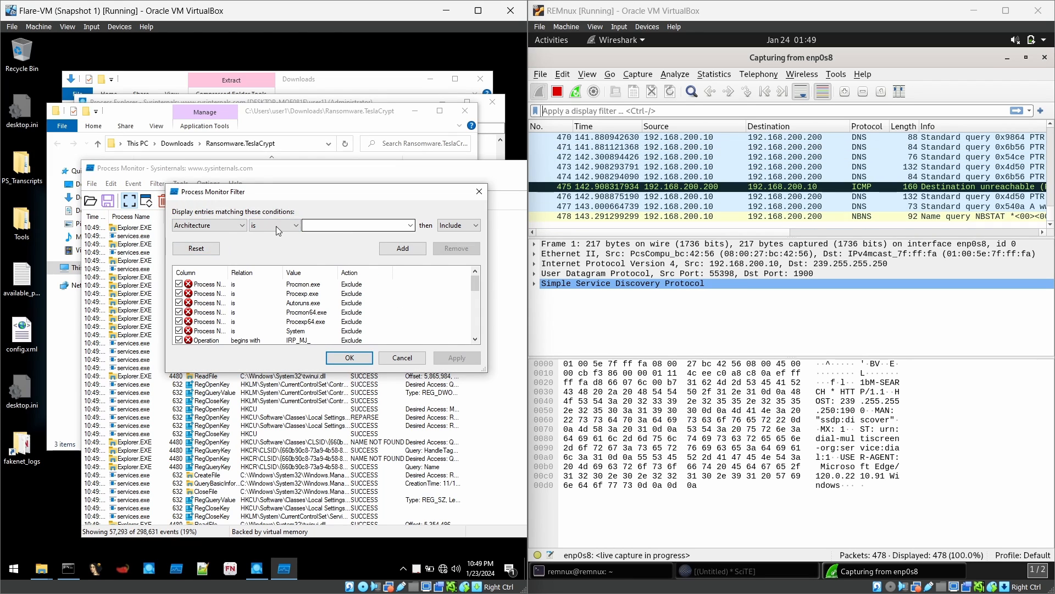
click(209, 224)
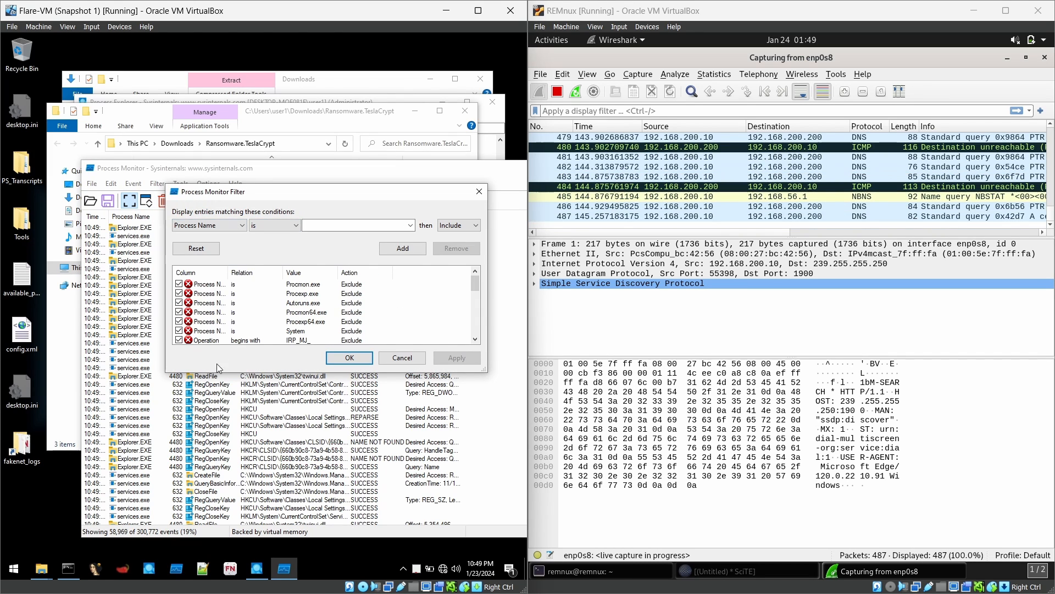
text(A26E214CEE90598631E2EAA67.exe)
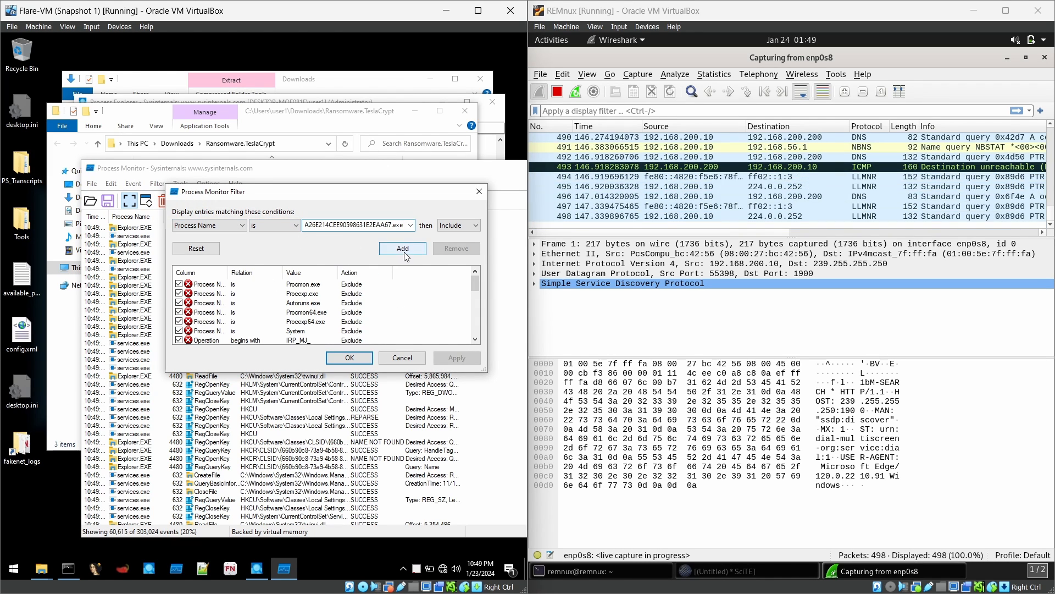
click(402, 249)
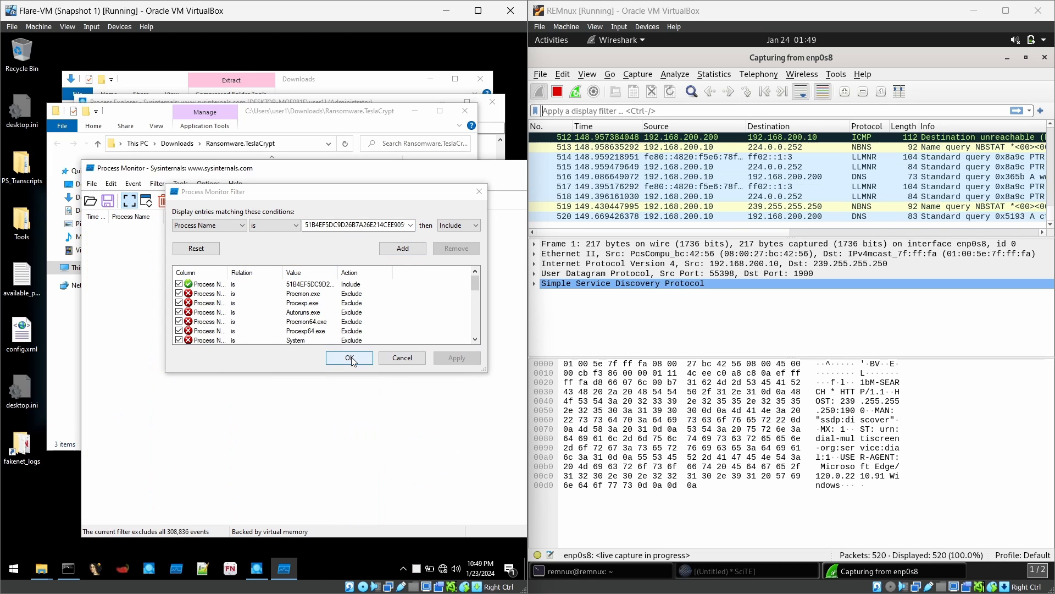
click(348, 357)
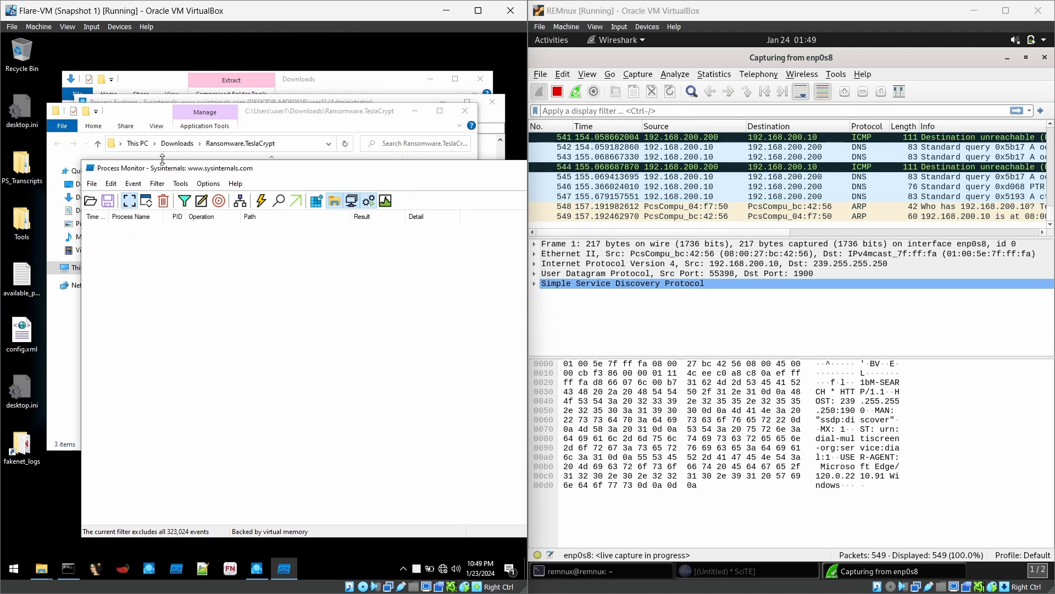
Add a second Process Name include rule for the other sample executable.
click(157, 183)
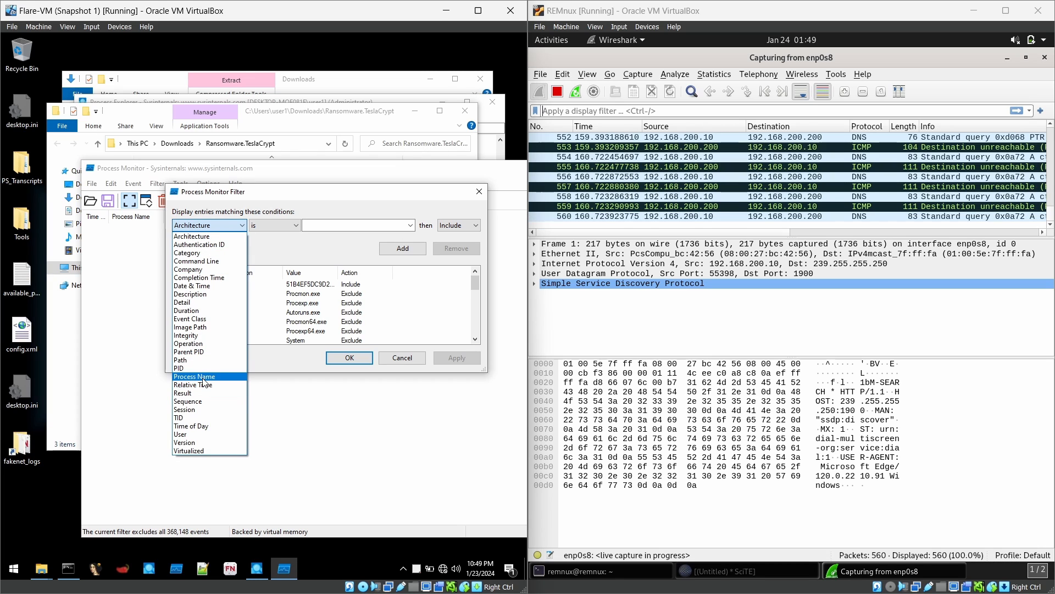
click(194, 376)
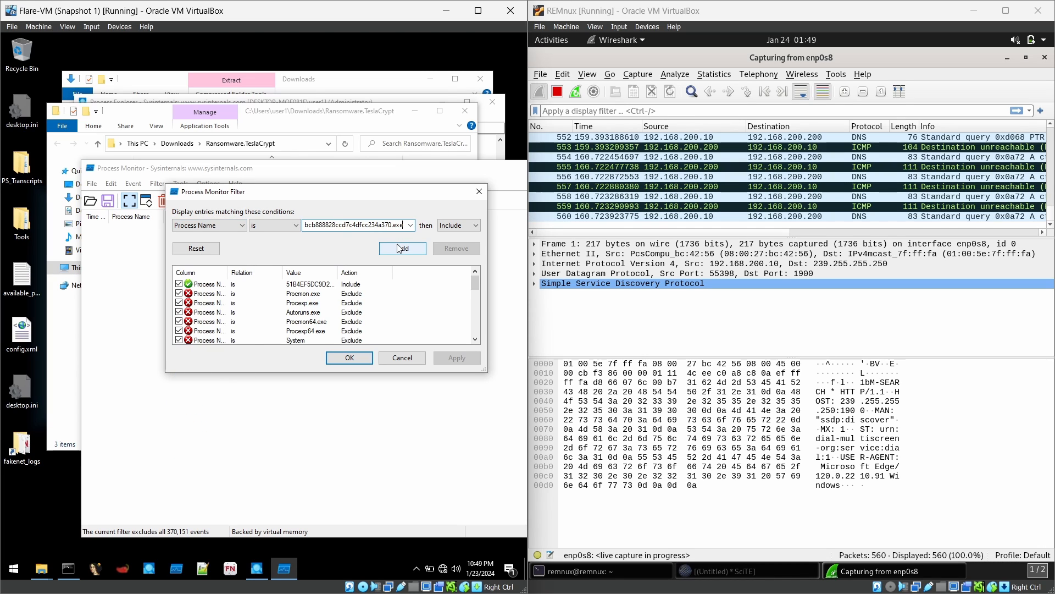
click(349, 357)
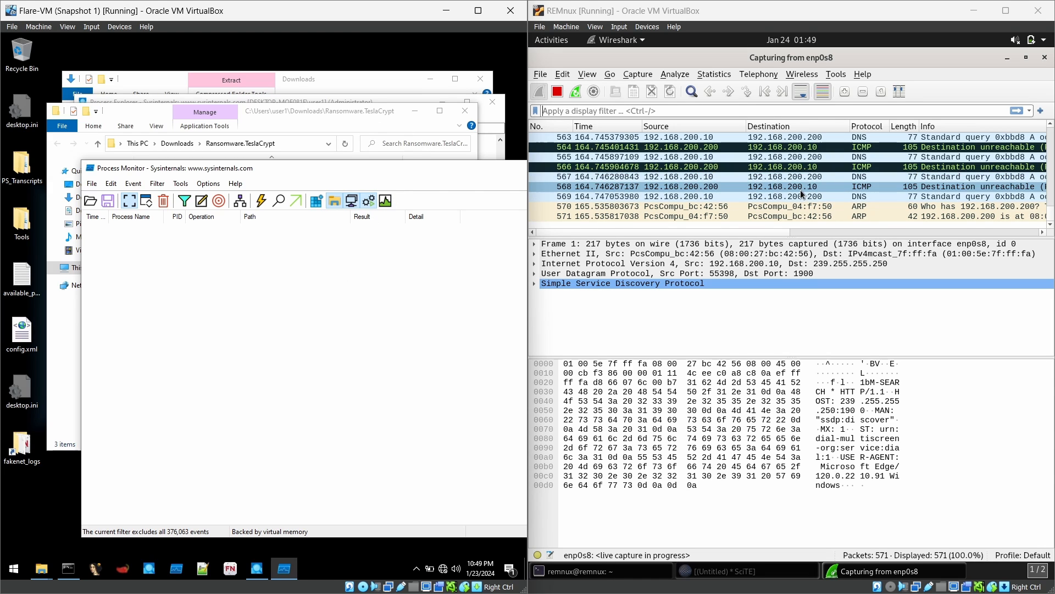
Restart the Wireshark capture on REMnux, continuing without saving the old packets.
click(574, 92)
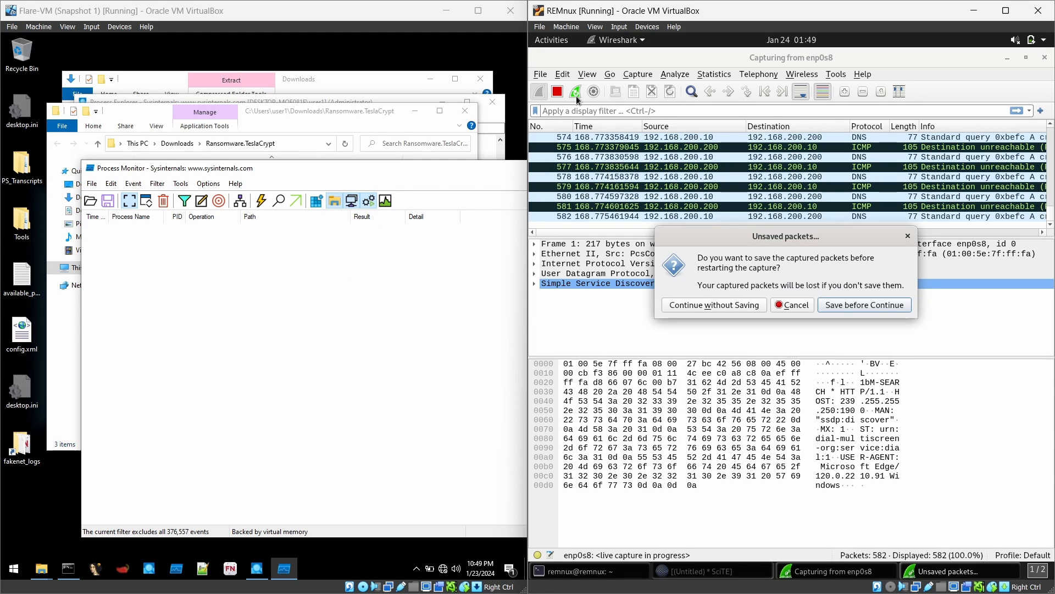
click(713, 305)
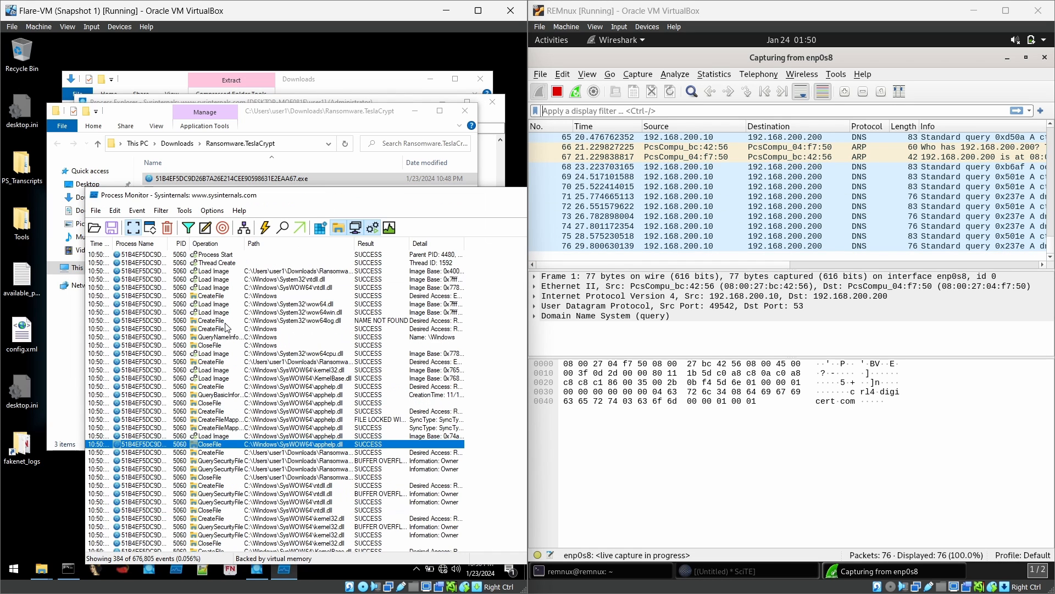
Review the Process Monitor events, then launch the second TeslaCrypt sample from Explorer.
scroll(down, 3)
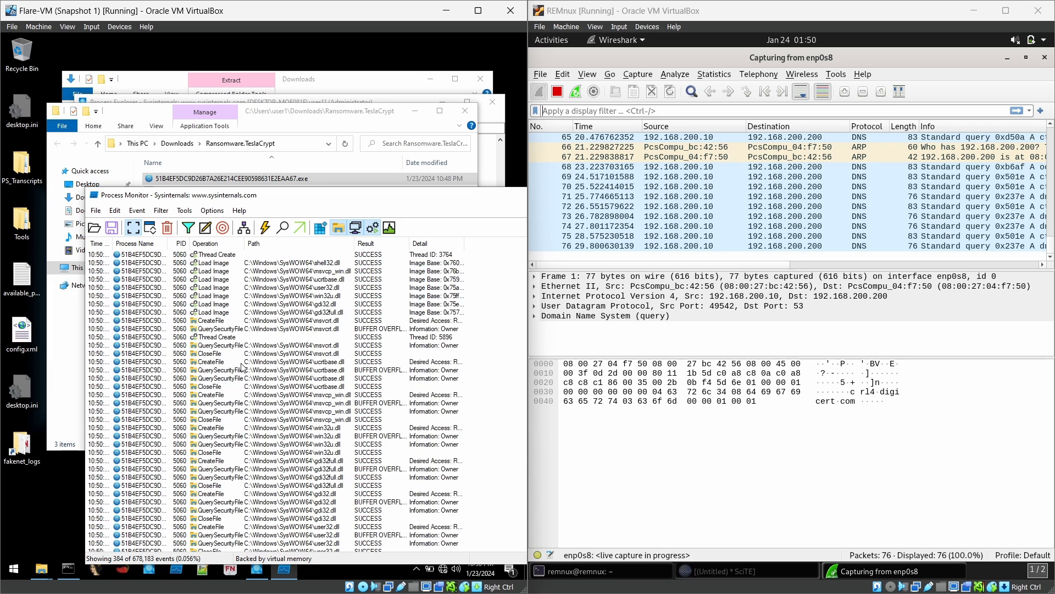
scroll(down, 3)
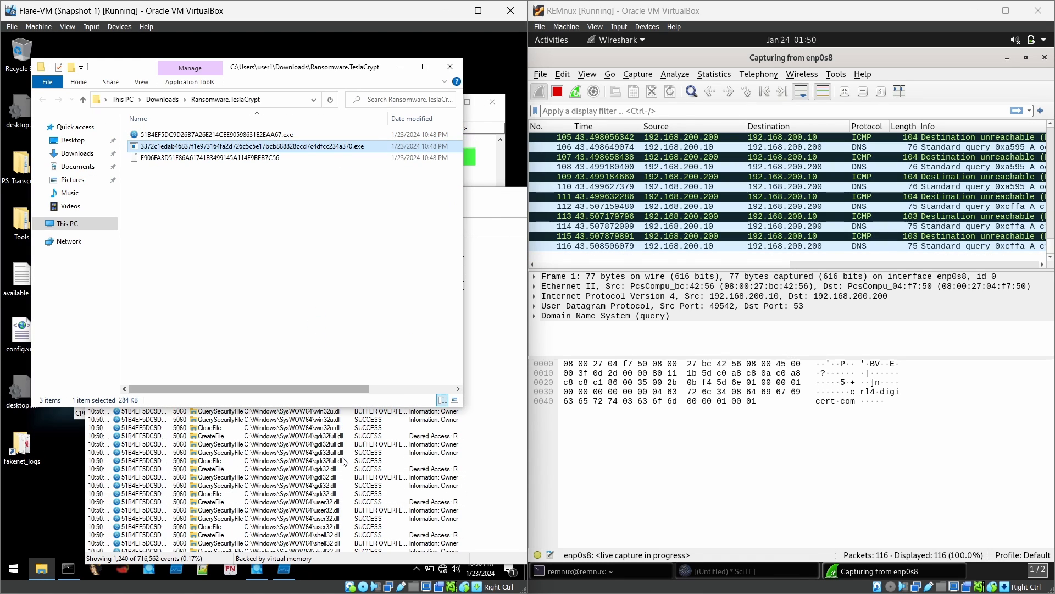
key(Delete)
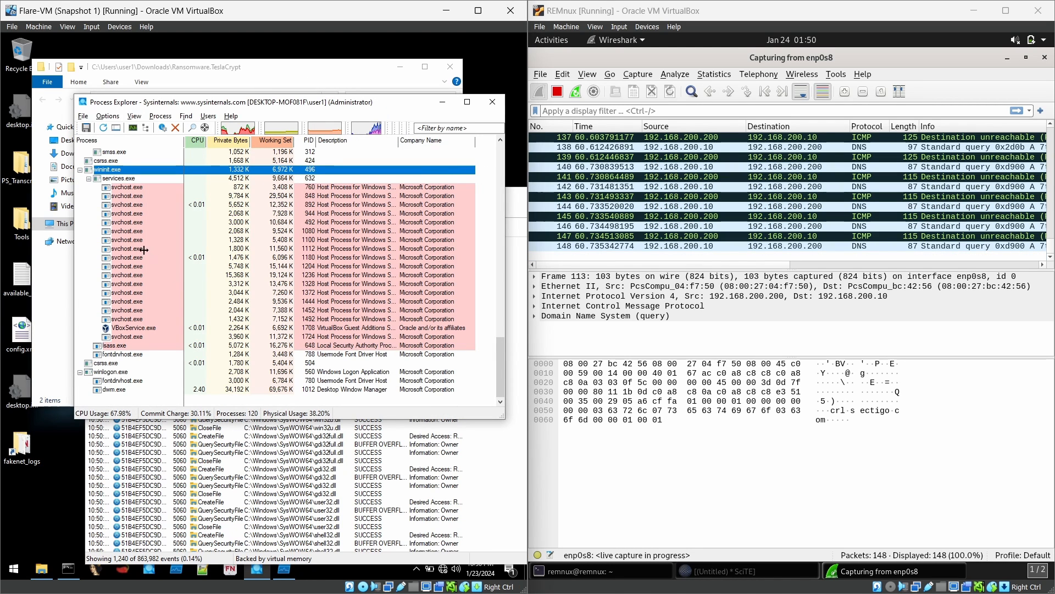
Browse the Process Explorer tree and bring its window forward beside Process Monitor.
click(126, 249)
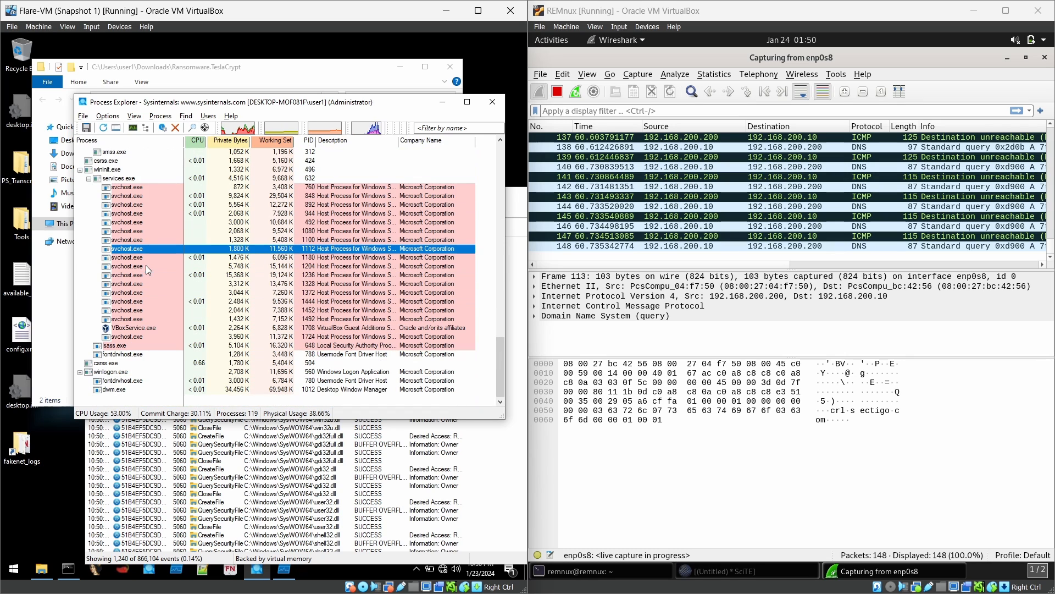
click(122, 354)
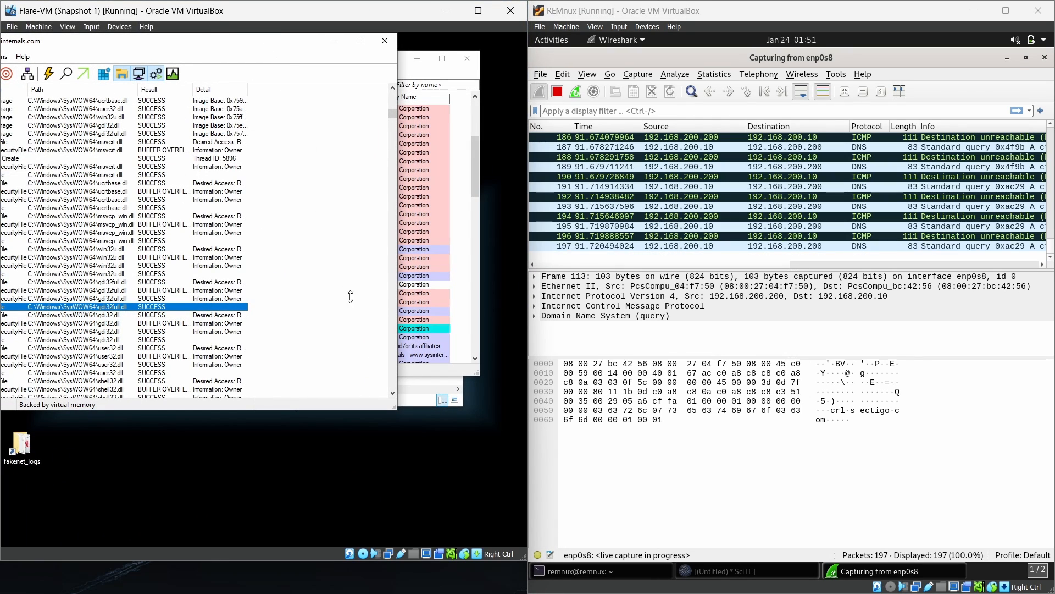
click(693, 364)
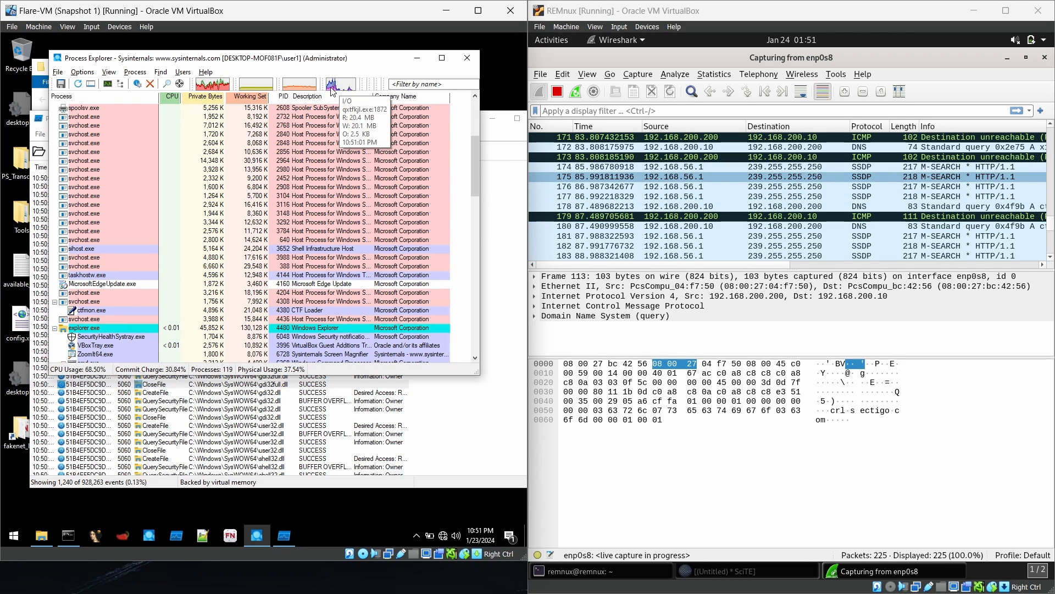
mouse_move(212, 83)
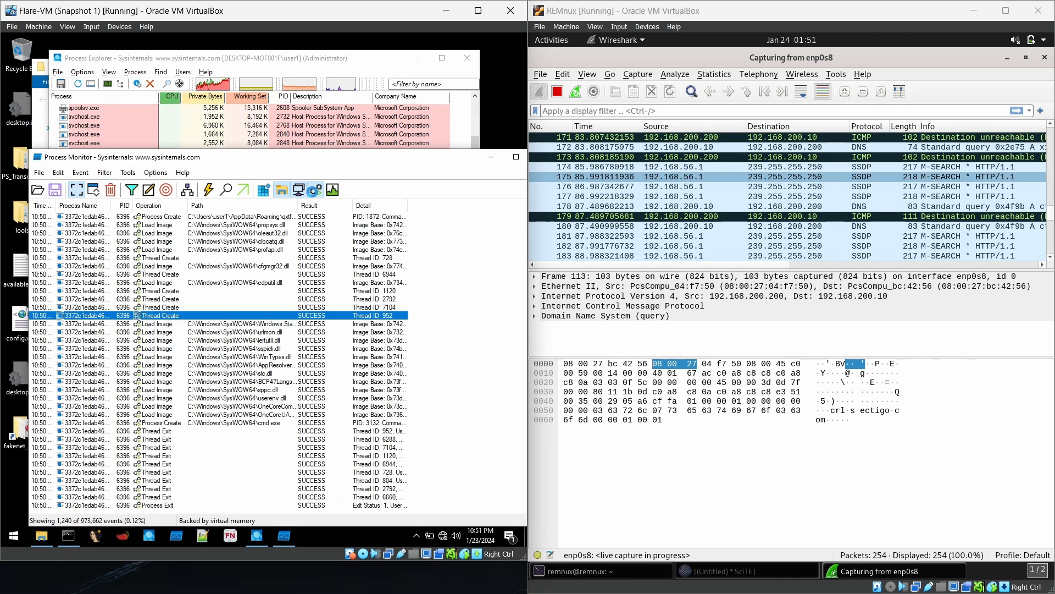
Step through the first sample's file events, including the security query on kernel32.dll.
click(110, 190)
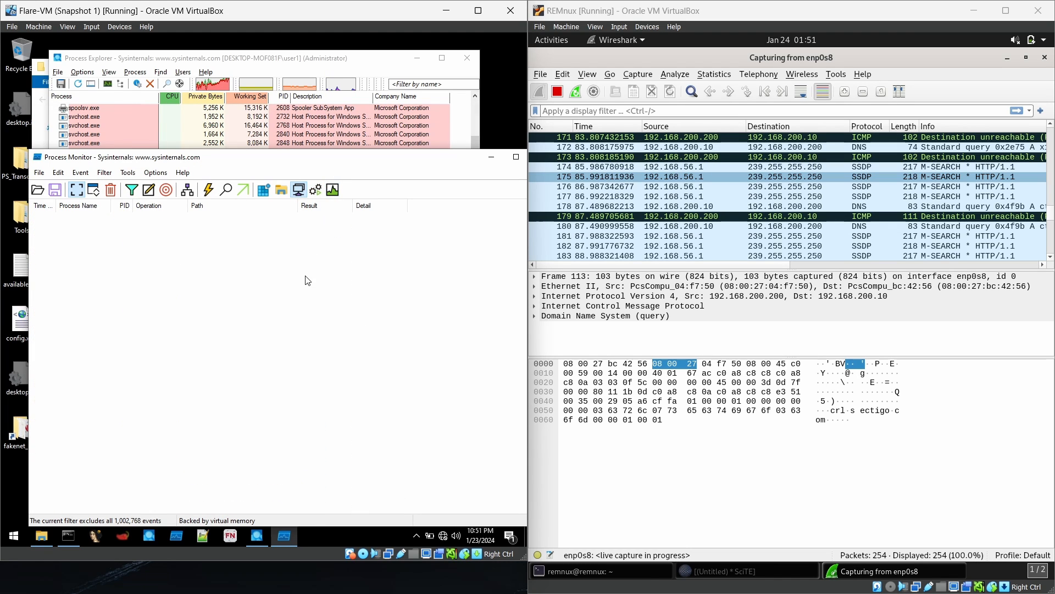
mouse_move(317, 244)
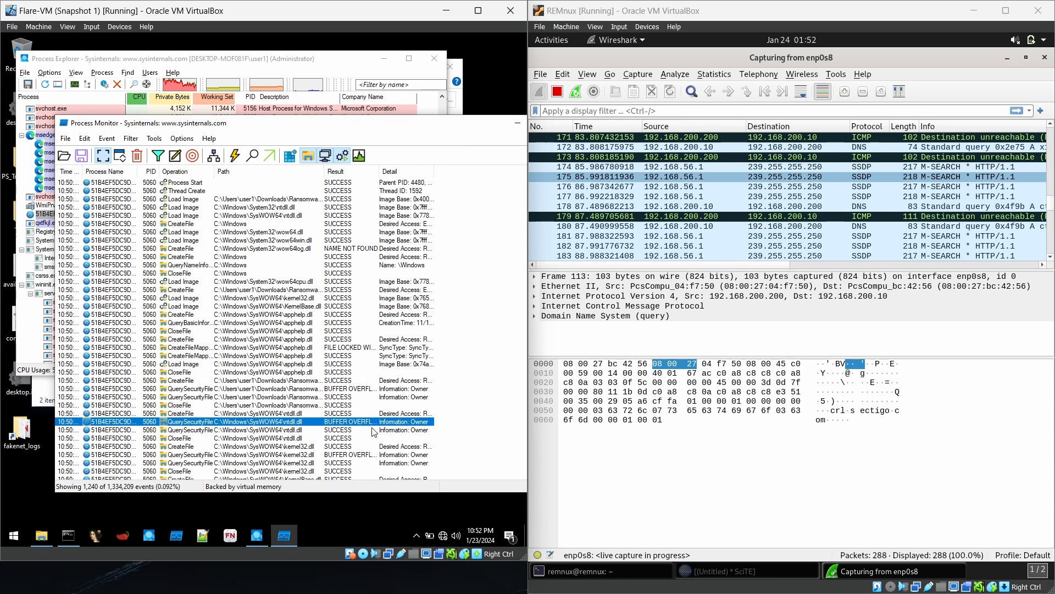
scroll(down, 3)
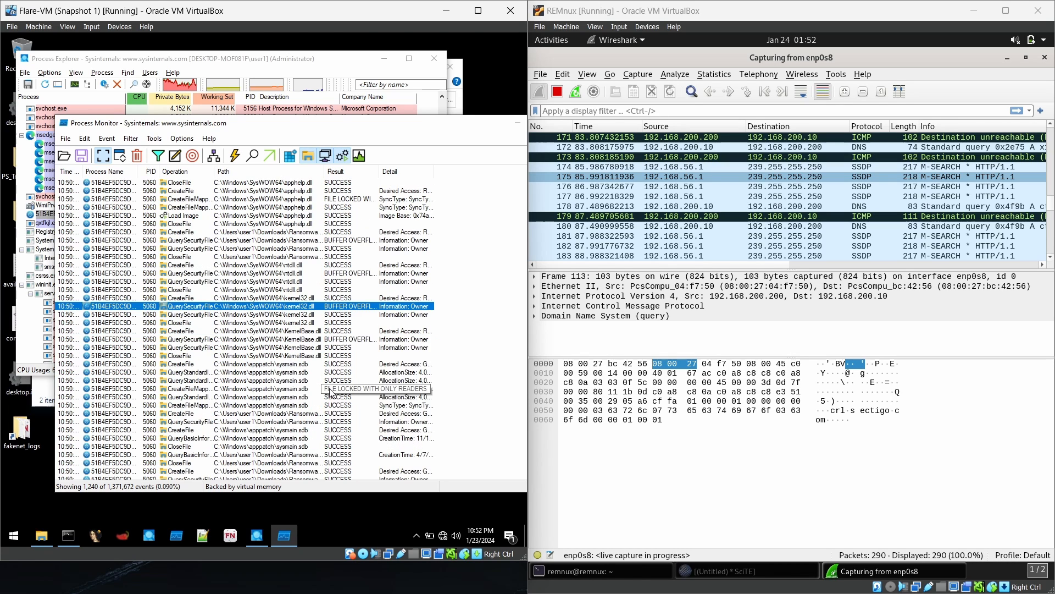
click(201, 388)
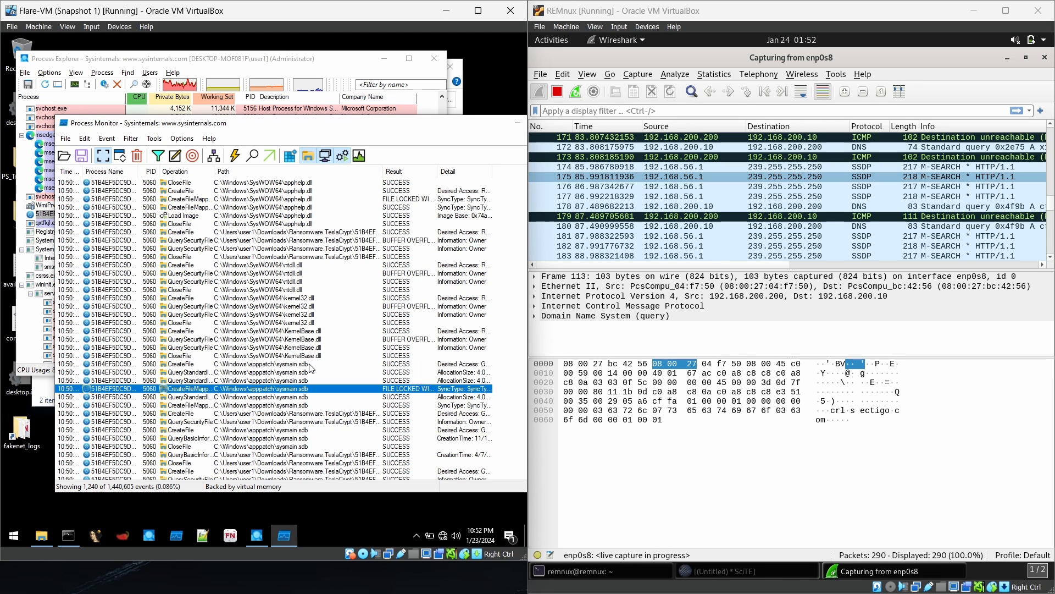
scroll(down, 3)
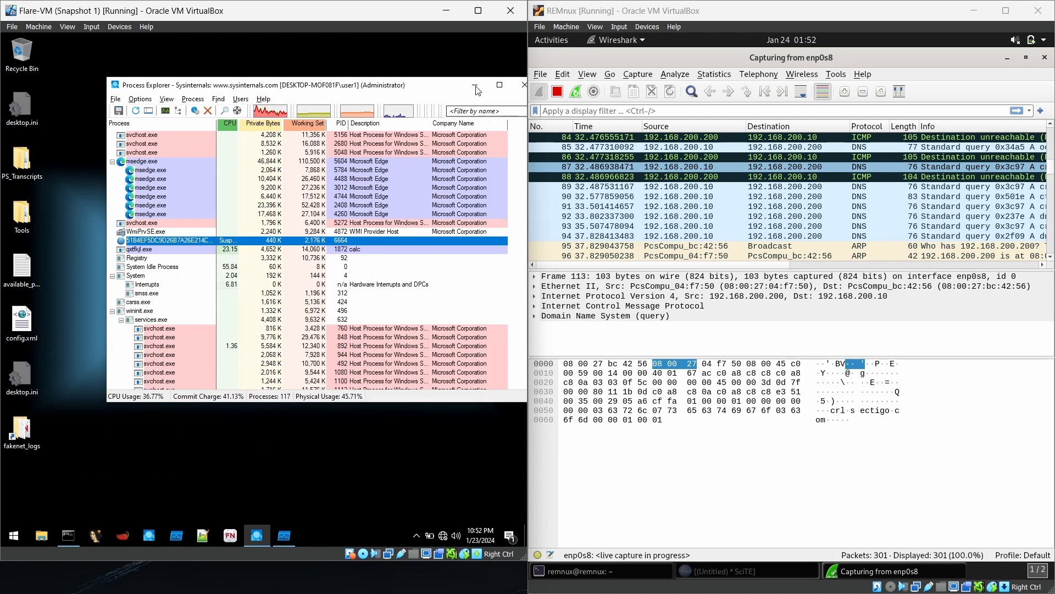
Close Process Explorer and browse into the PS_Transcripts 20240123 transcript folder.
click(523, 85)
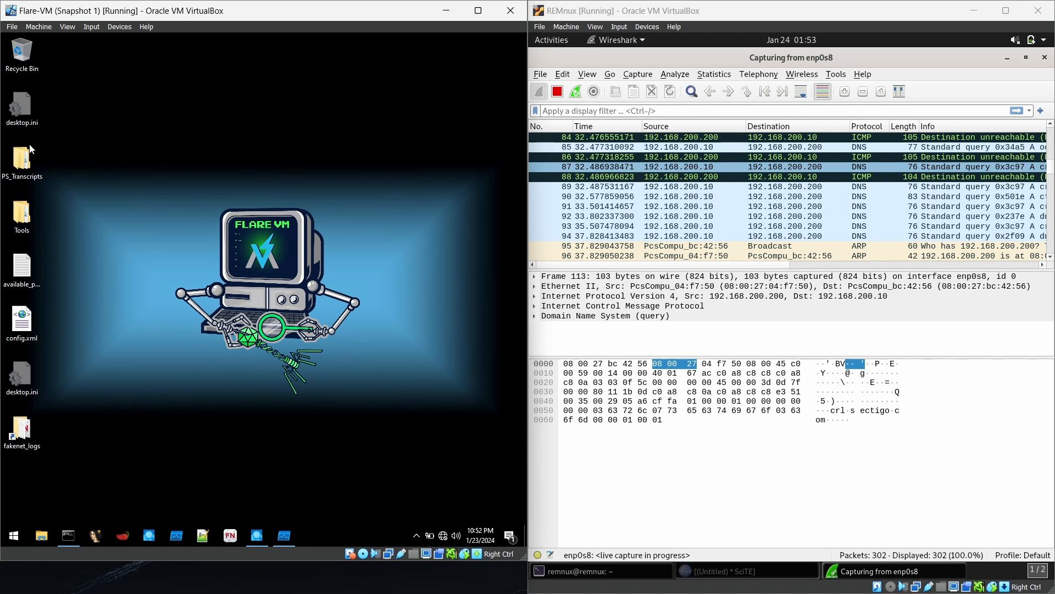
double_click(22, 159)
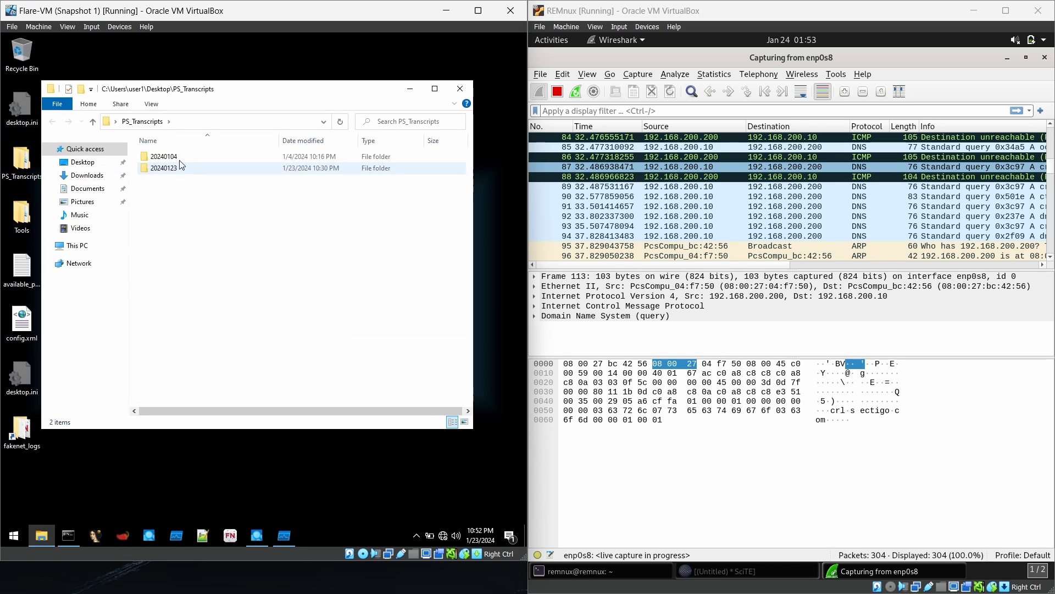
double_click(162, 156)
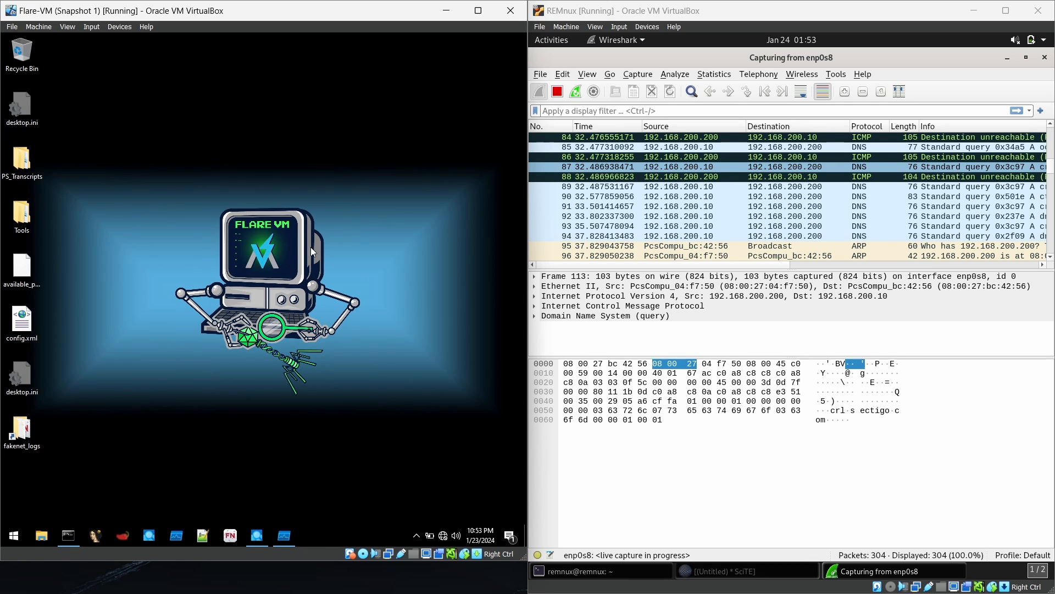
From a new Explorer window in Downloads\Ransomware.TeslaCrypt, run the E906FA3D… sample.
click(40, 535)
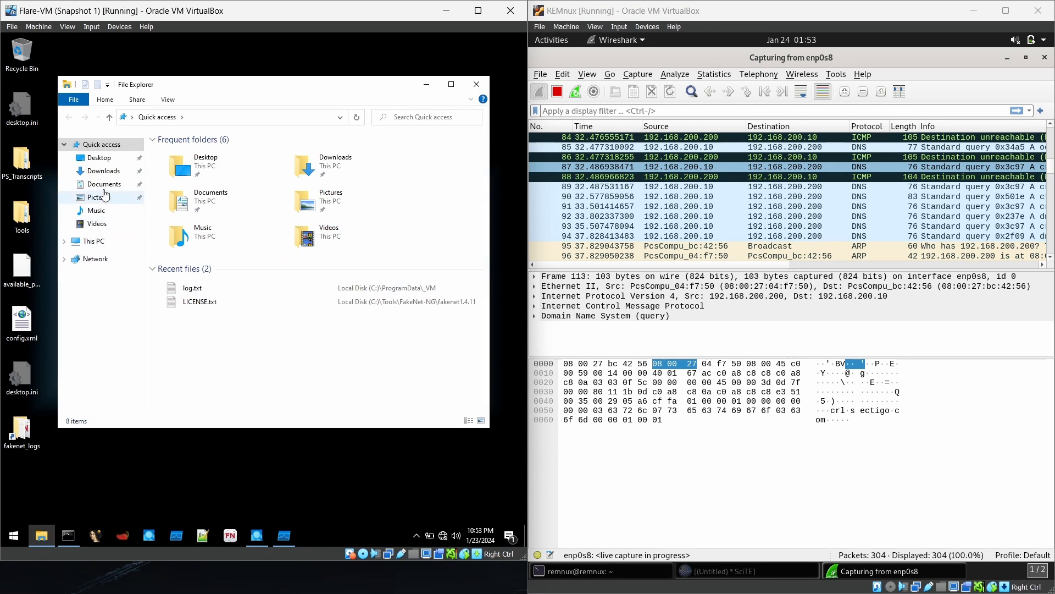
click(106, 170)
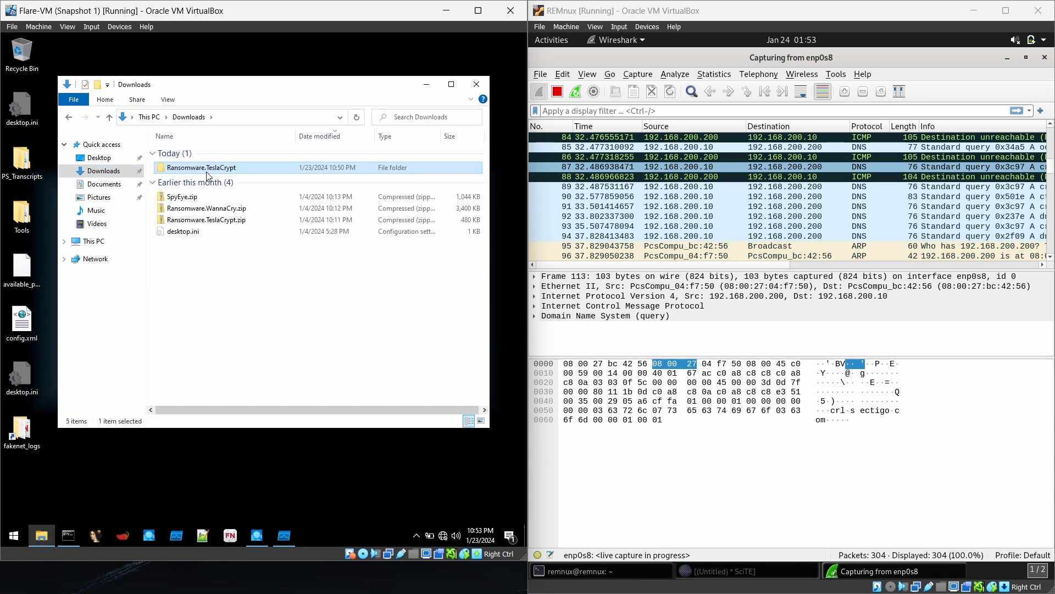
double_click(198, 167)
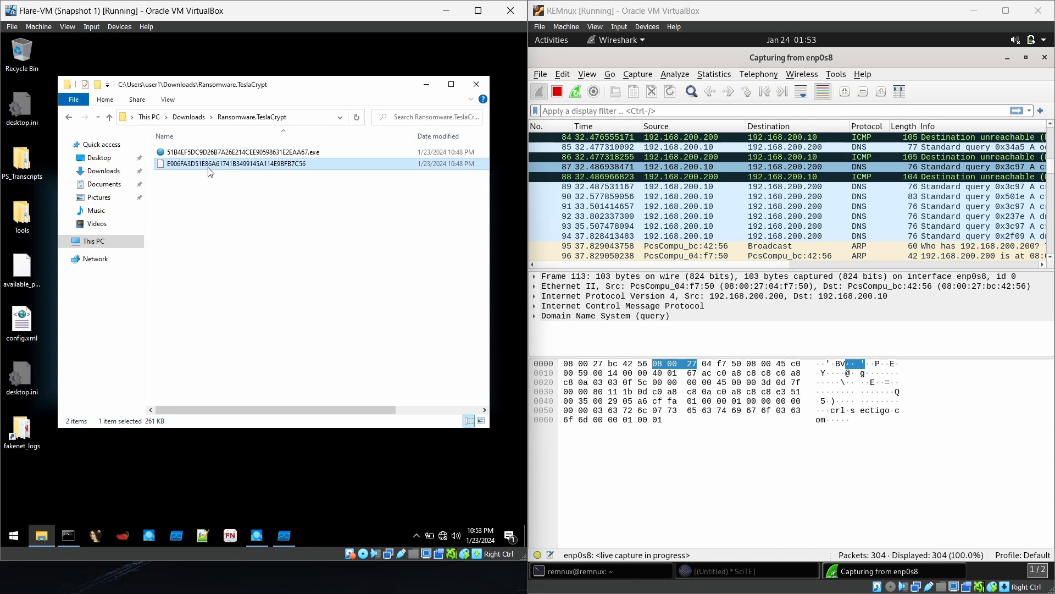
click(236, 164)
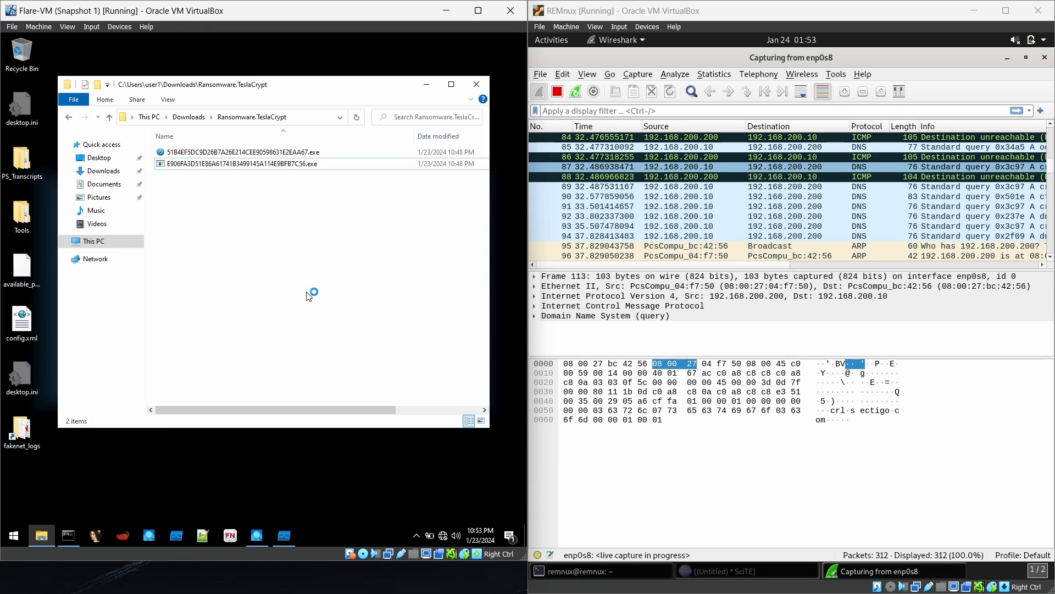
Raise and dismiss Process Explorer while waiting for the CryptoLocker-v3 ransom window.
click(258, 535)
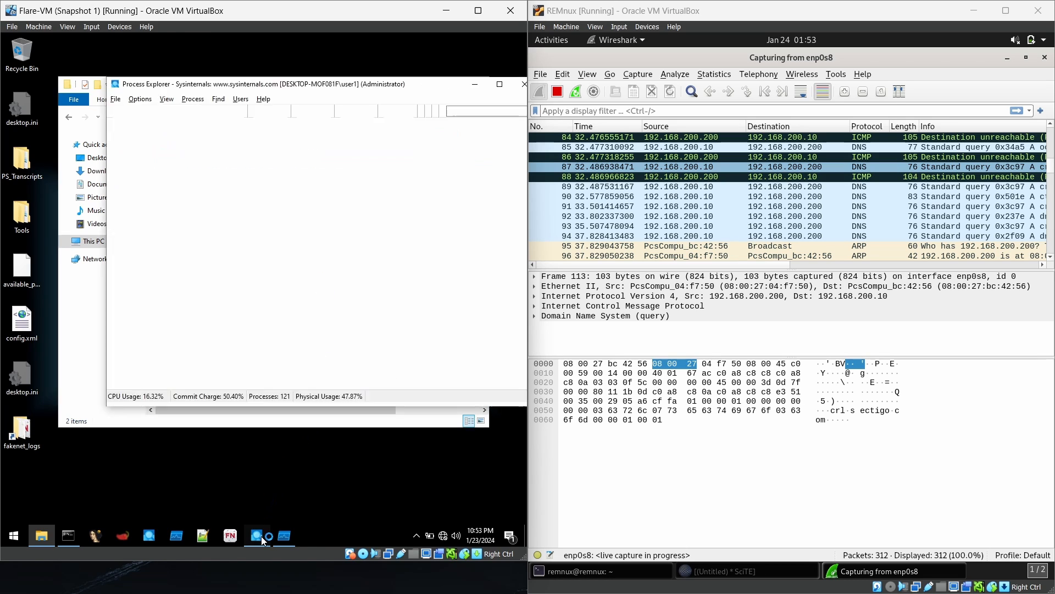
click(282, 535)
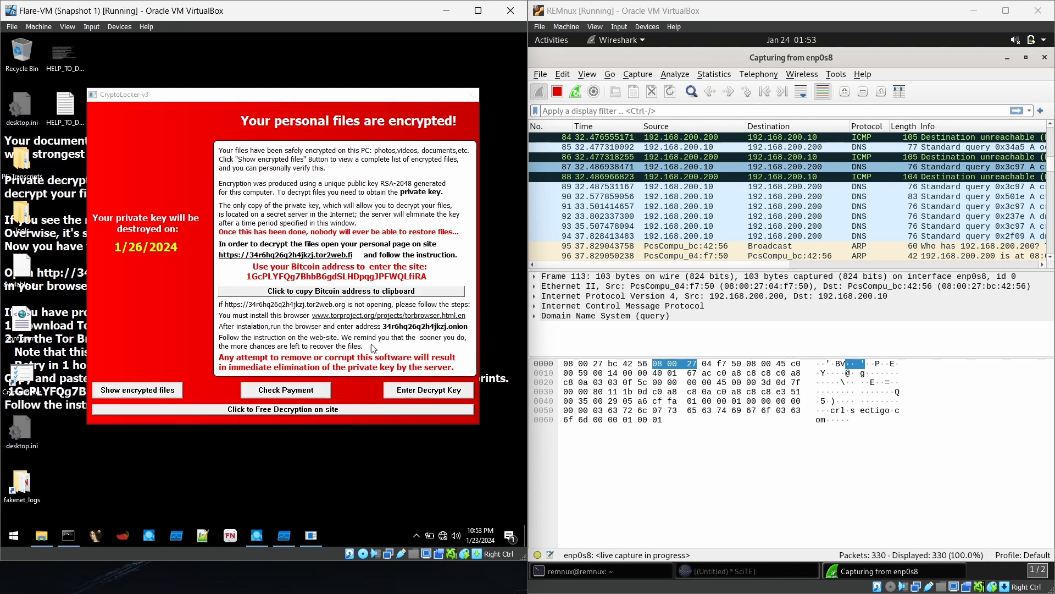
mouse_move(271, 158)
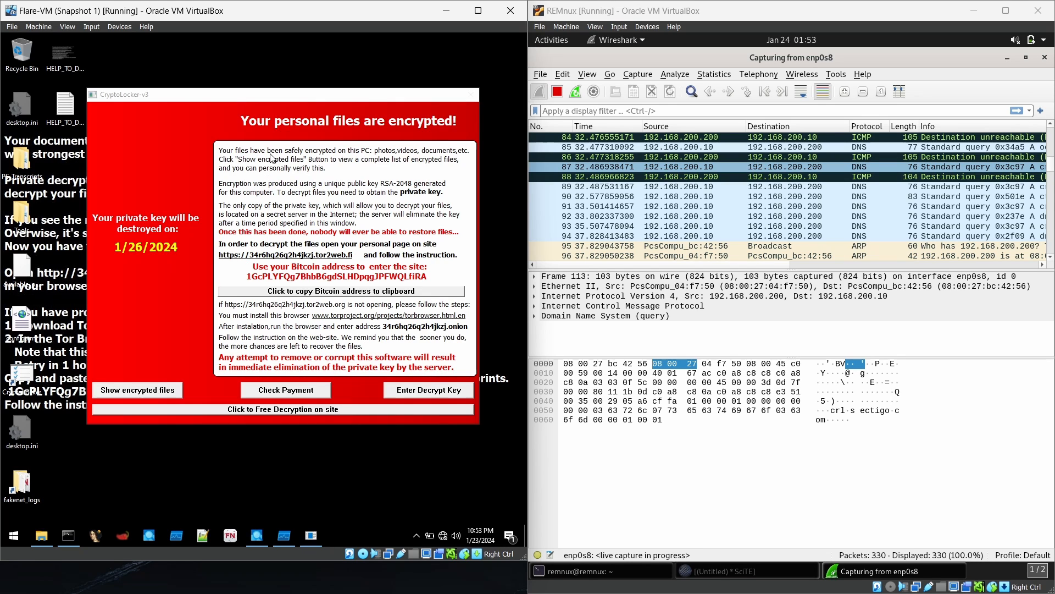
mouse_move(262, 105)
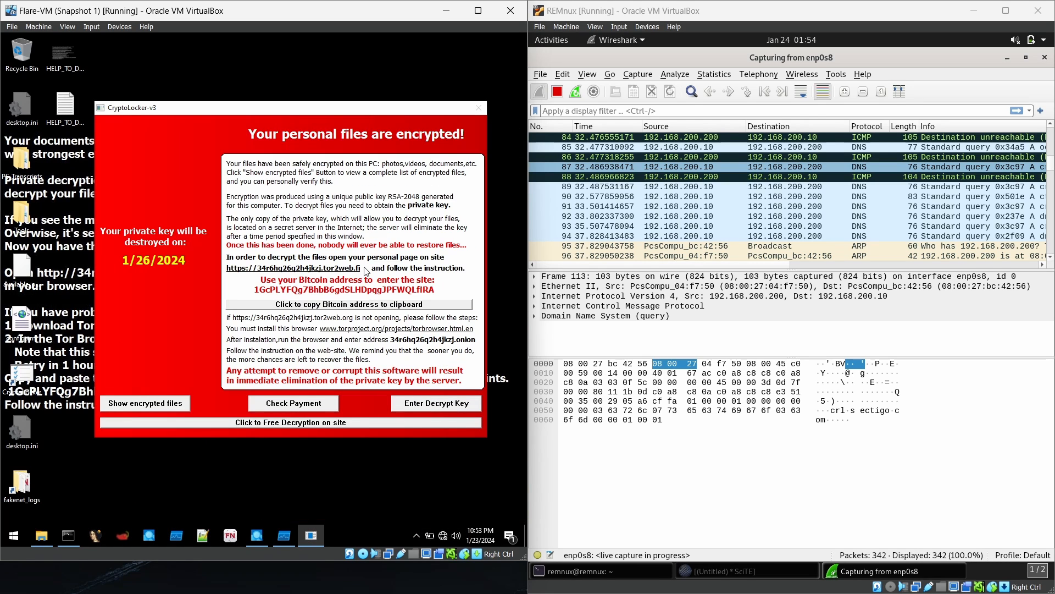
mouse_move(264, 325)
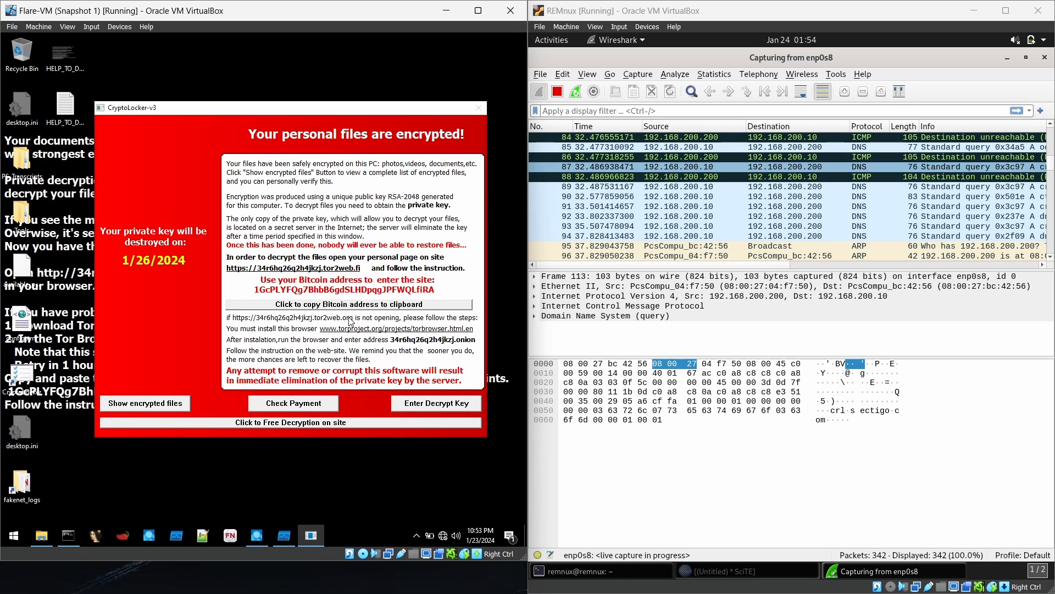
mouse_move(424, 343)
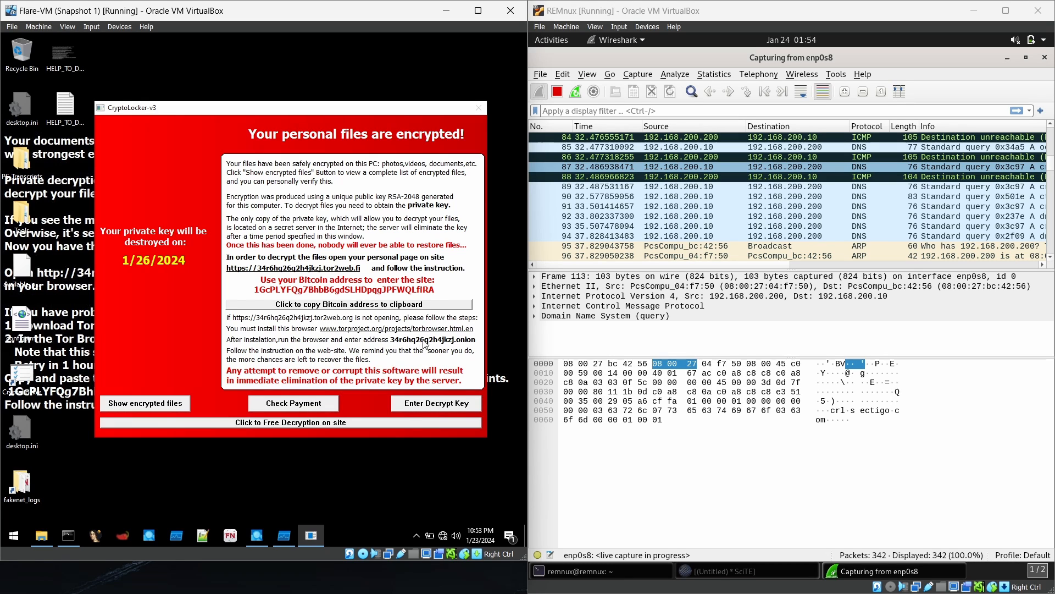
mouse_move(468, 345)
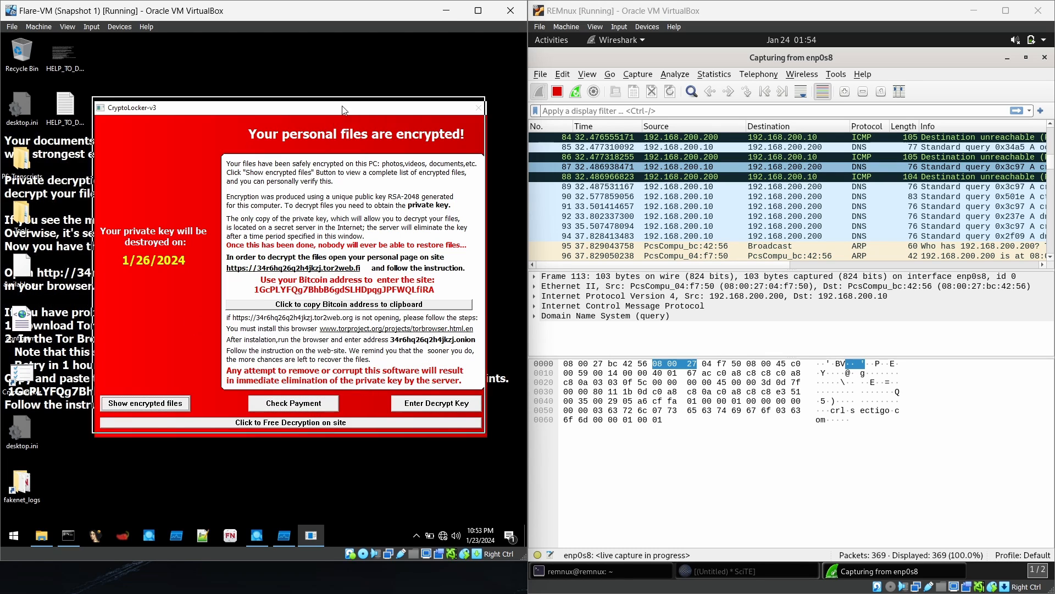
click(144, 402)
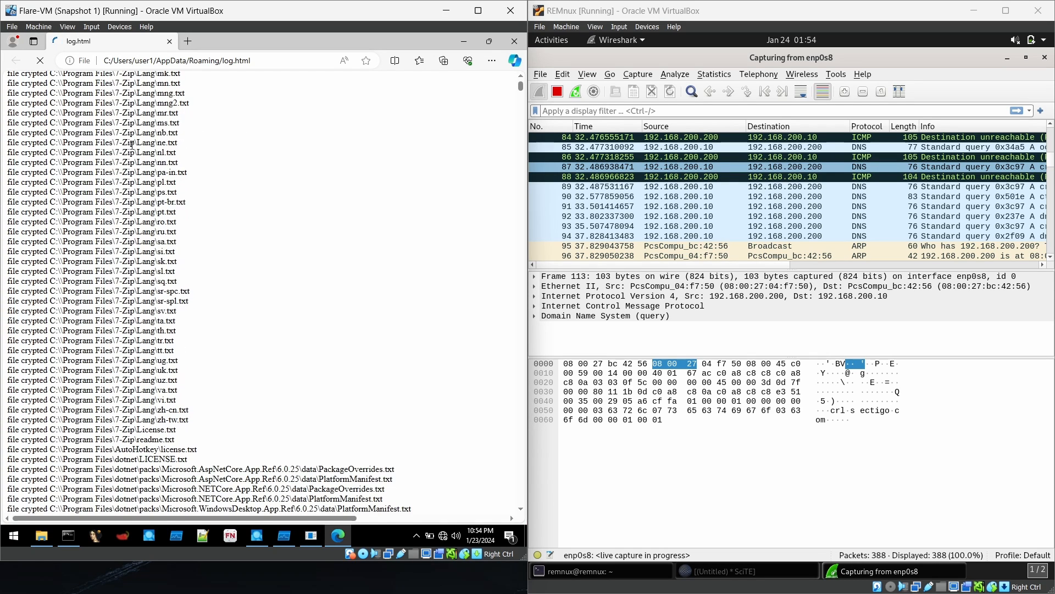
scroll(up, 3)
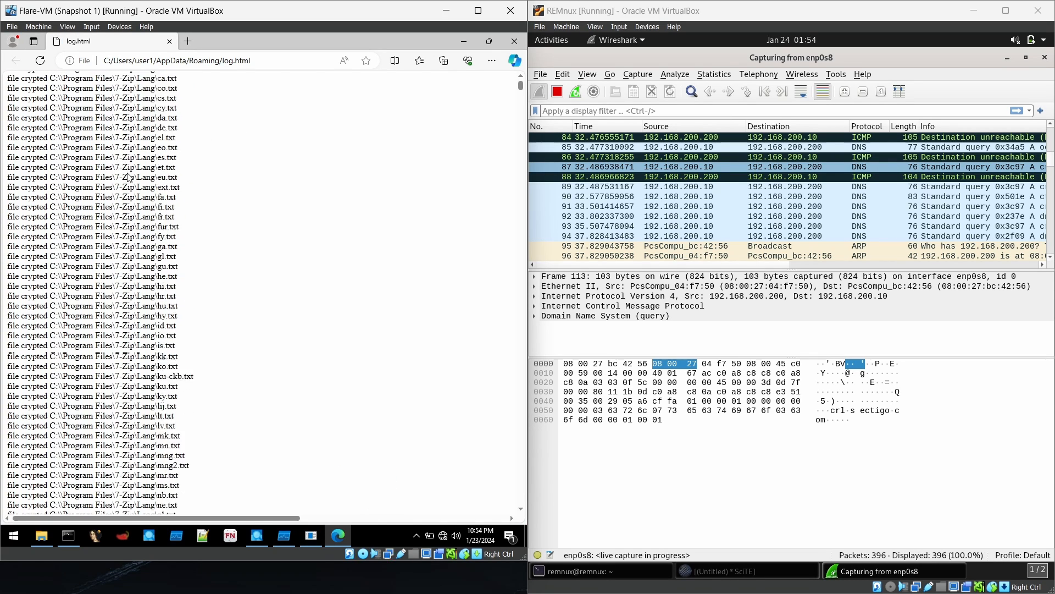
scroll(down, 3)
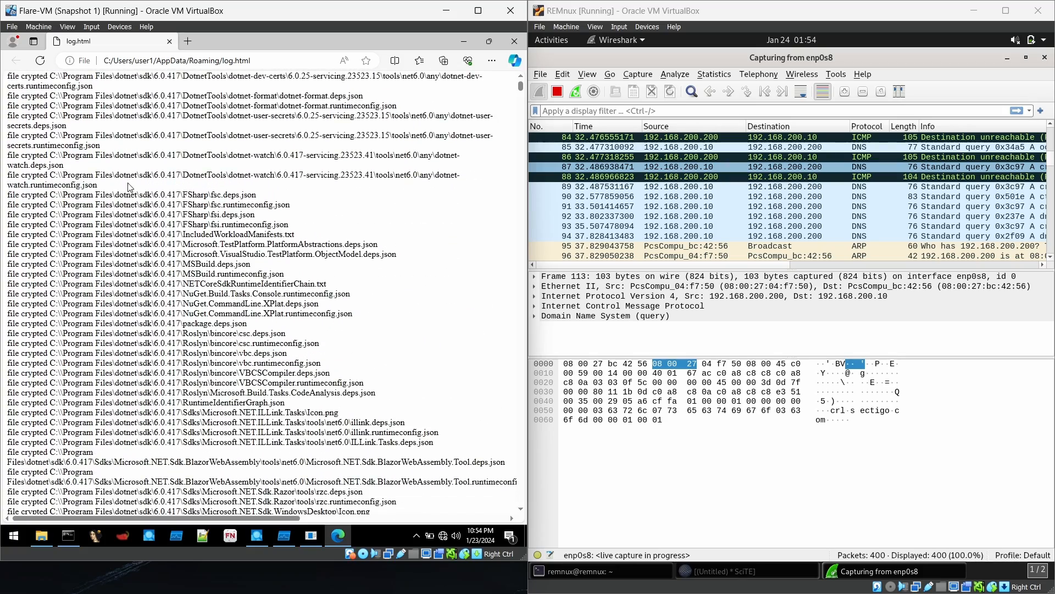
scroll(down, 3)
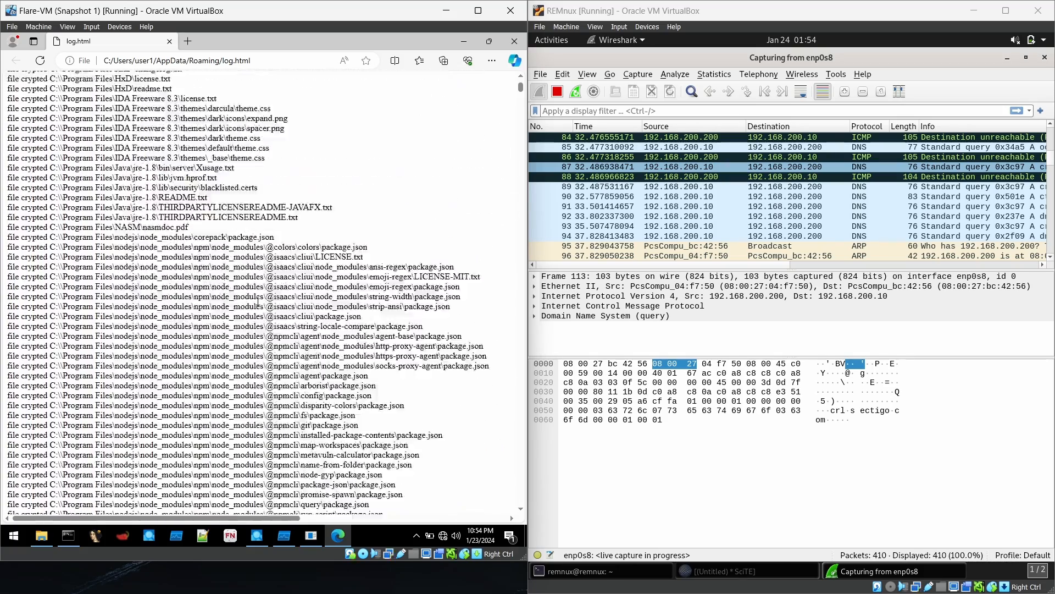
scroll(down, 3)
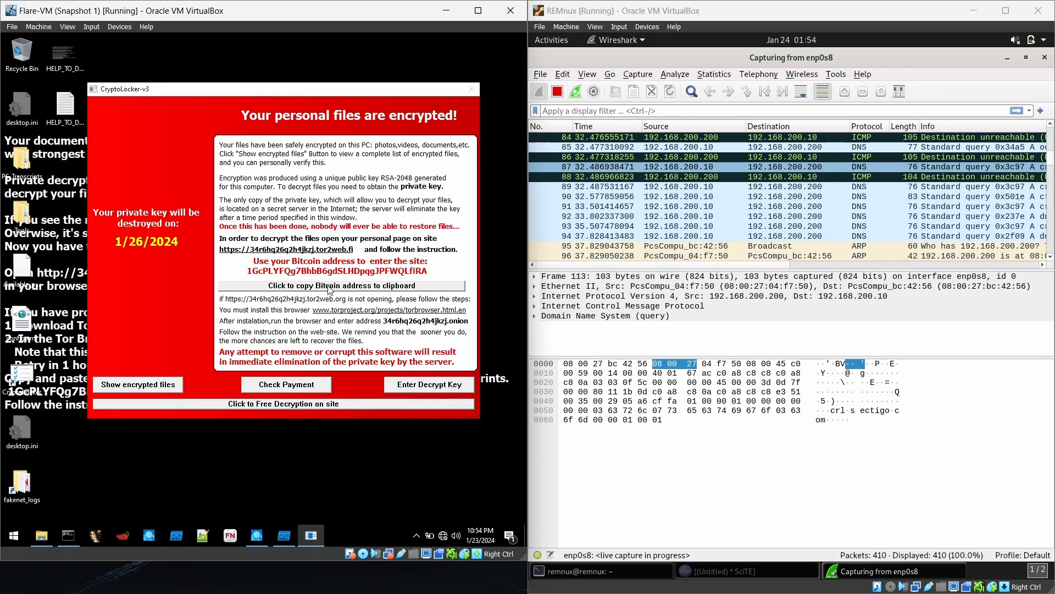
click(342, 286)
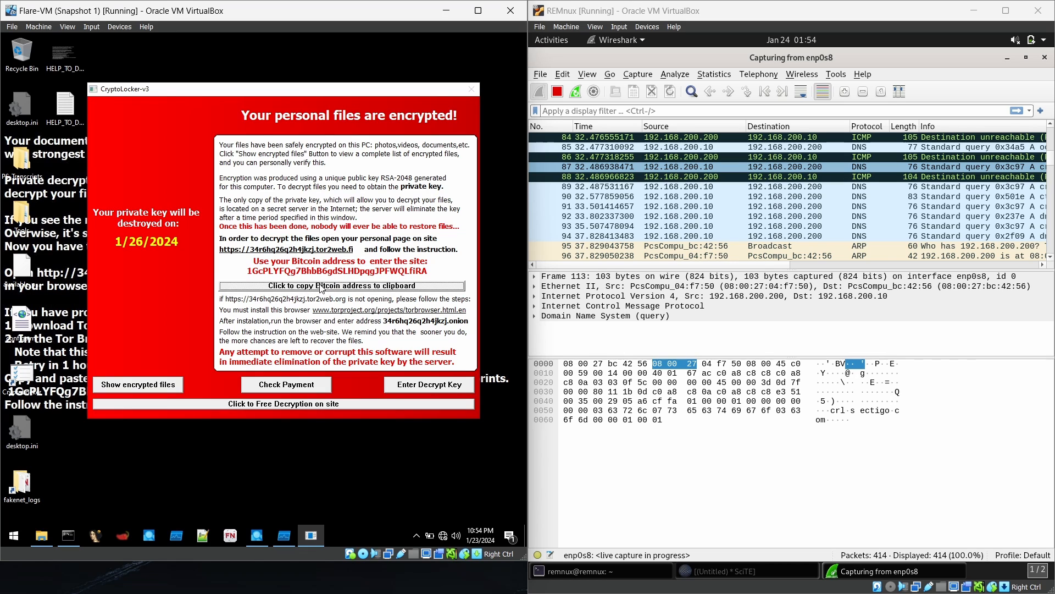
click(13, 535)
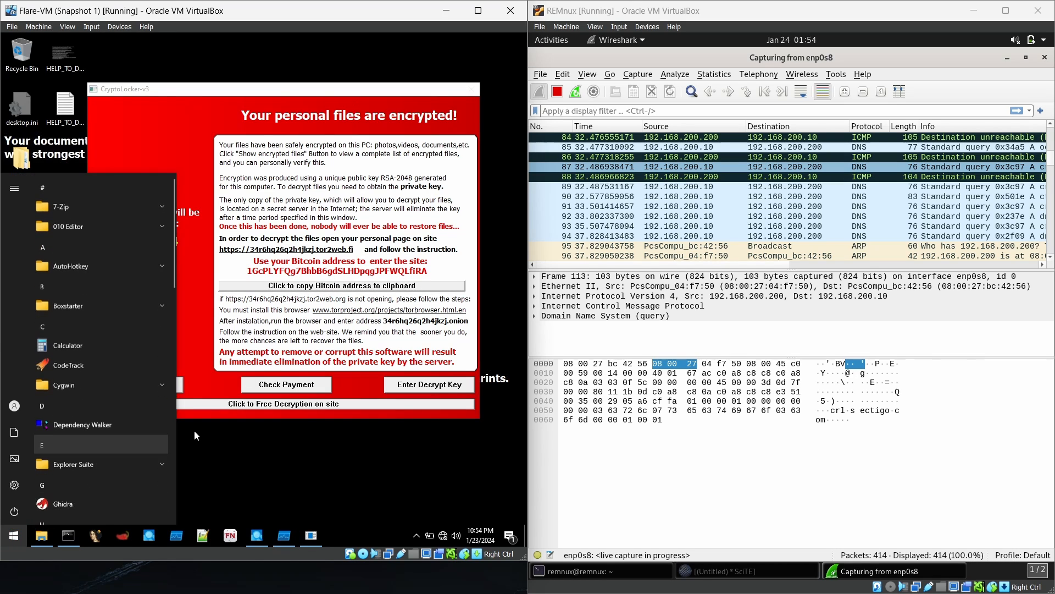
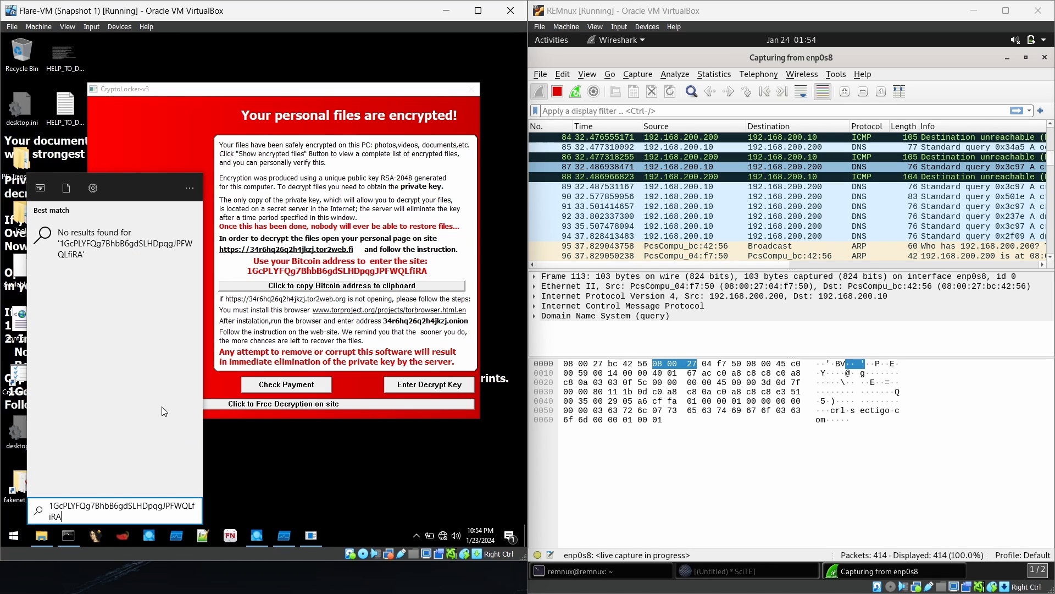
triple_click(115, 511)
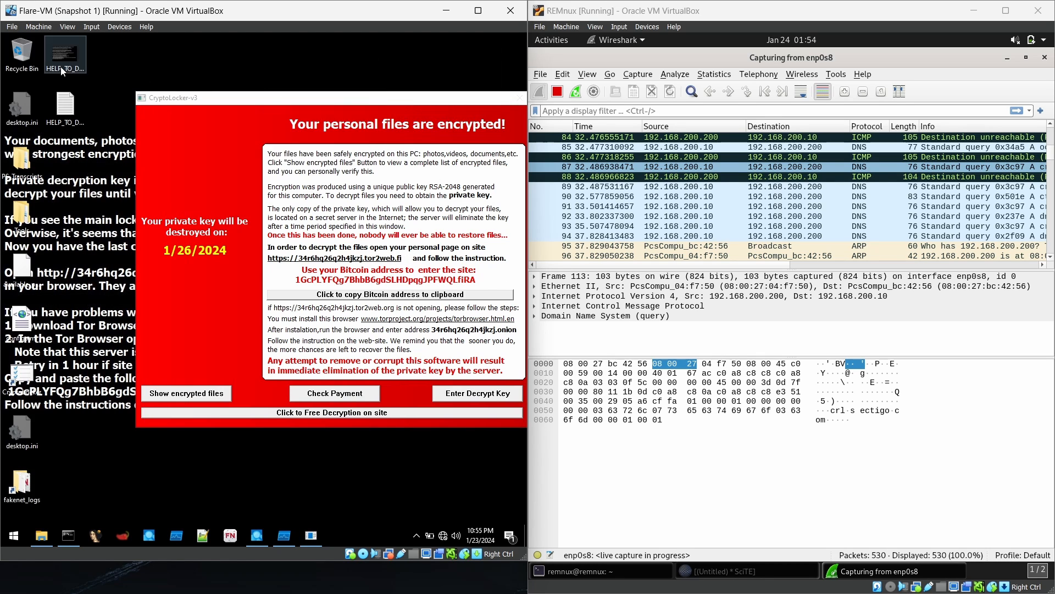
View the desktop ransom note HELP_TO_DECRYPT_YOUR_FILES.bmp in Paint.
double_click(65, 54)
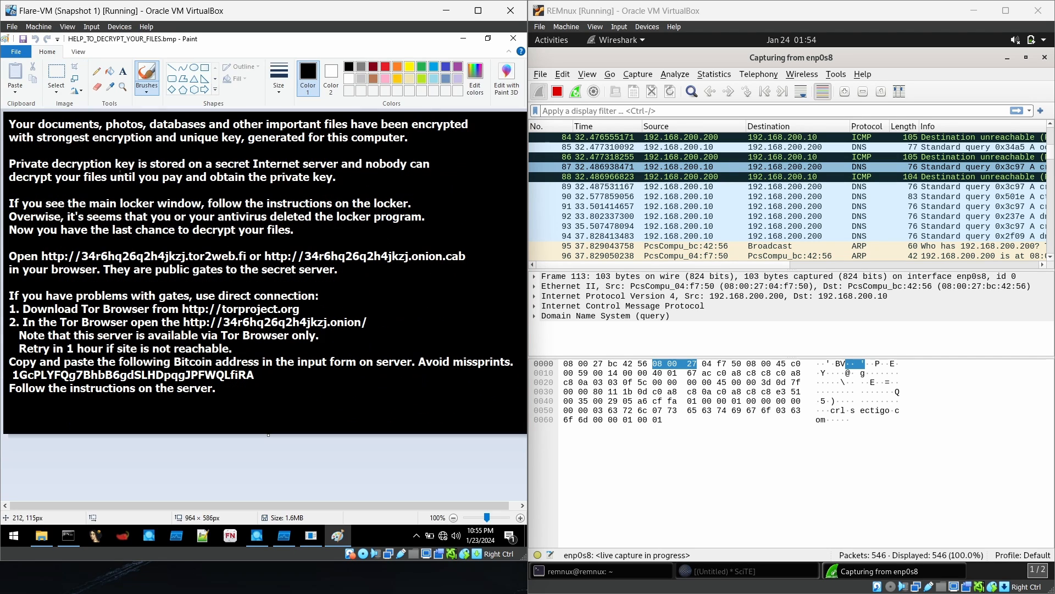
mouse_move(378, 153)
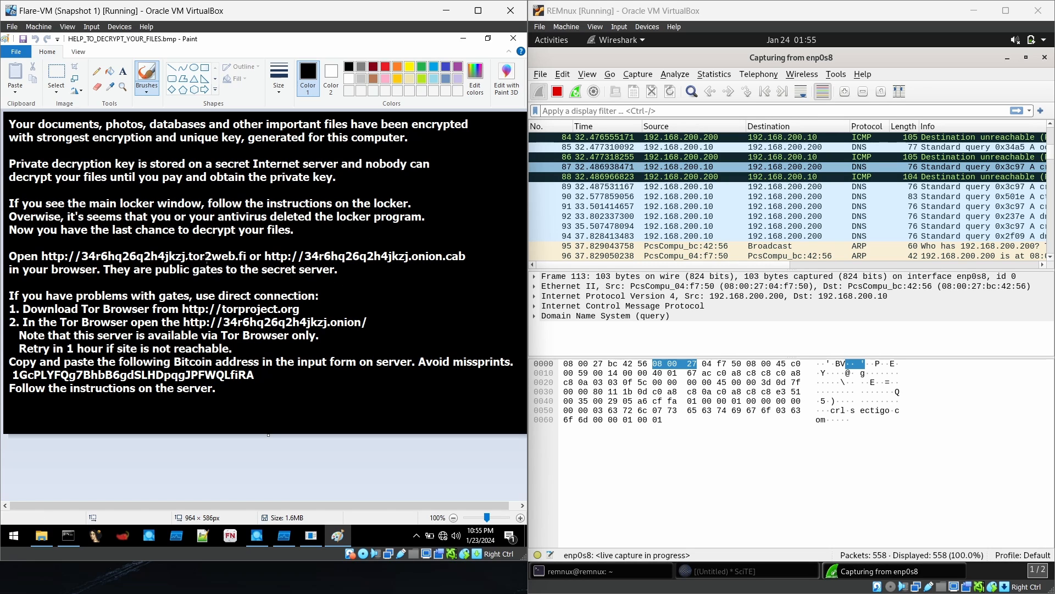
mouse_move(230, 456)
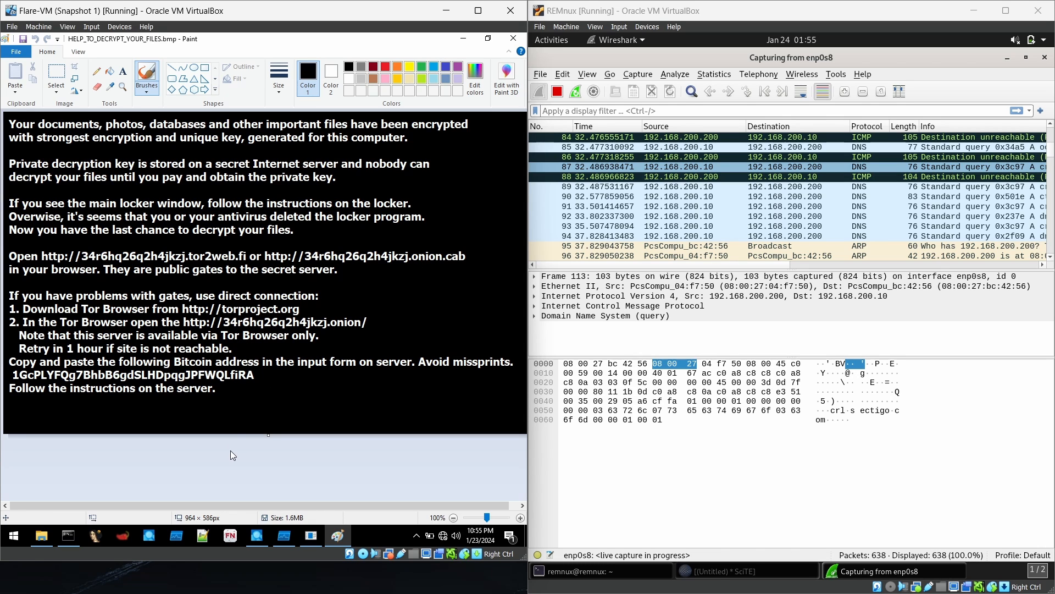
mouse_move(512, 39)
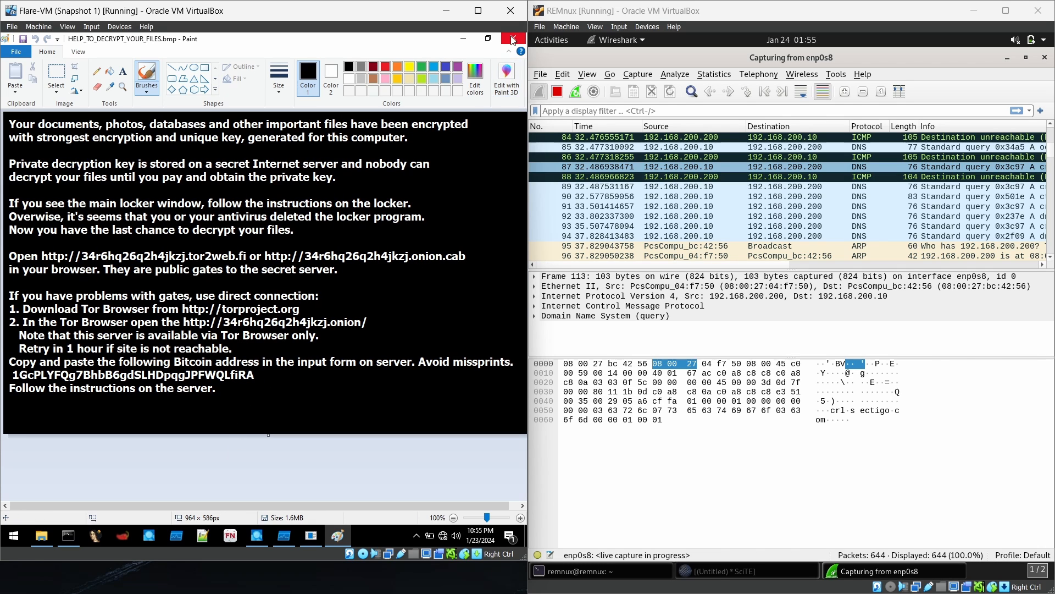
Review the .txt ransom note's tor2web and onion.cab addresses, then return to REMnux's Wireshark capture.
click(513, 38)
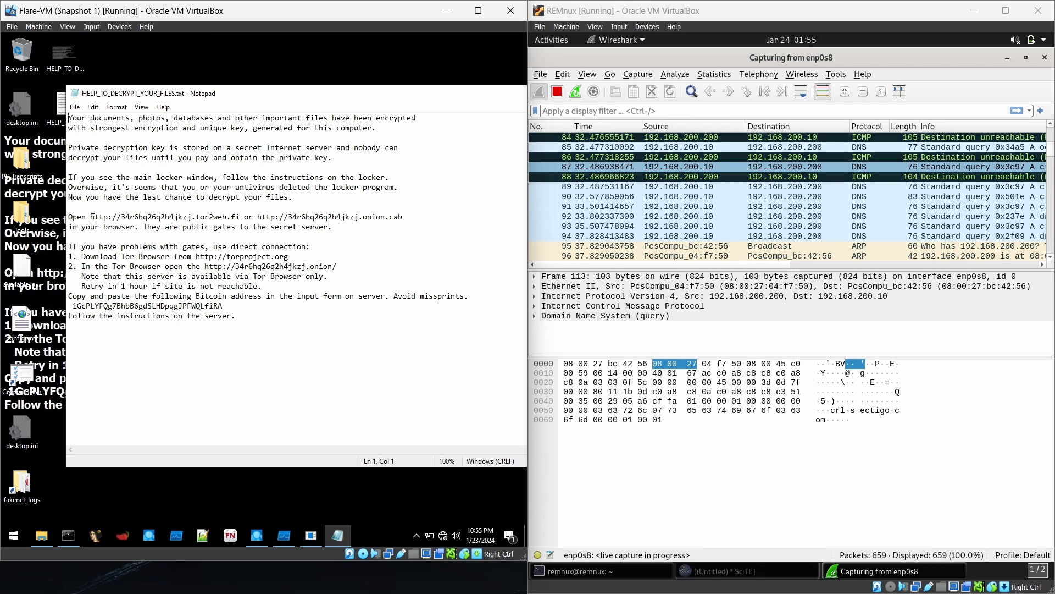
drag(89, 216, 402, 216)
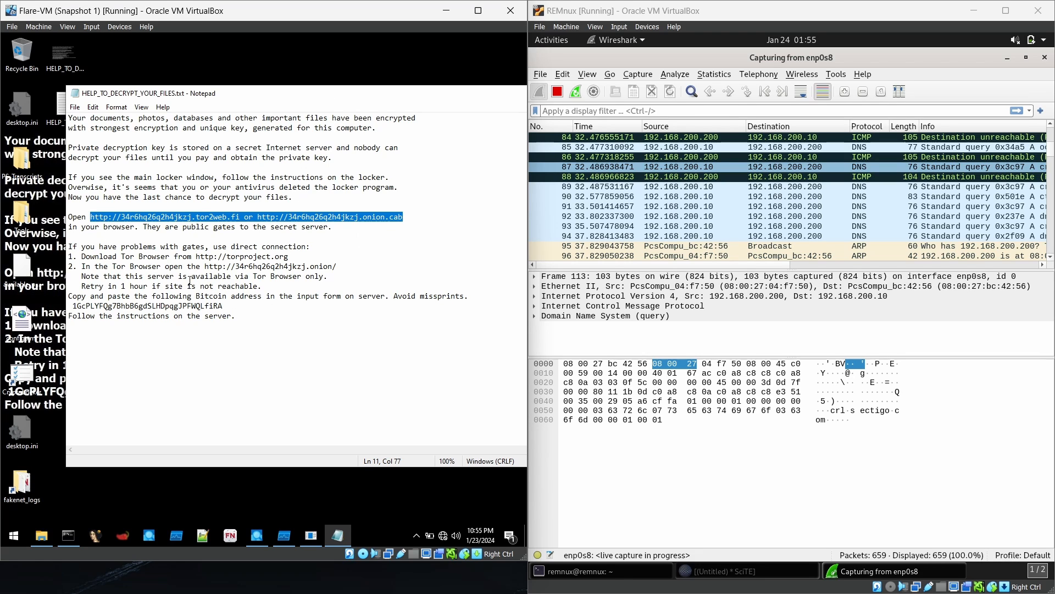
click(457, 253)
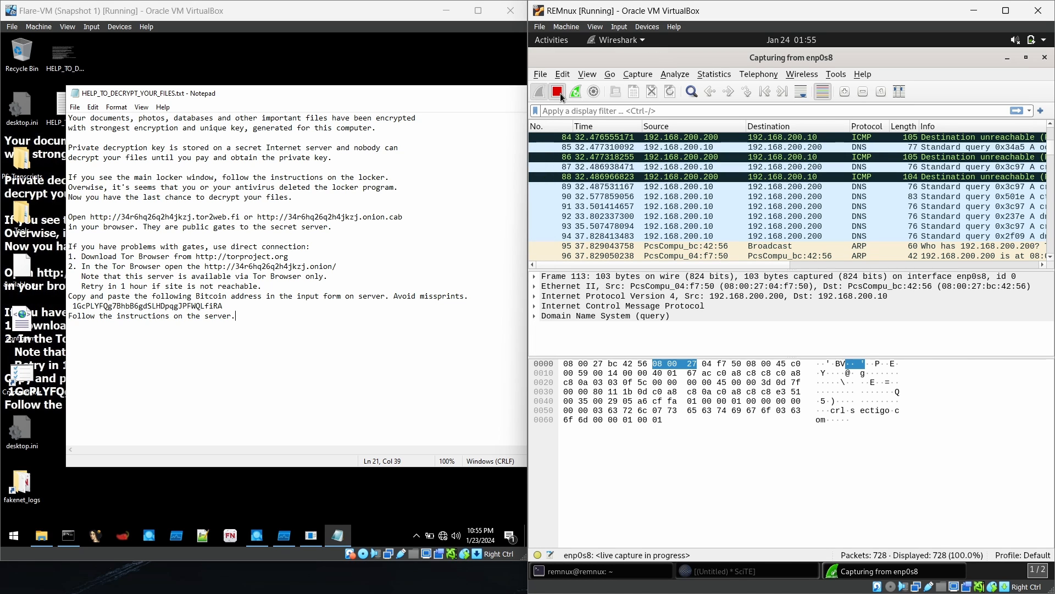
click(556, 91)
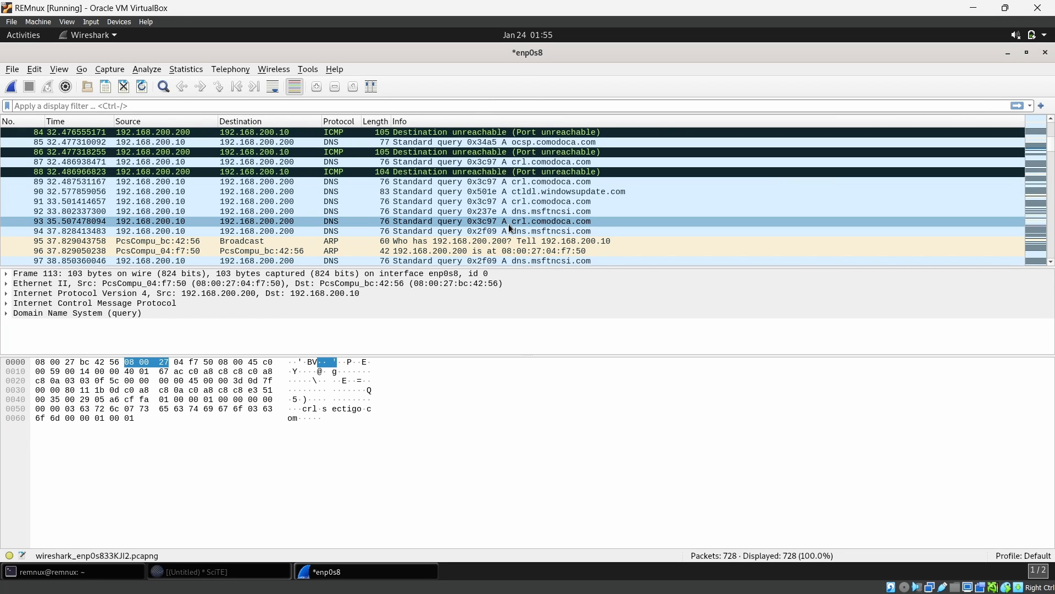
Scroll the 728-packet enp0s8 capture back to the first DNS queries and port-unreachable replies.
scroll(down, 3)
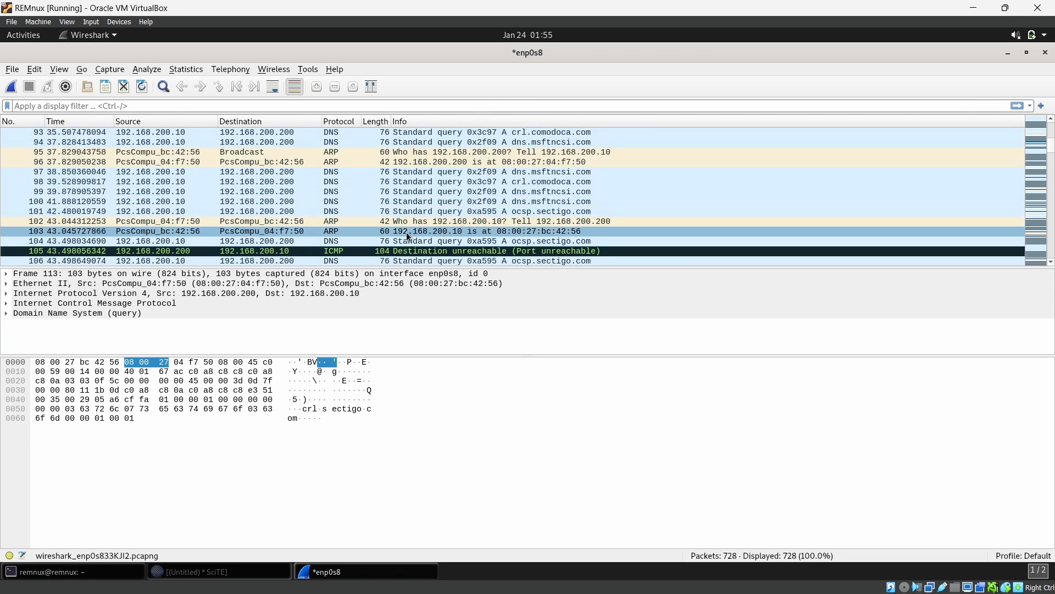
scroll(up, 3)
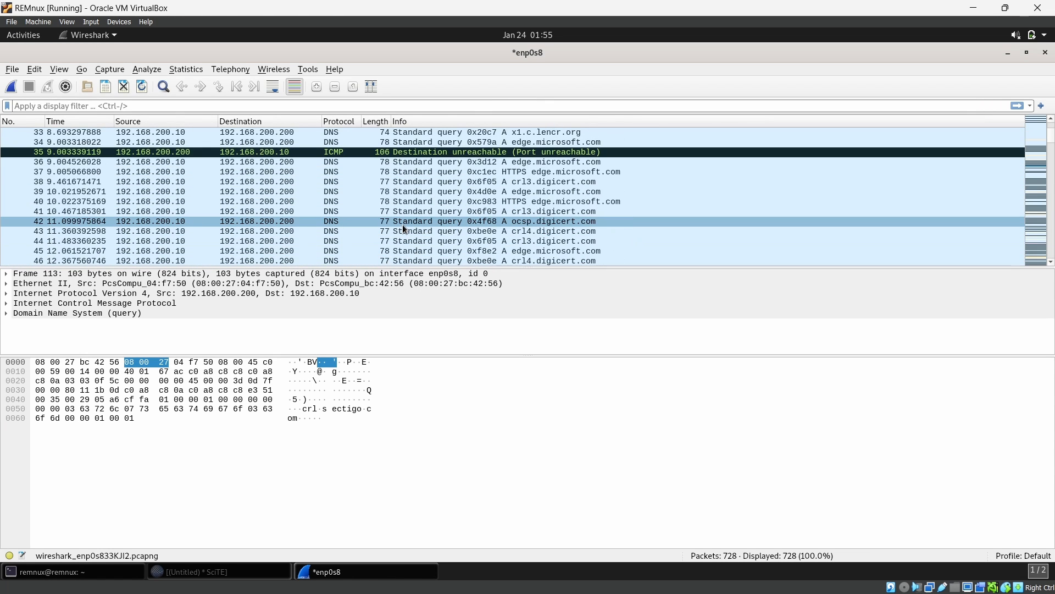
scroll(up, 3)
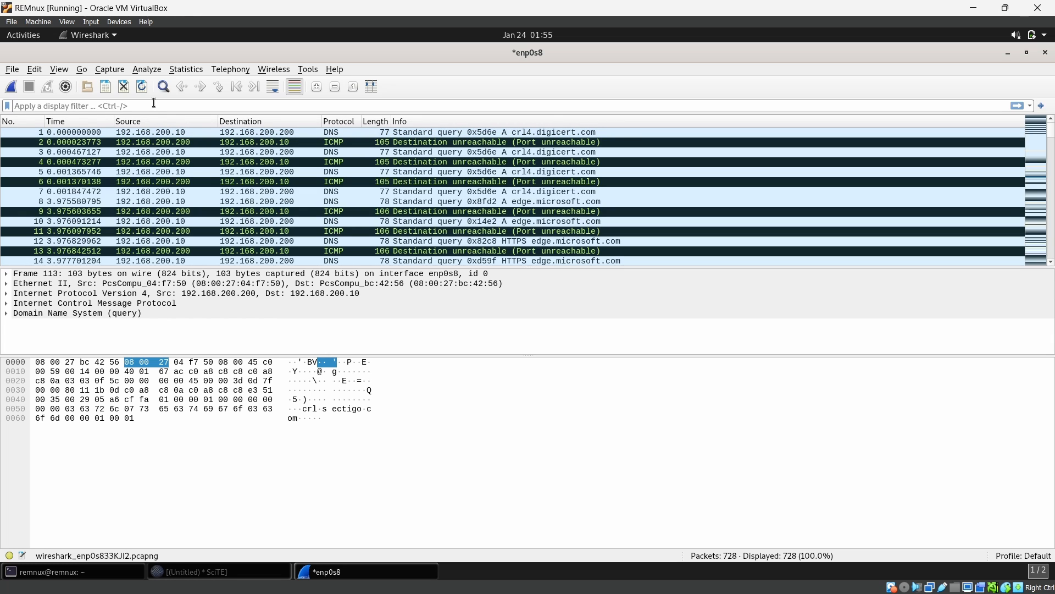
From /var/log/inetsim, run 'sudo scite service.log' to view INetSim's log in SciTE.
click(490, 572)
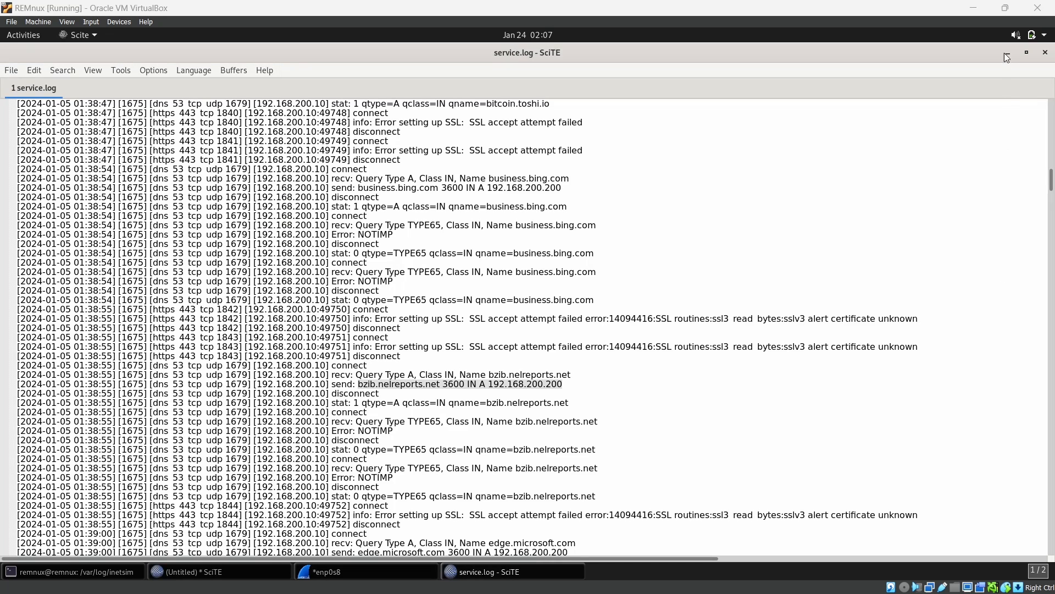
scroll(up, 3)
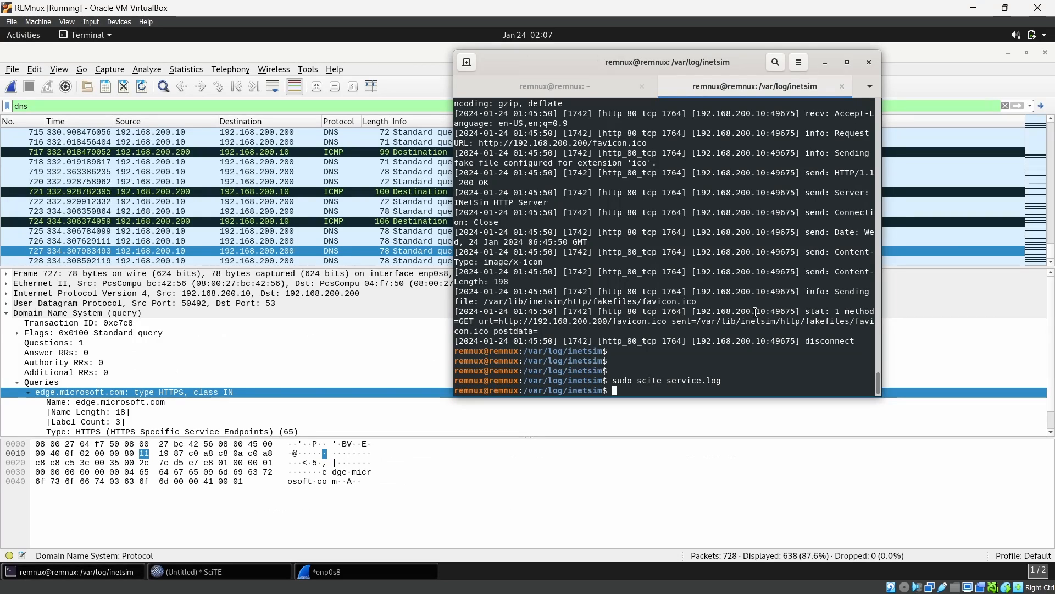
mouse_move(935, 87)
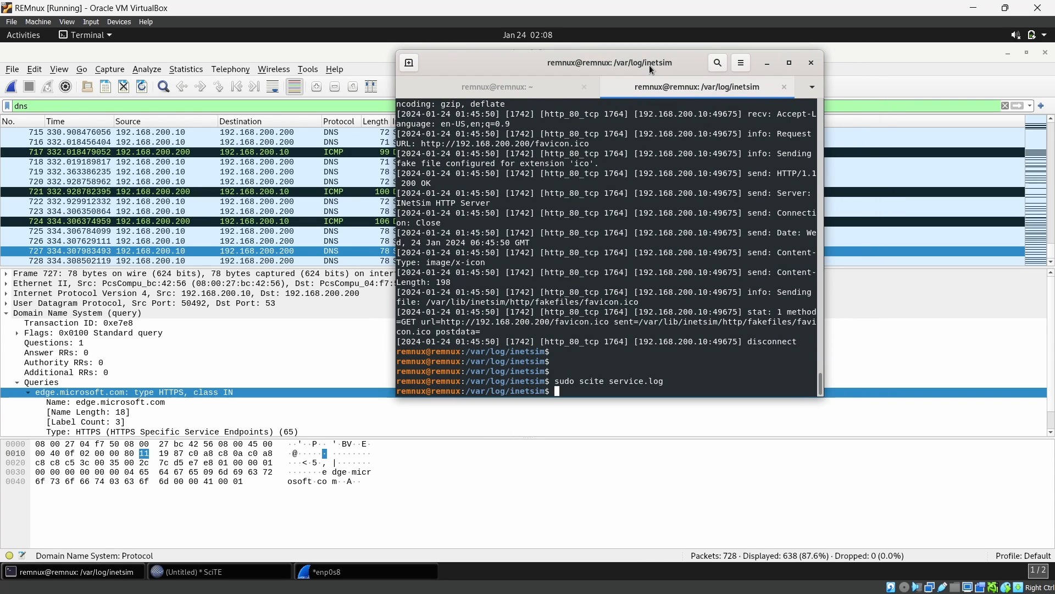
mouse_move(681, 369)
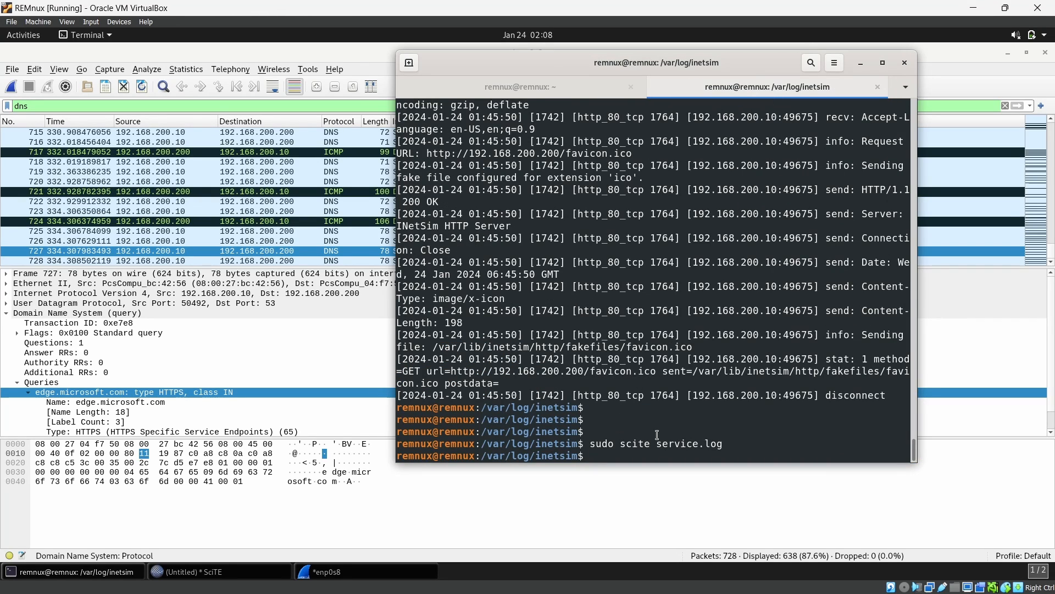
text(ls-)
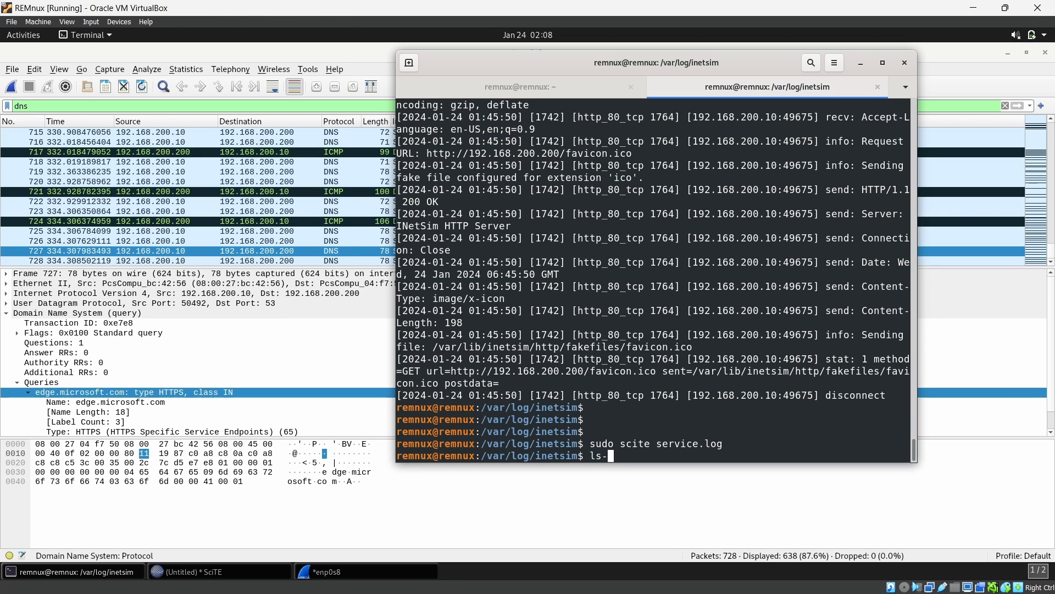
text(-)
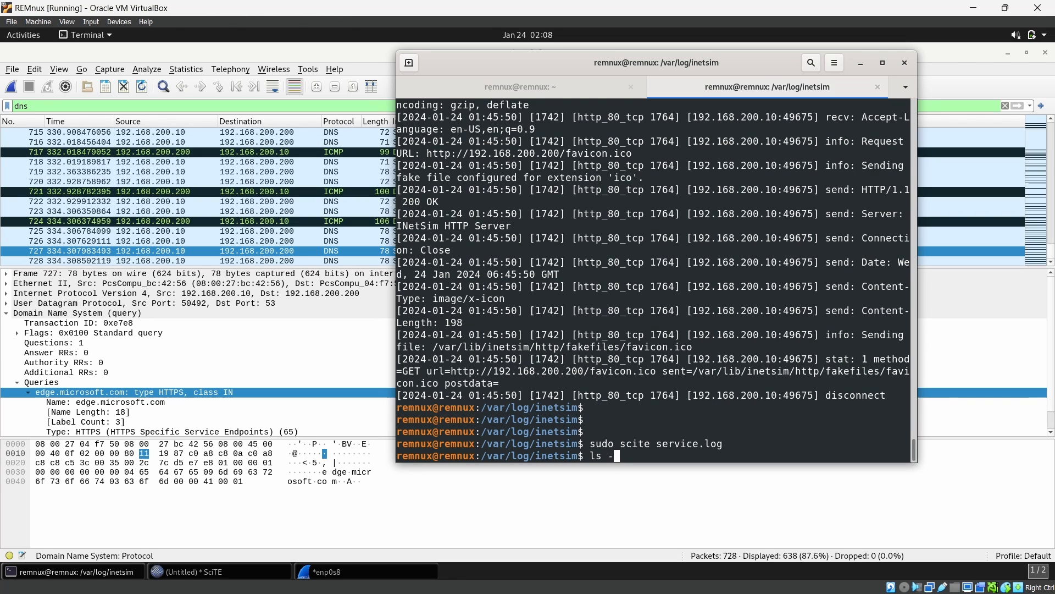
key(Return)
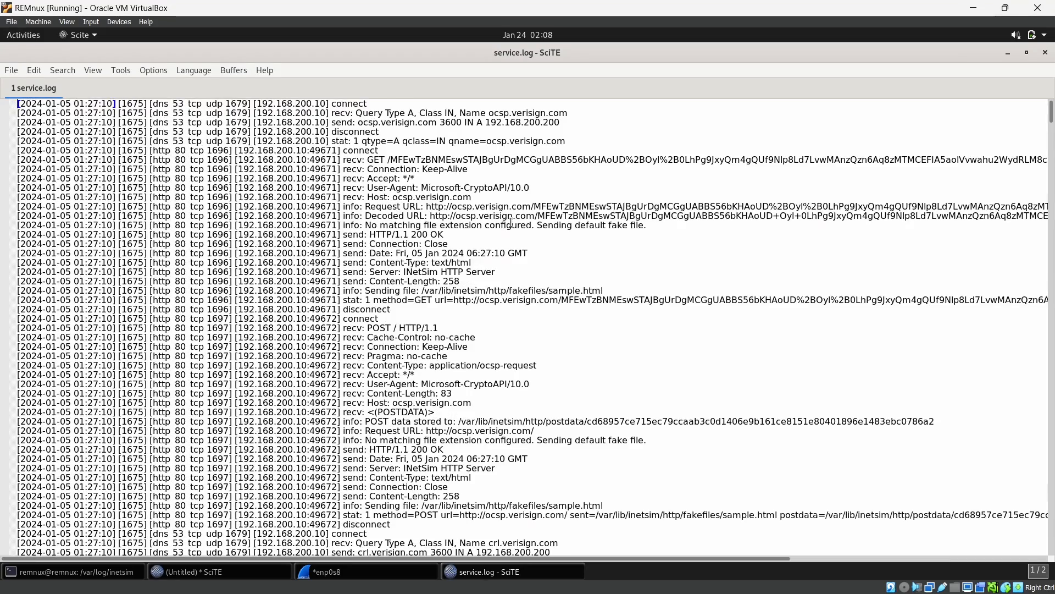
scroll(down, 3)
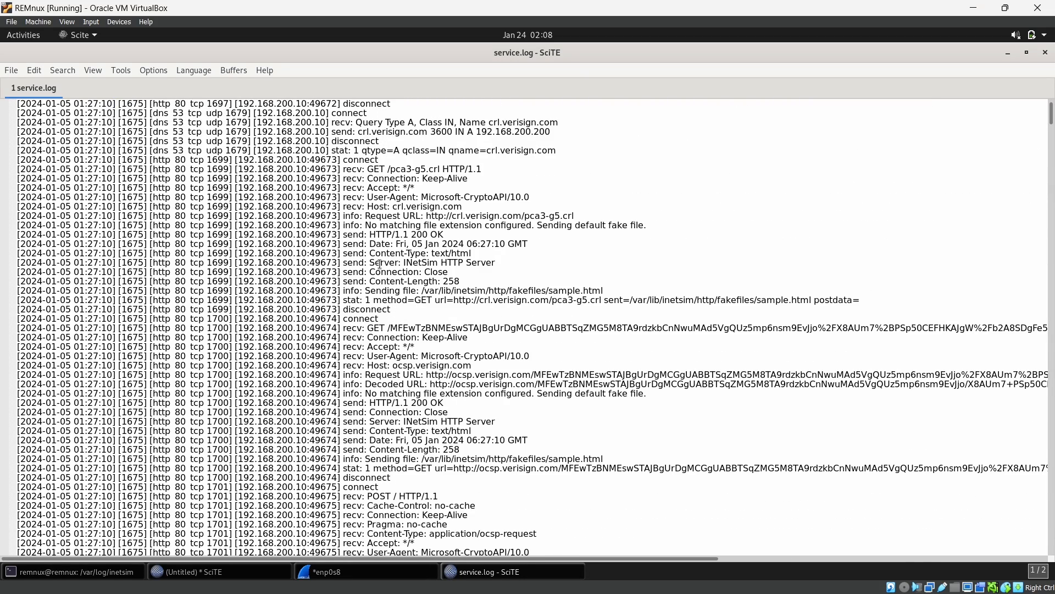
scroll(down, 3)
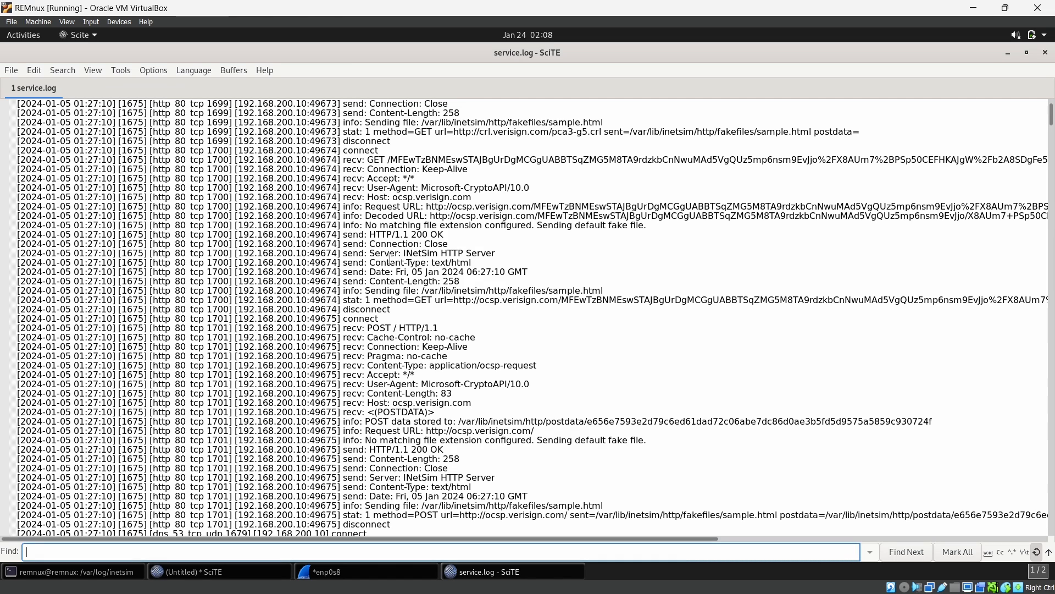
mouse_move(498, 319)
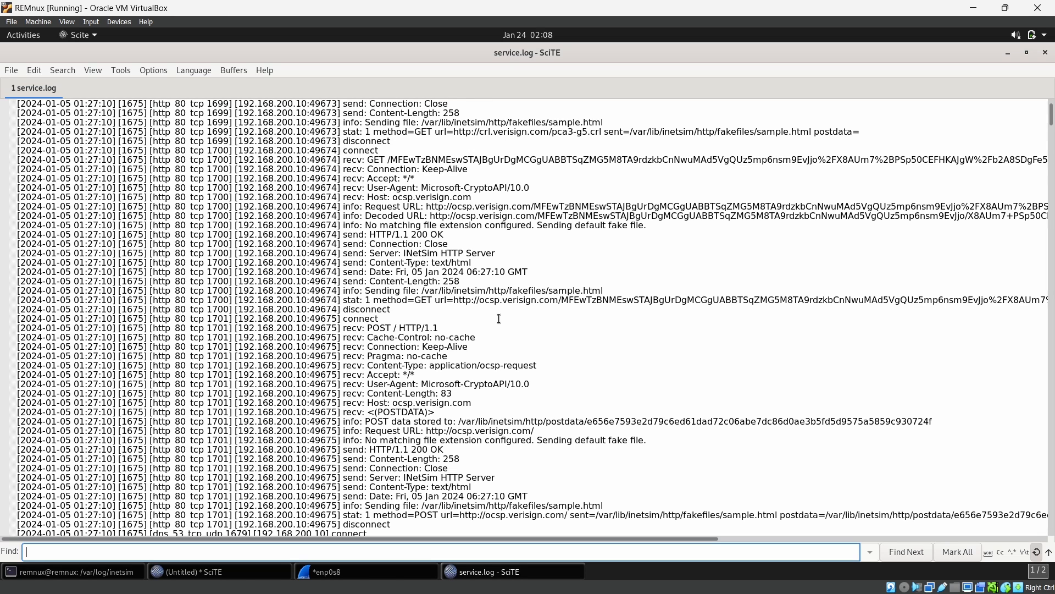
text(.o)
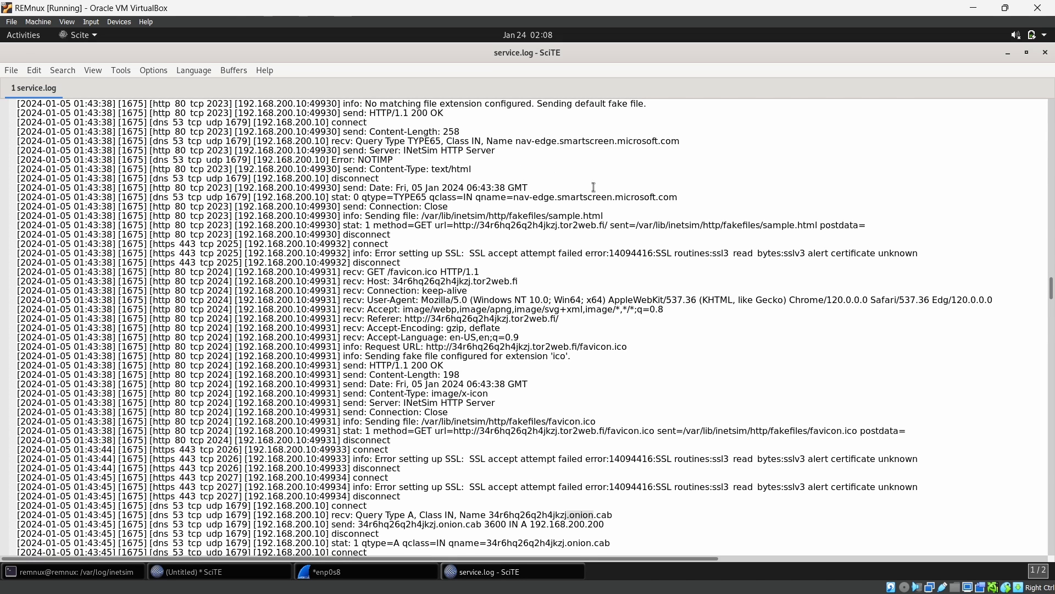
mouse_move(501, 429)
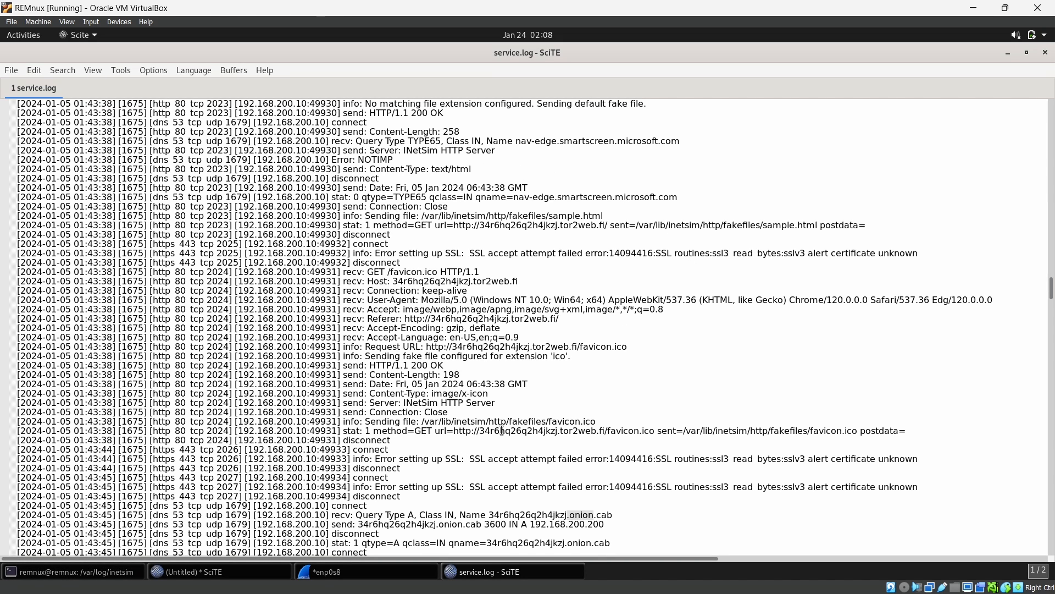
scroll(down, 3)
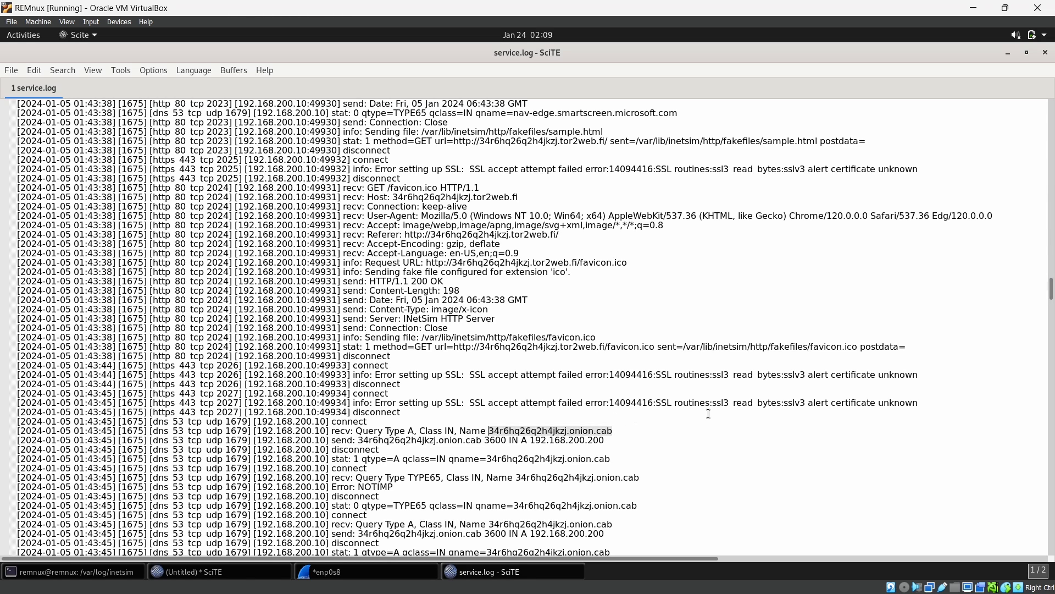
mouse_move(556, 493)
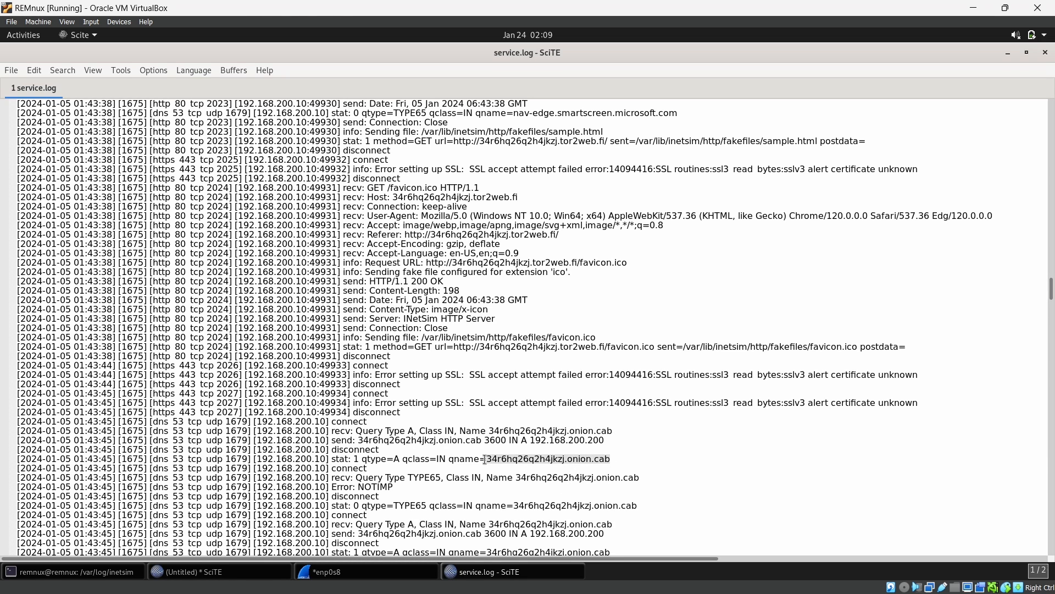
scroll(down, 3)
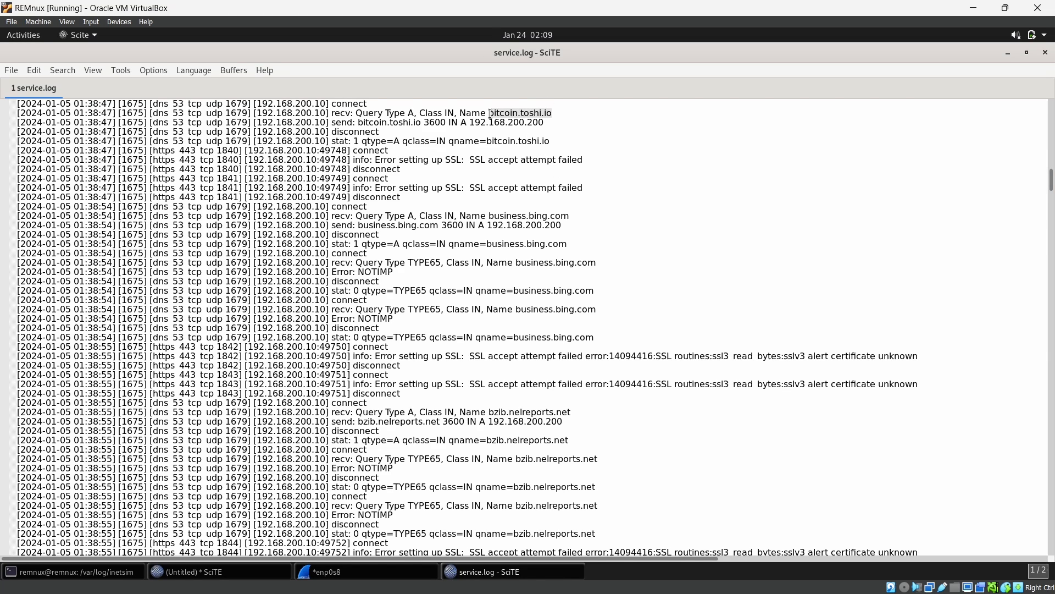
mouse_move(392, 128)
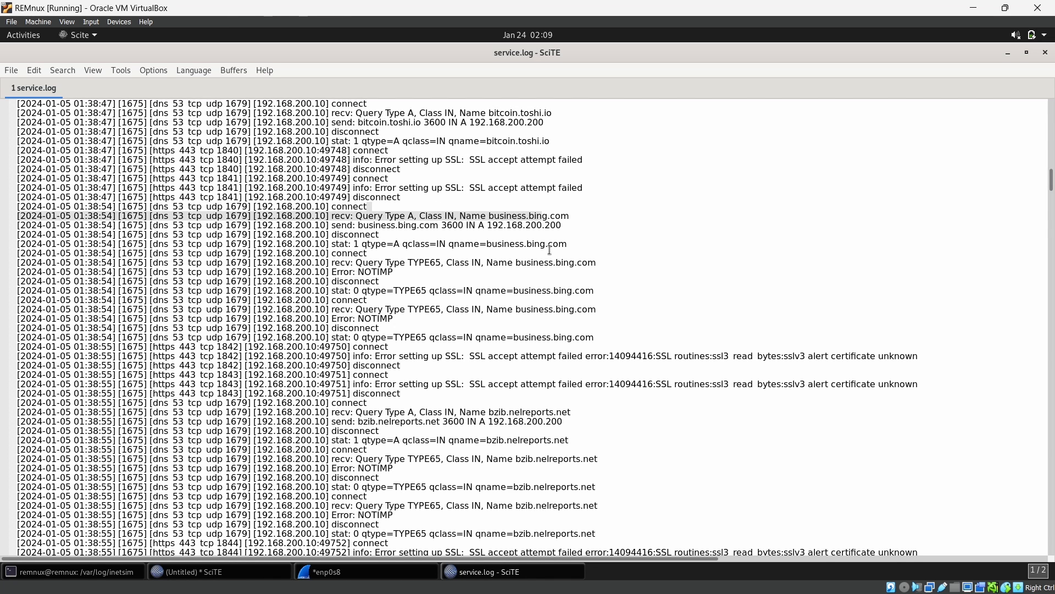
scroll(down, 3)
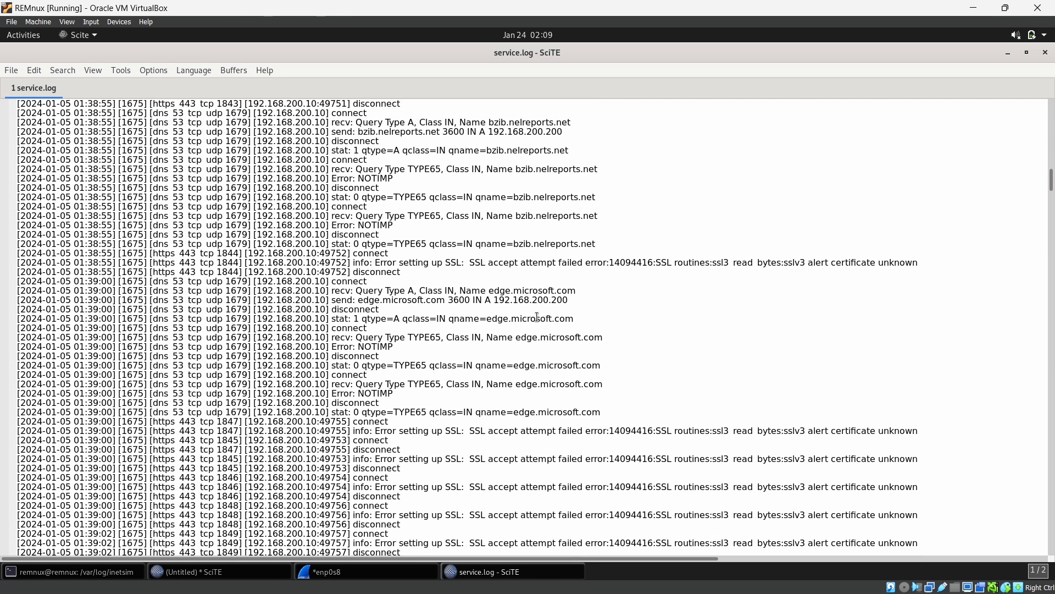
scroll(down, 3)
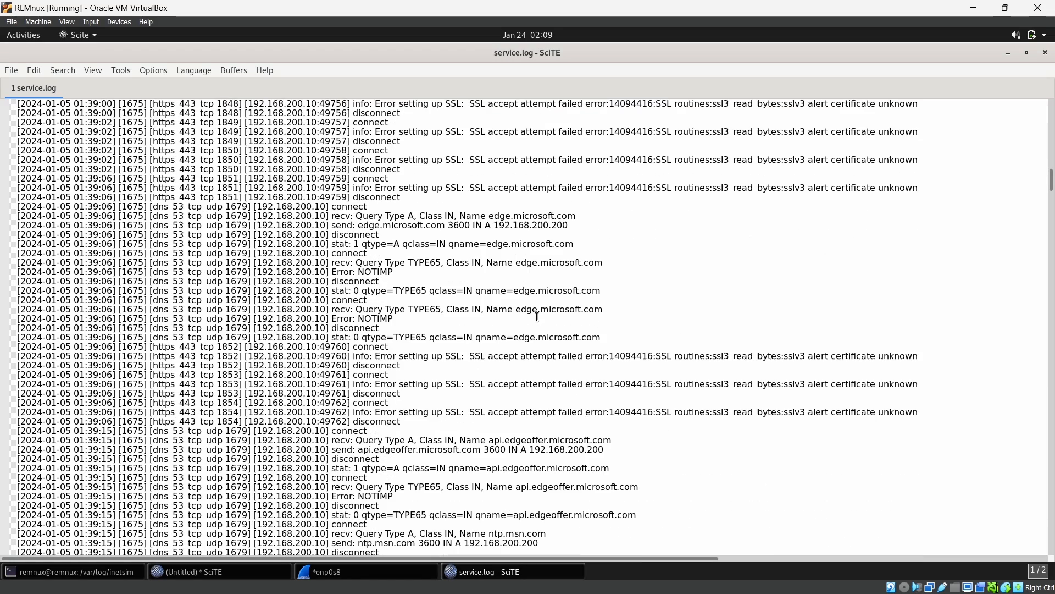
scroll(down, 3)
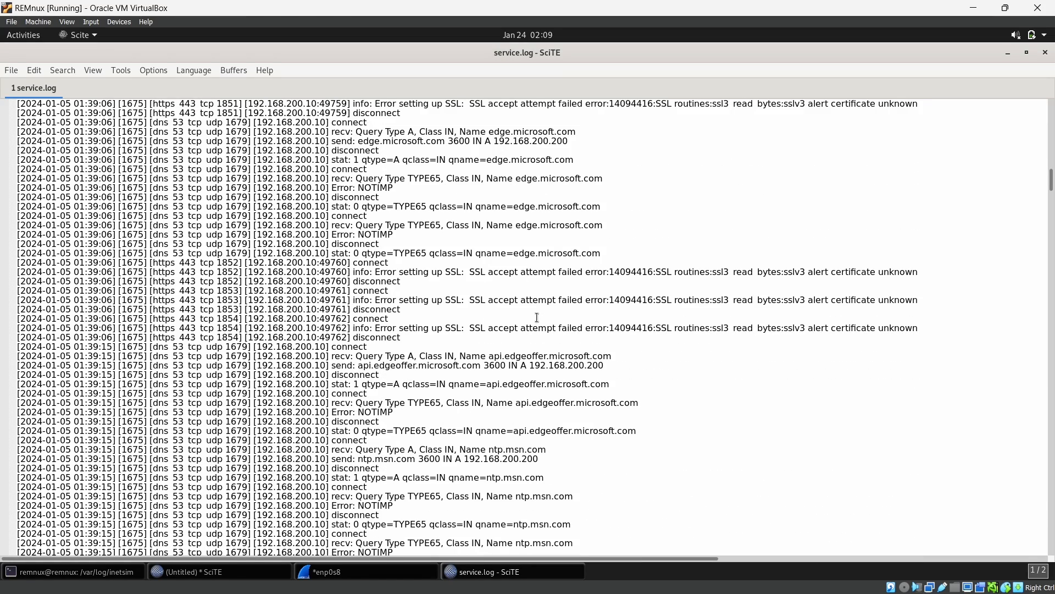
scroll(down, 3)
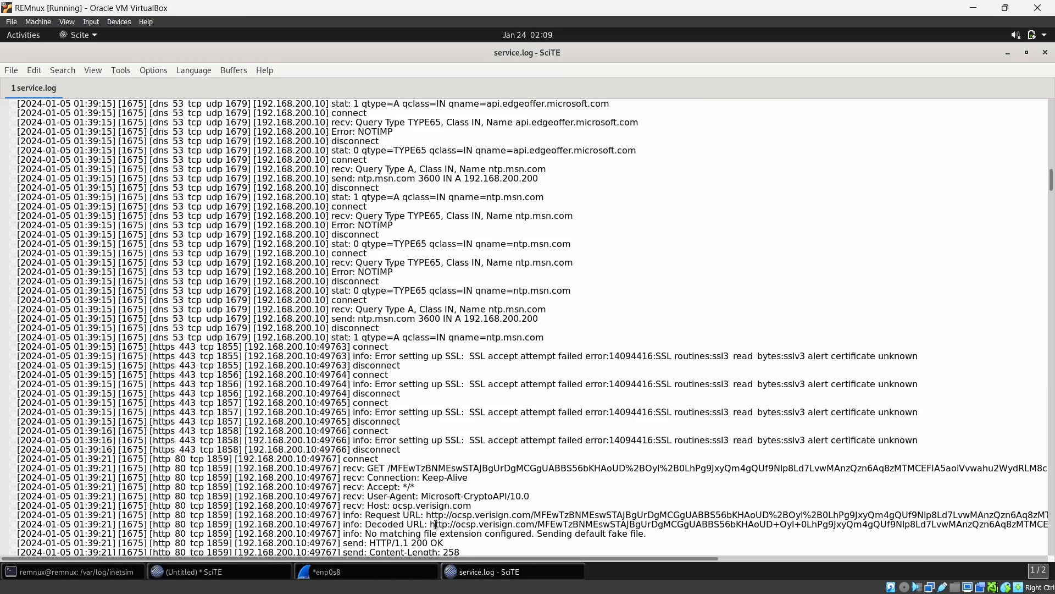
Return to the DNS-filtered capture and inspect frame 726, the edge.microsoft.com A query.
click(366, 572)
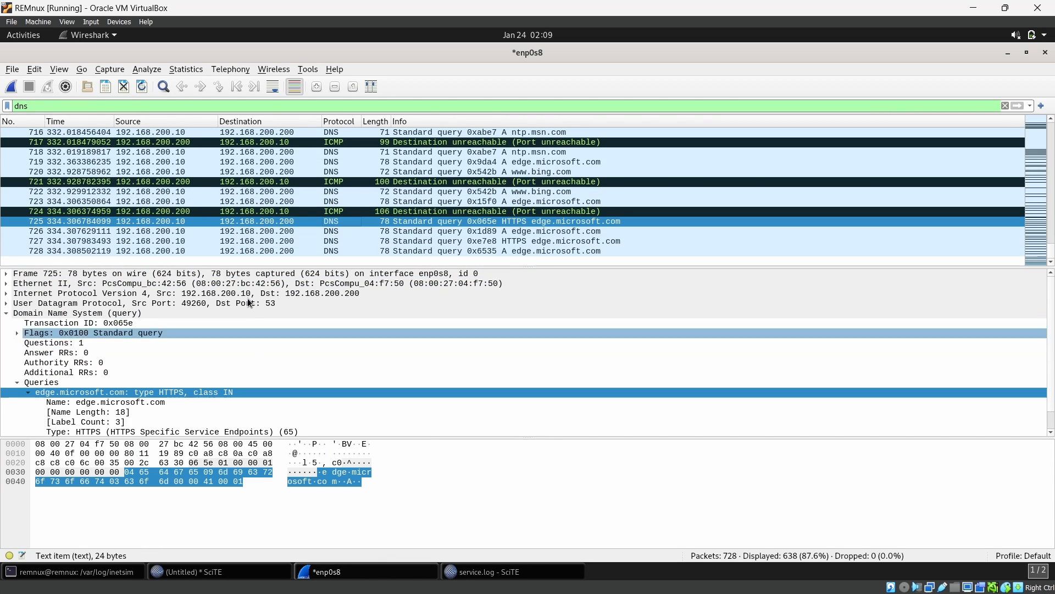
click(336, 231)
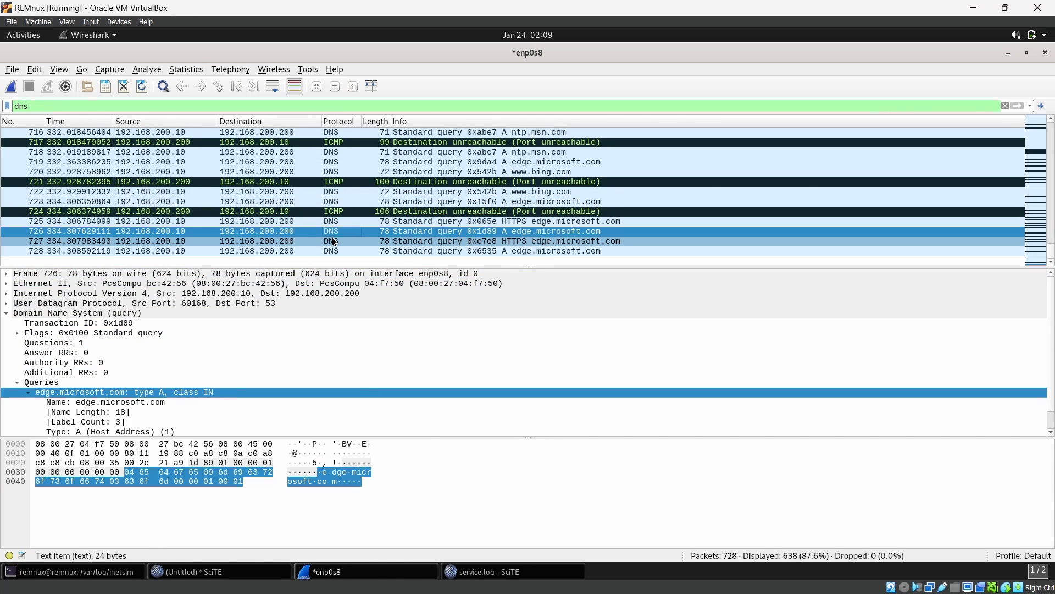